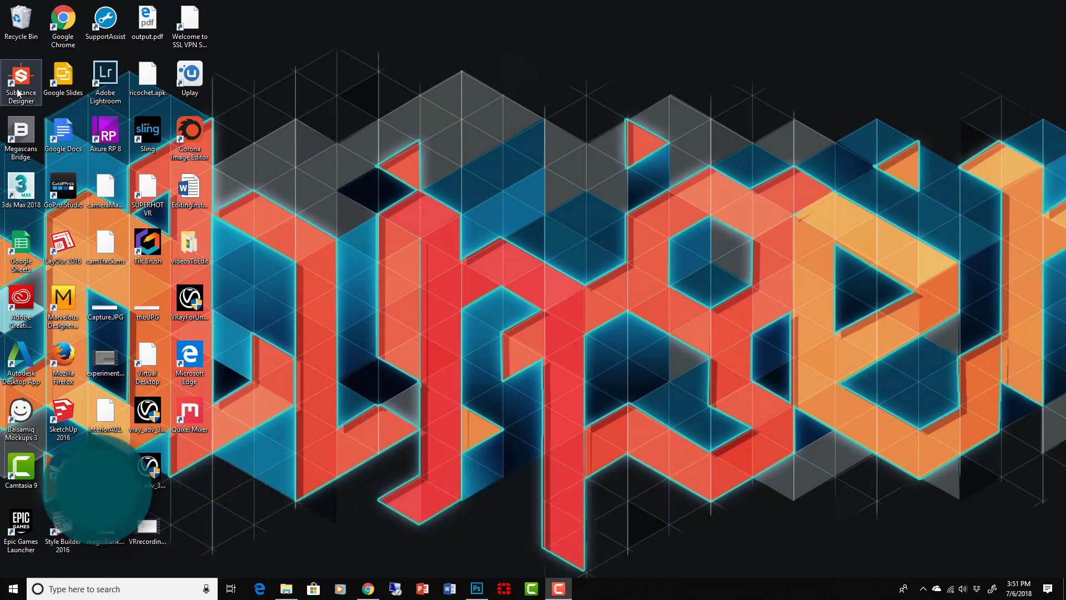
- Launch Substance Designer from the desktop shortcut and close the Welcome dialog
double_click(21, 79)
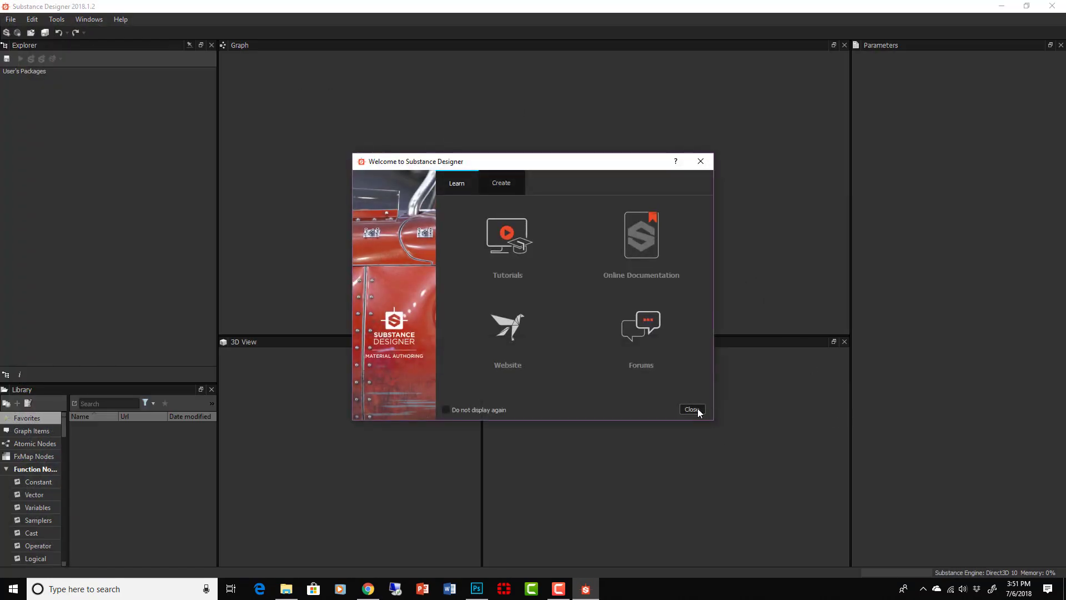
click(691, 409)
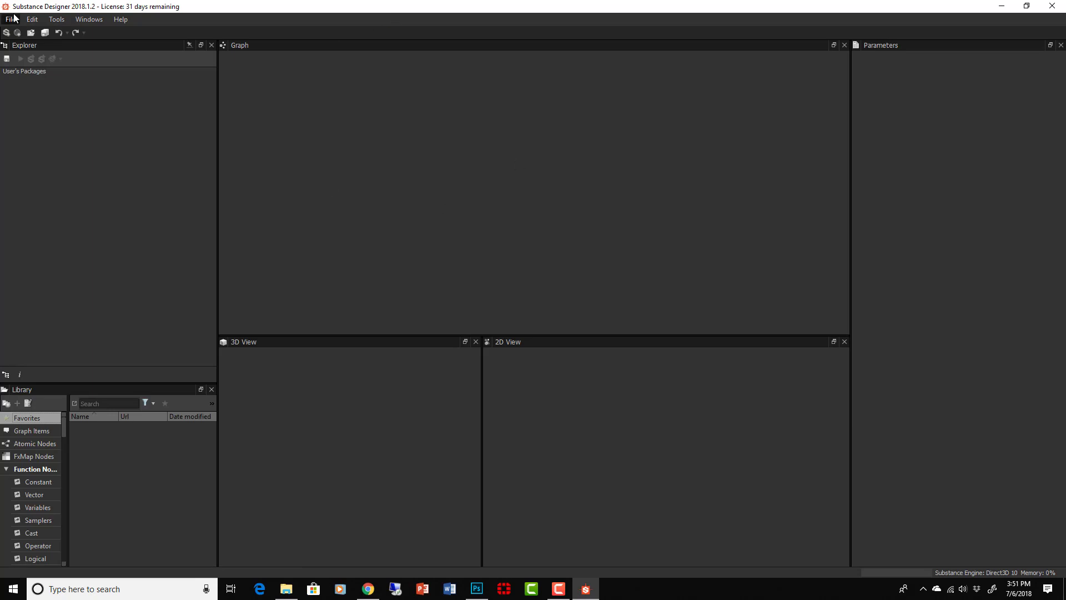
mouse_move(144, 91)
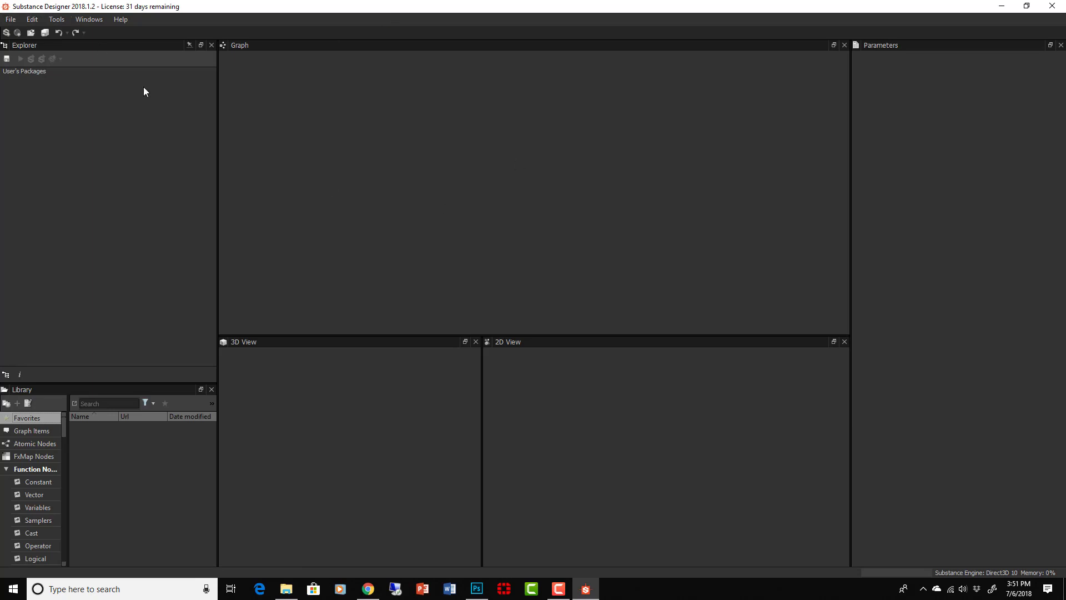
mouse_move(157, 107)
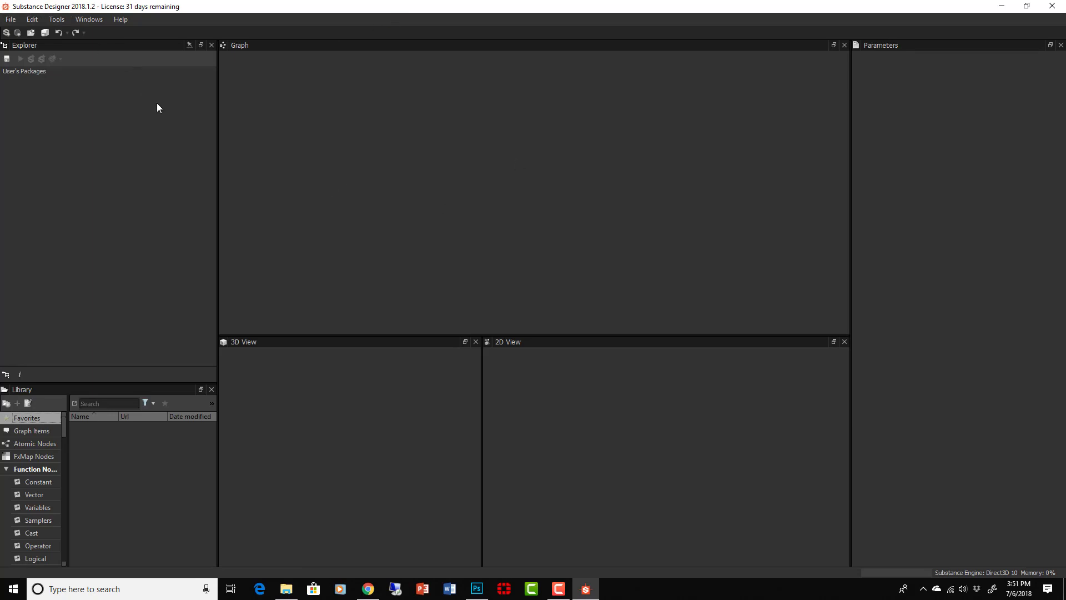
mouse_move(411, 238)
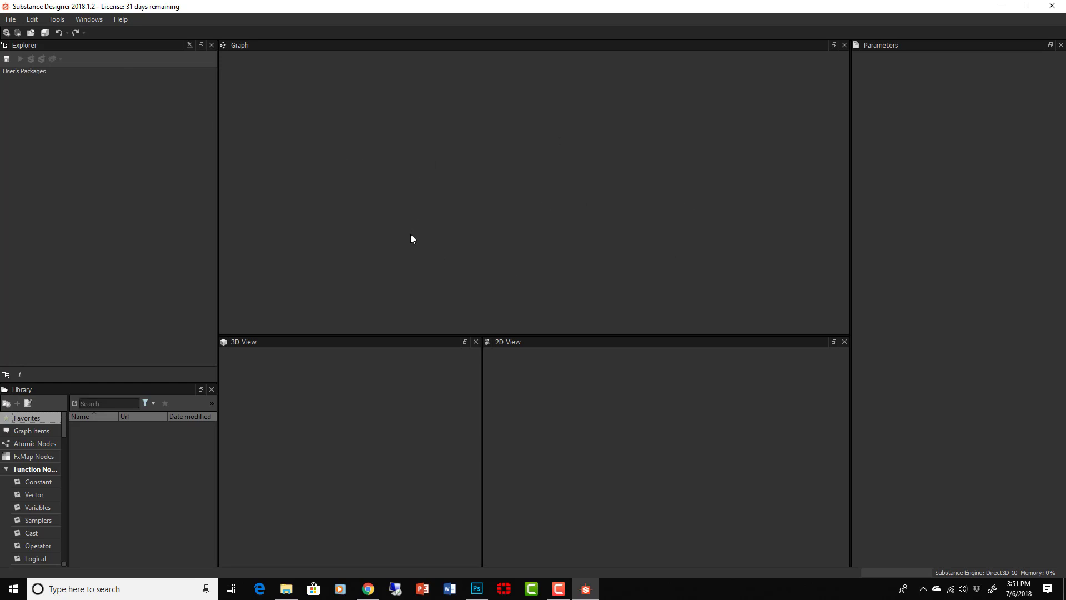
mouse_move(196, 96)
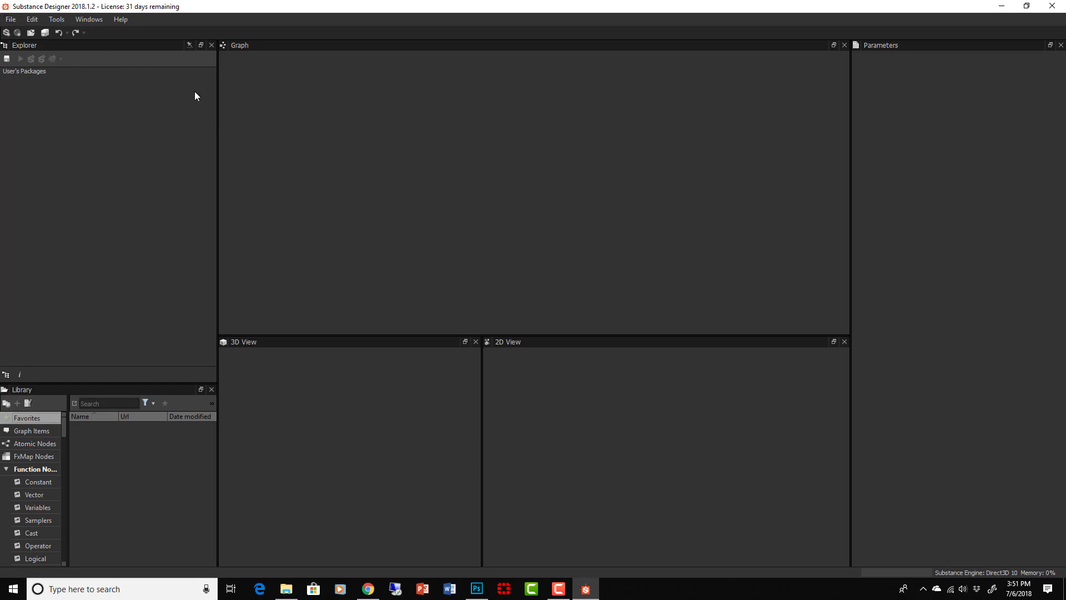
mouse_move(361, 202)
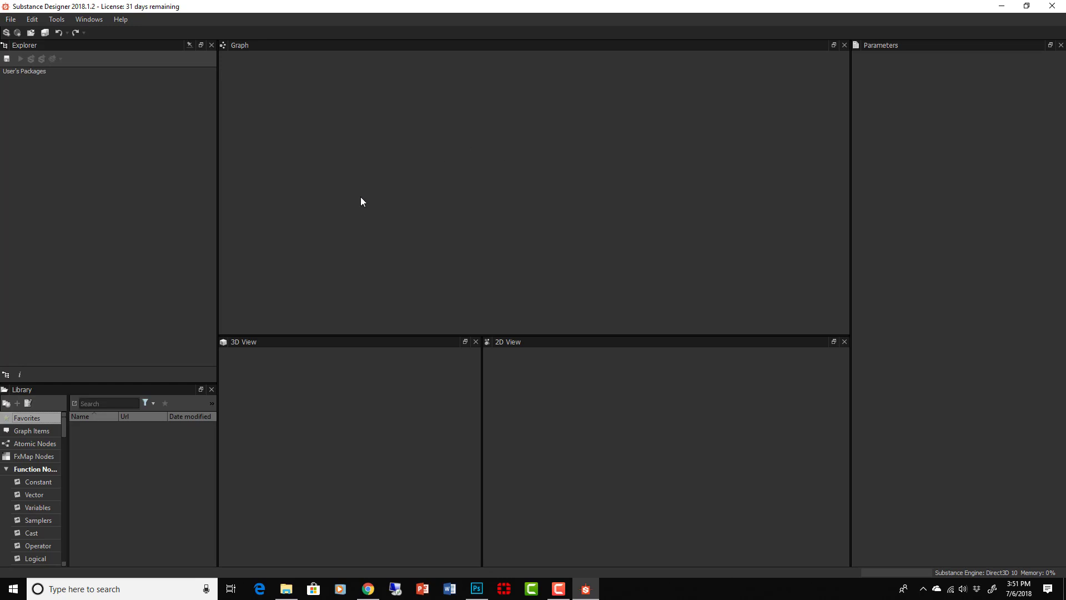
mouse_move(458, 205)
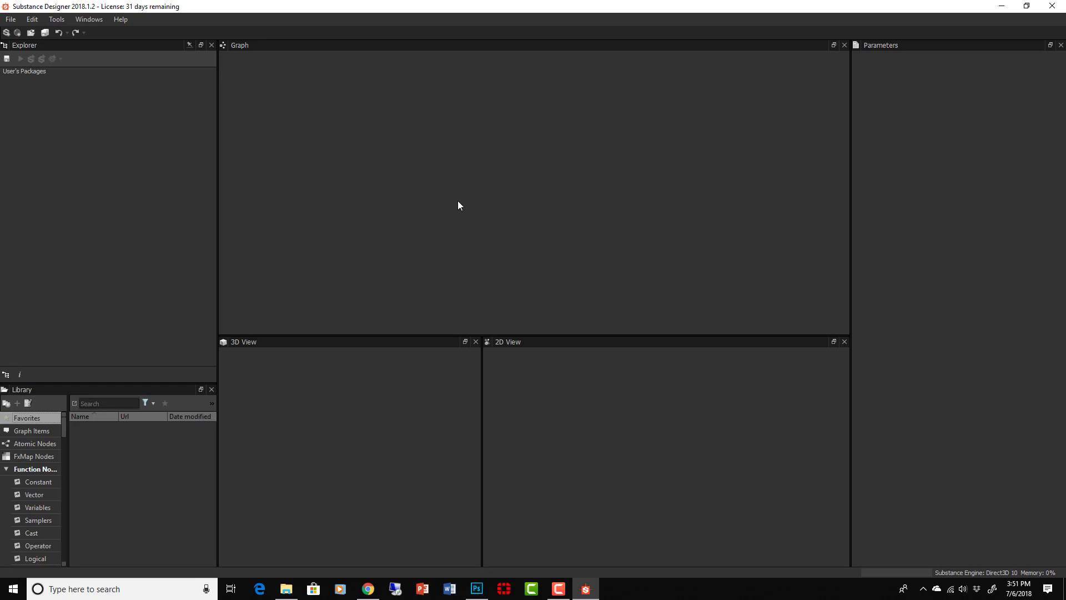
mouse_move(444, 196)
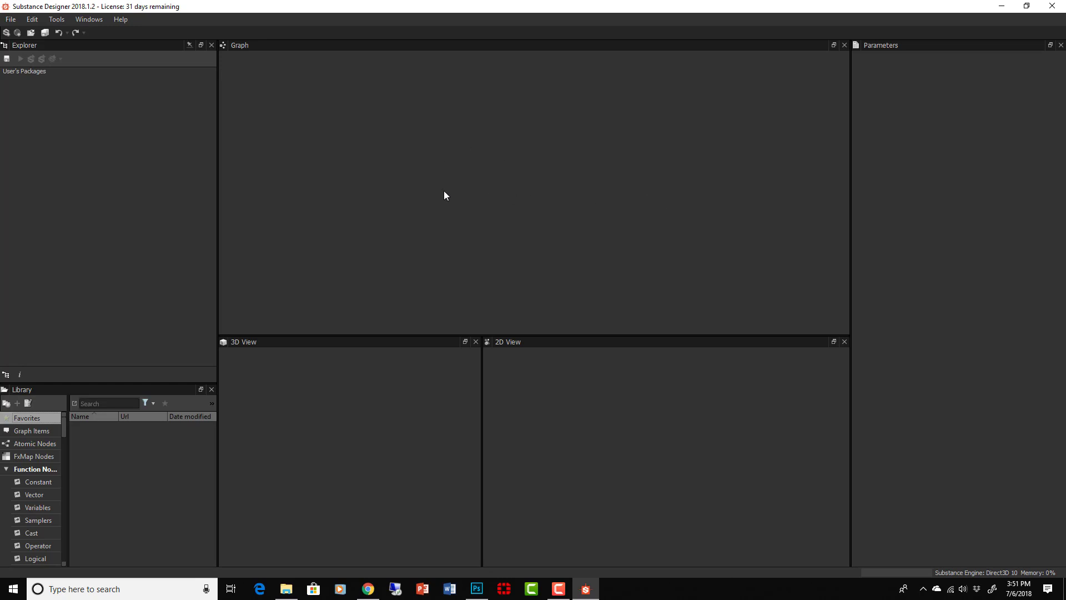
mouse_move(426, 152)
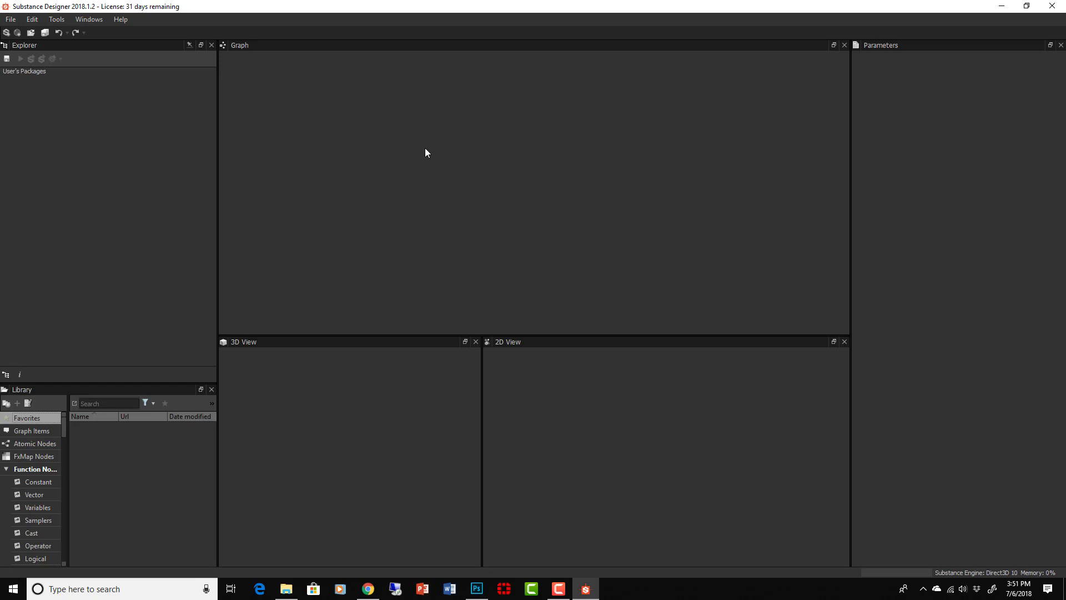
mouse_move(301, 209)
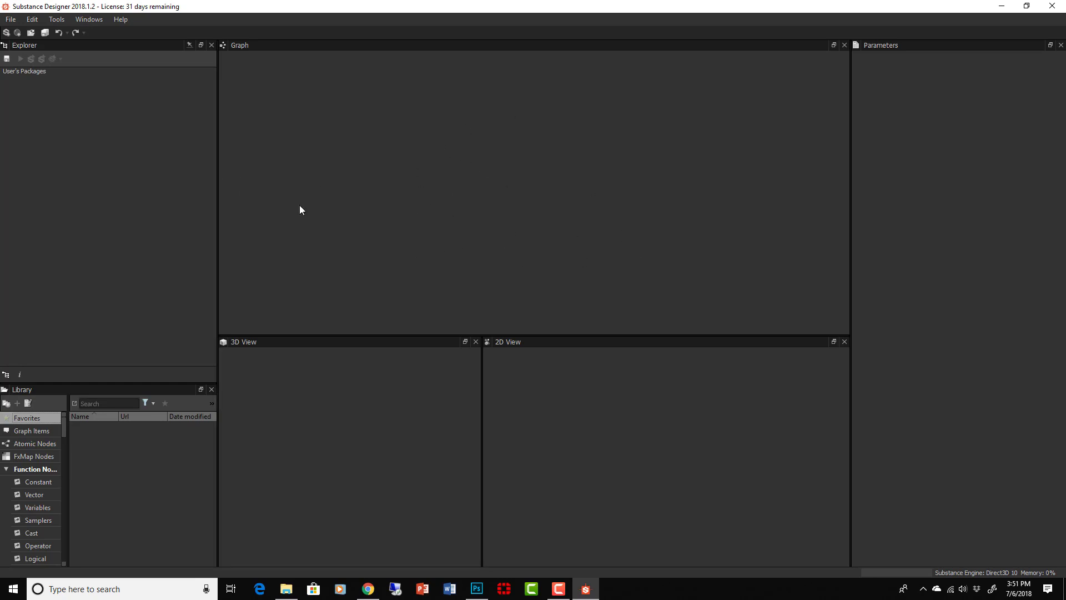
mouse_move(478, 169)
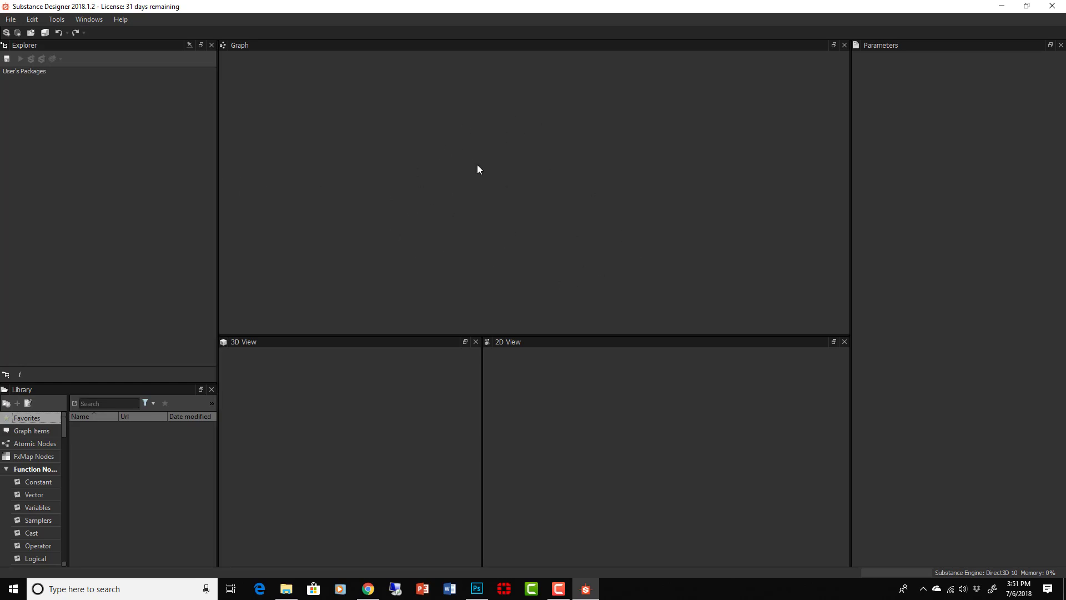
mouse_move(548, 258)
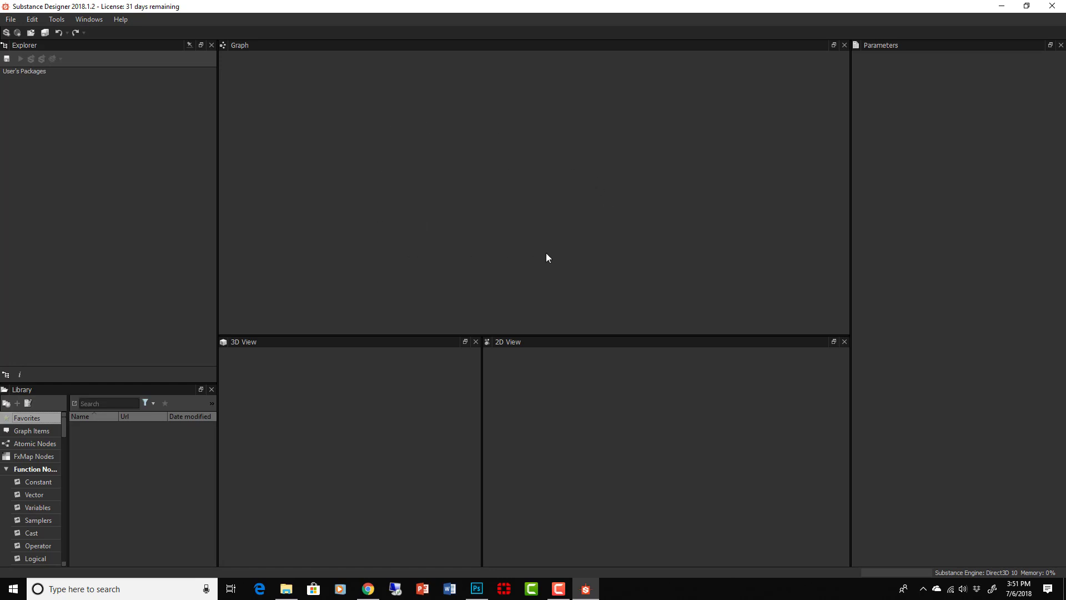
mouse_move(10, 19)
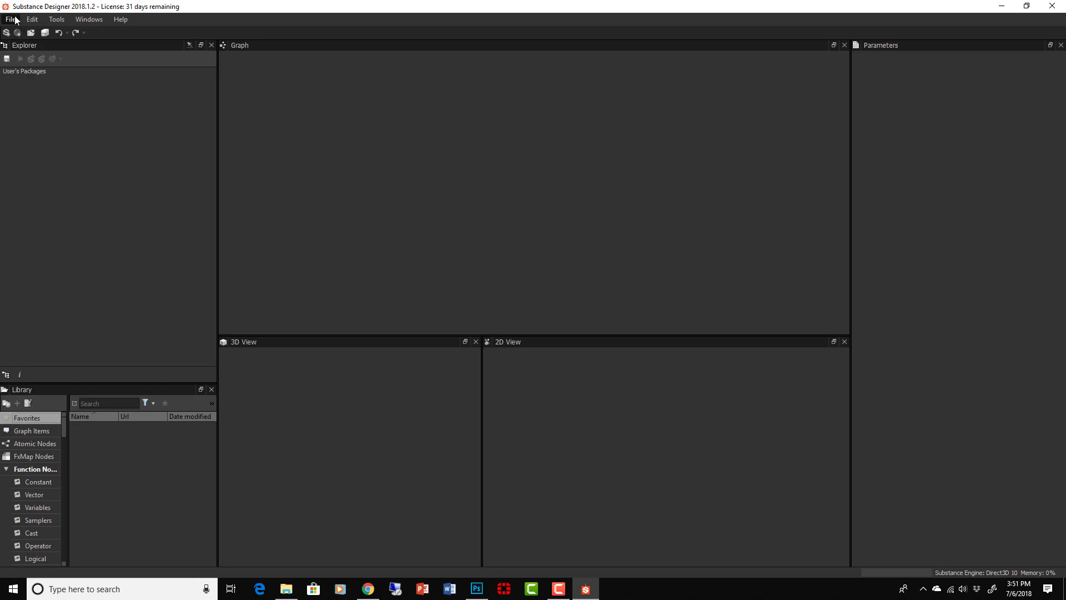
- Open the File menu to reach the new substance commands
click(10, 19)
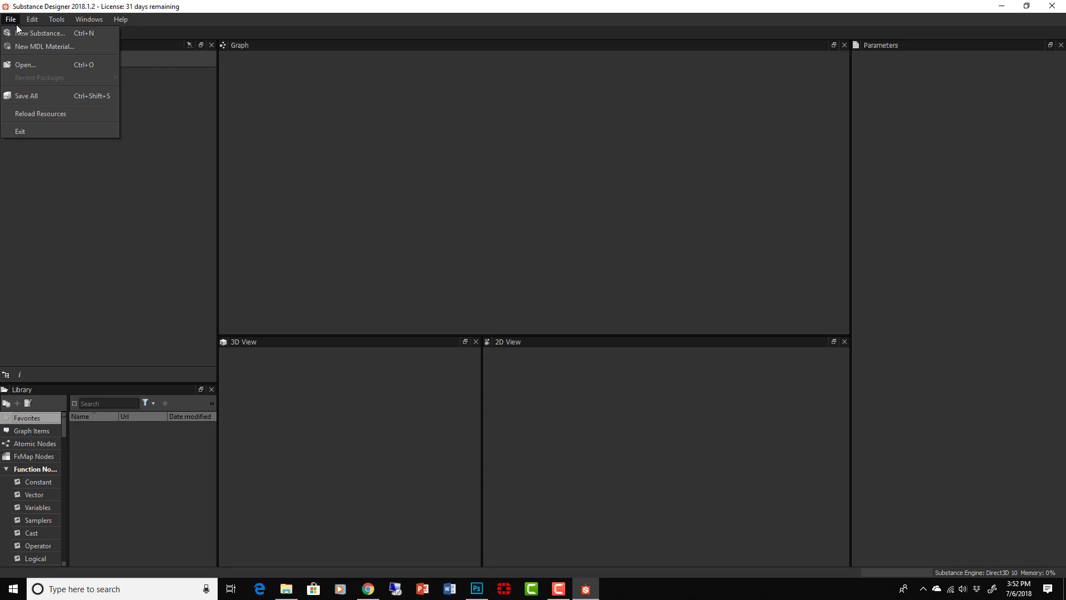
- Start a new substance named udemyStudents with the Physically Based Metallic/Roughness template
click(40, 33)
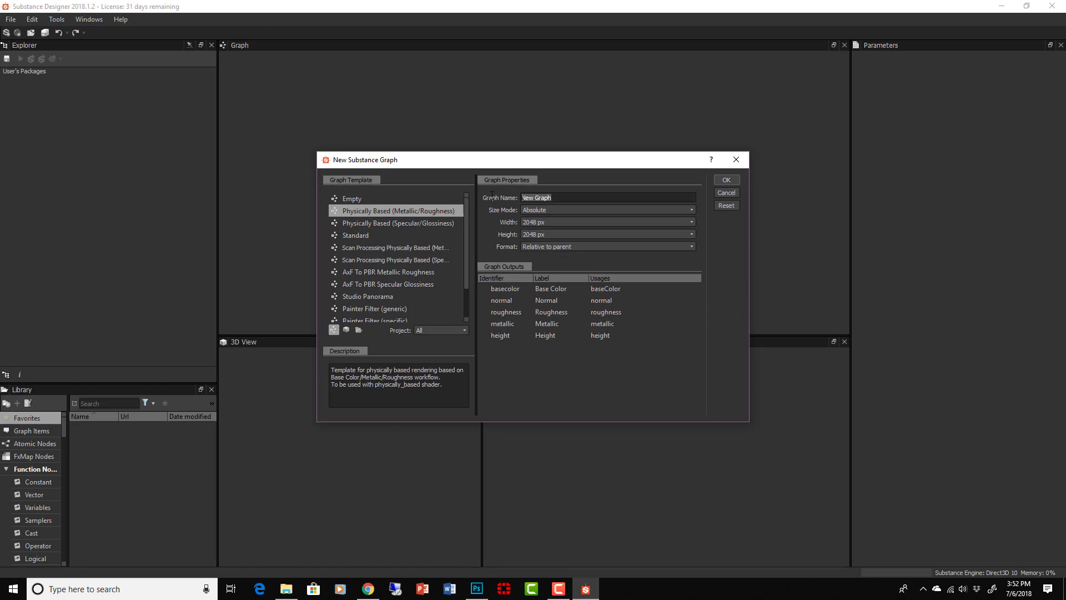
text(udemyStud)
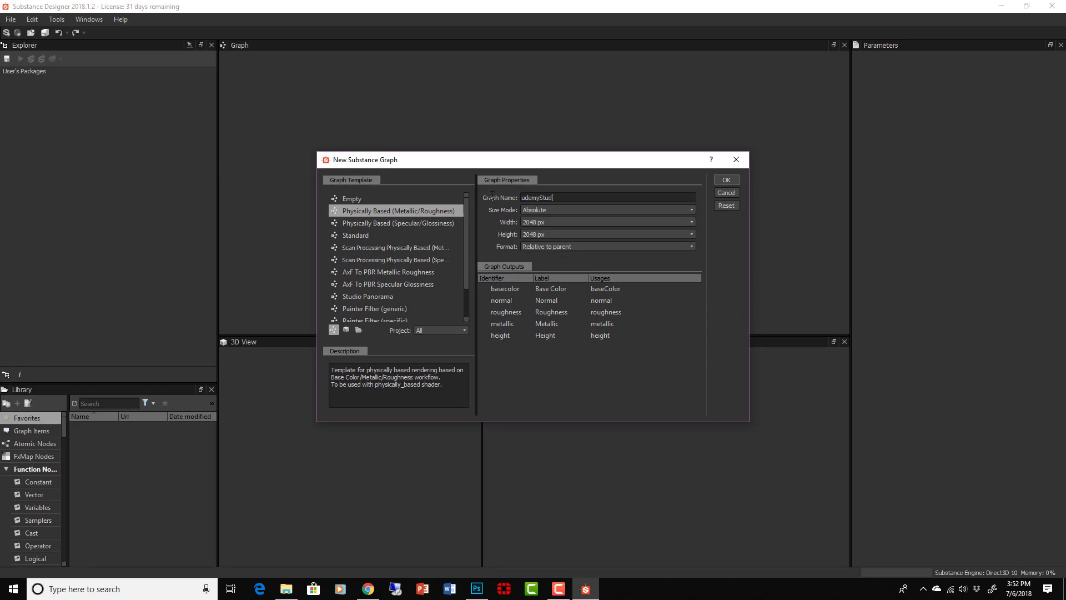
text(ents)
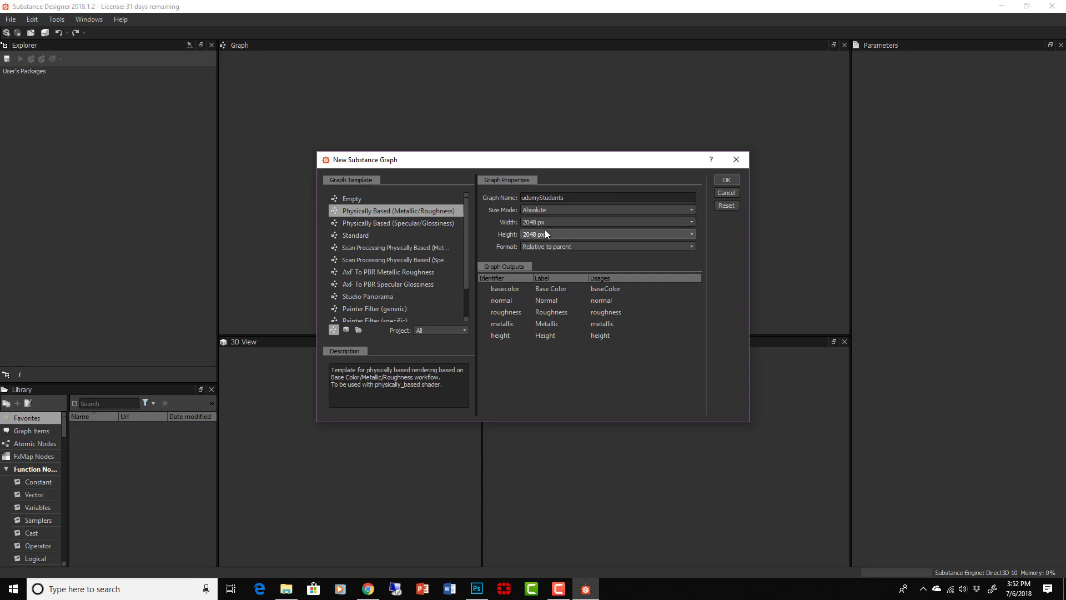
click(352, 198)
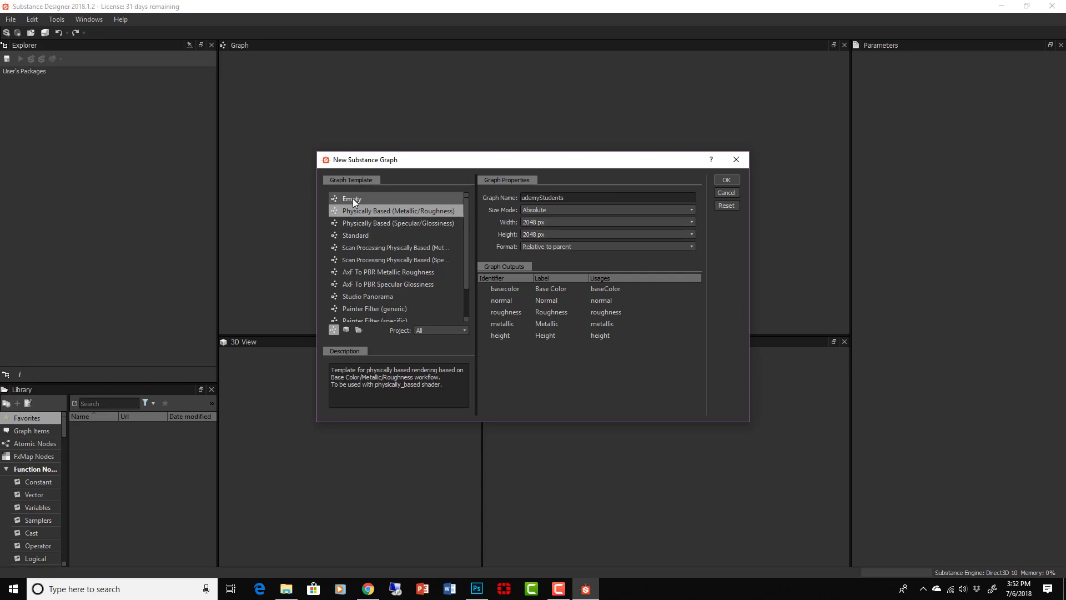
click(394, 211)
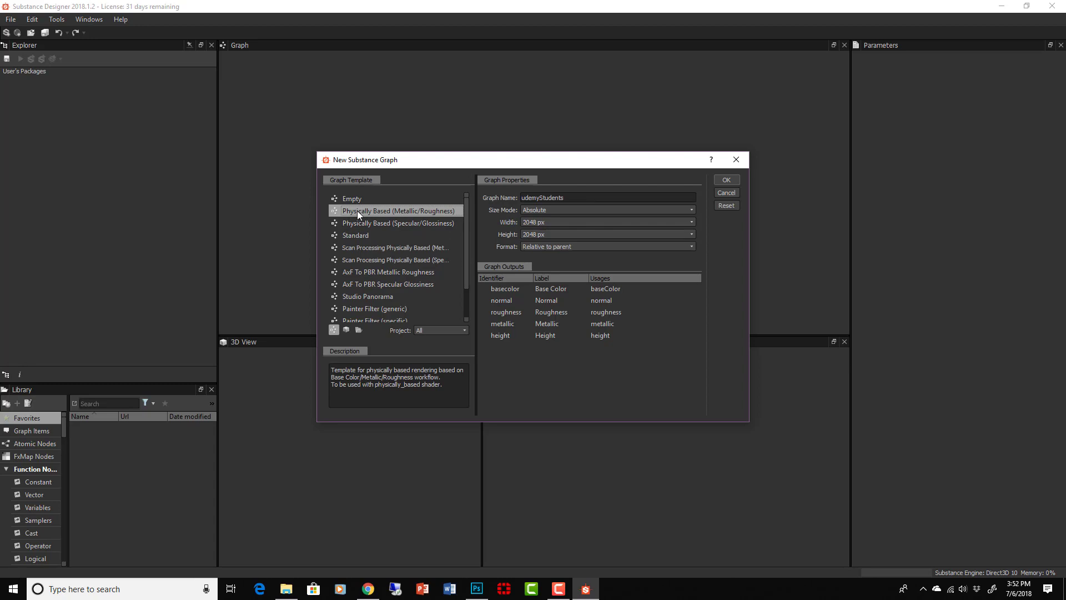
mouse_move(409, 216)
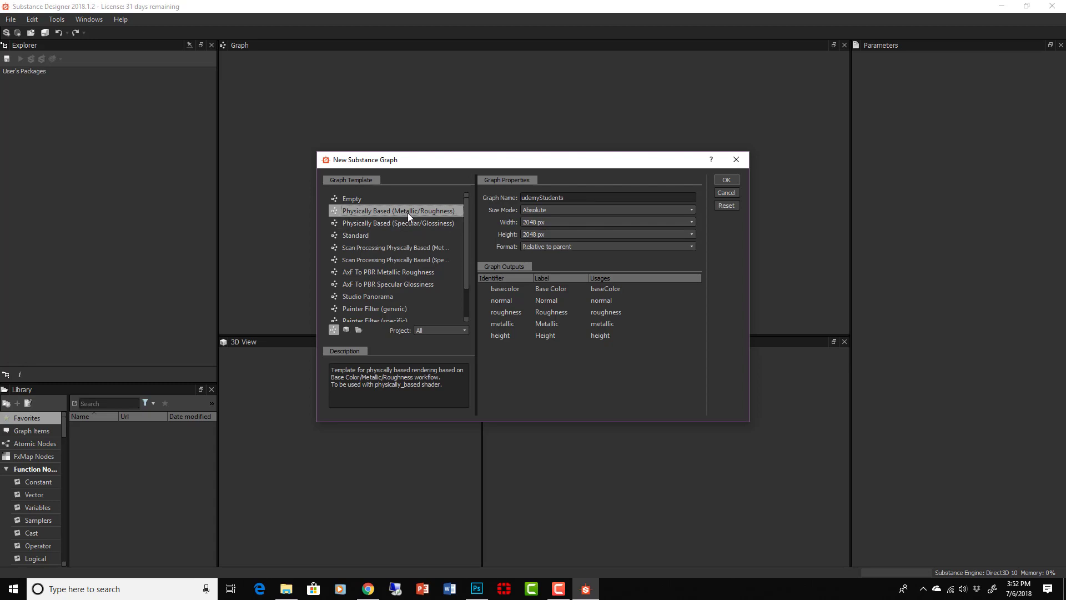
mouse_move(726, 179)
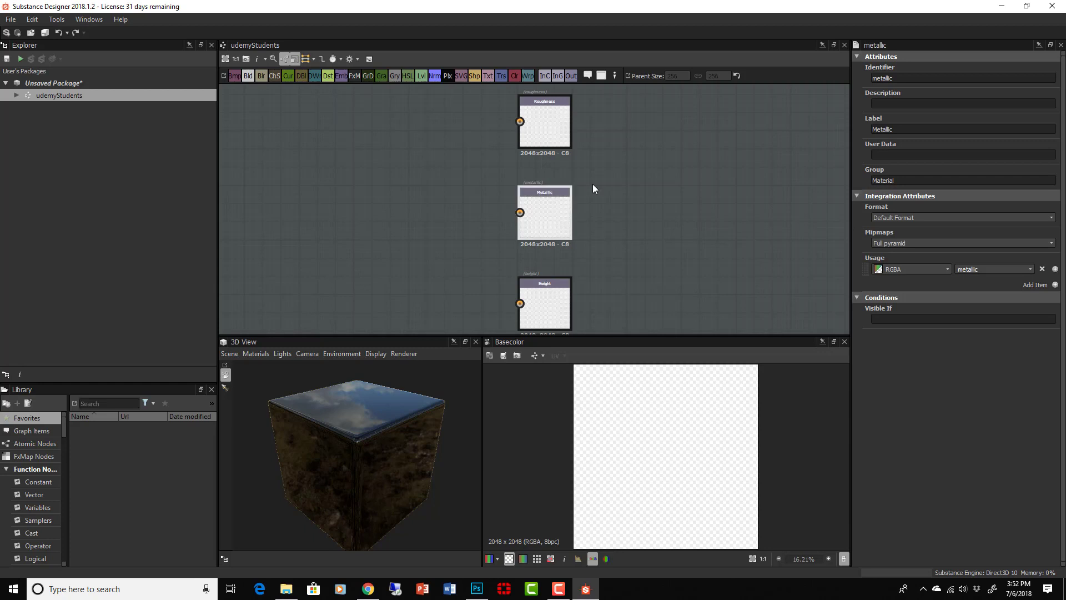
- Bring up the node search menu in the udemyStudents graph view
scroll(down, 3)
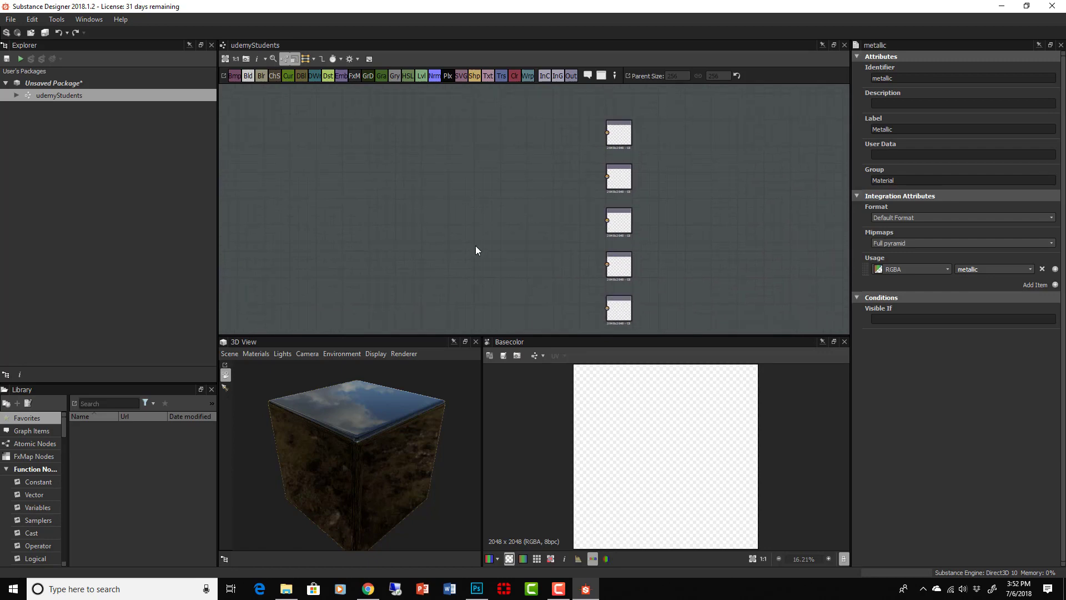
click(618, 132)
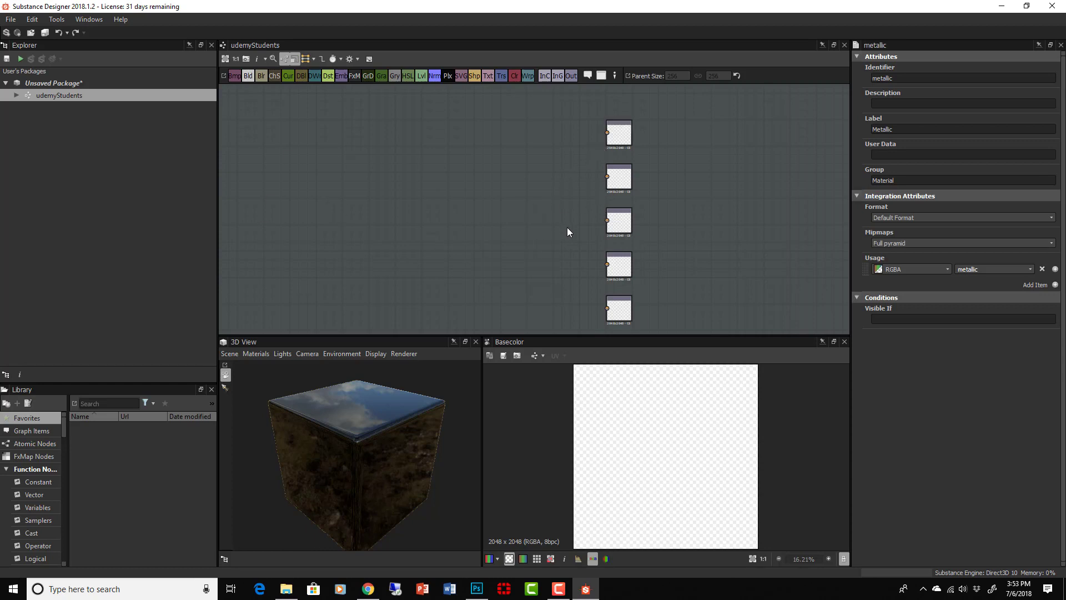
mouse_move(542, 209)
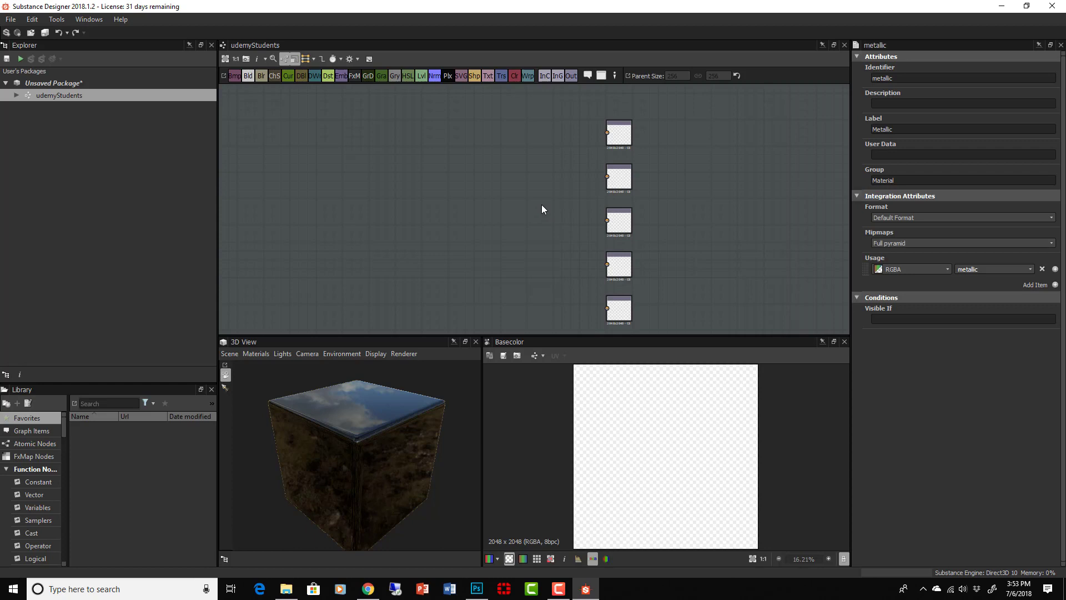
mouse_move(605, 76)
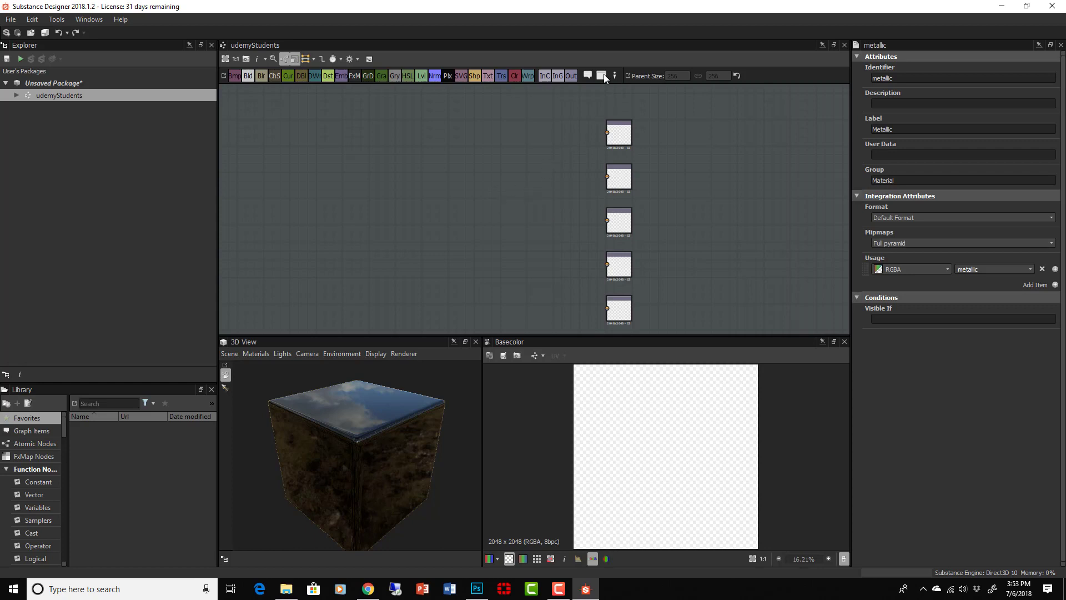
mouse_move(545, 266)
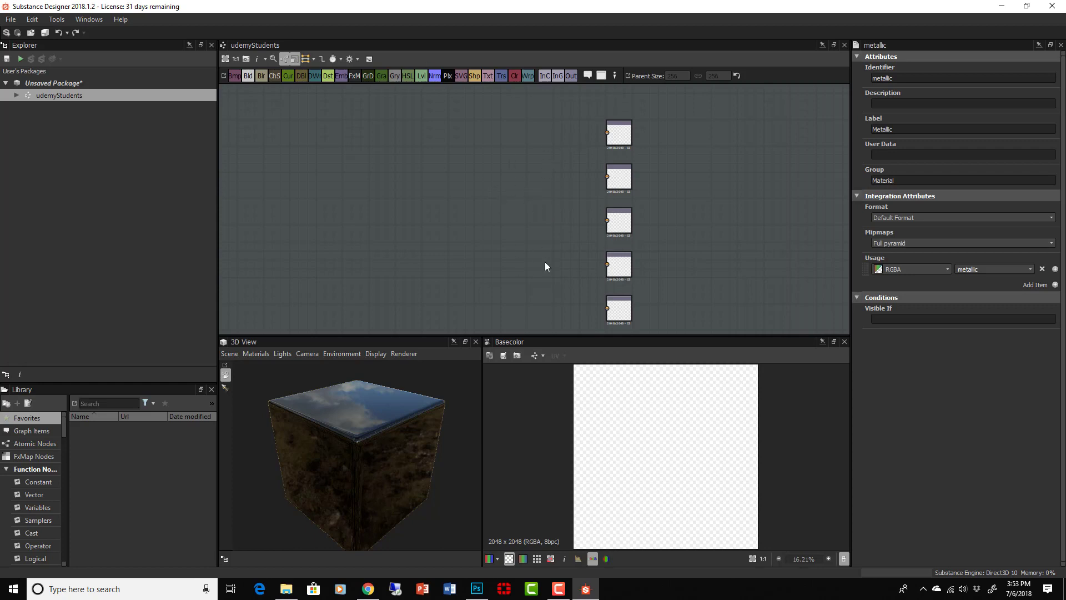
mouse_move(566, 207)
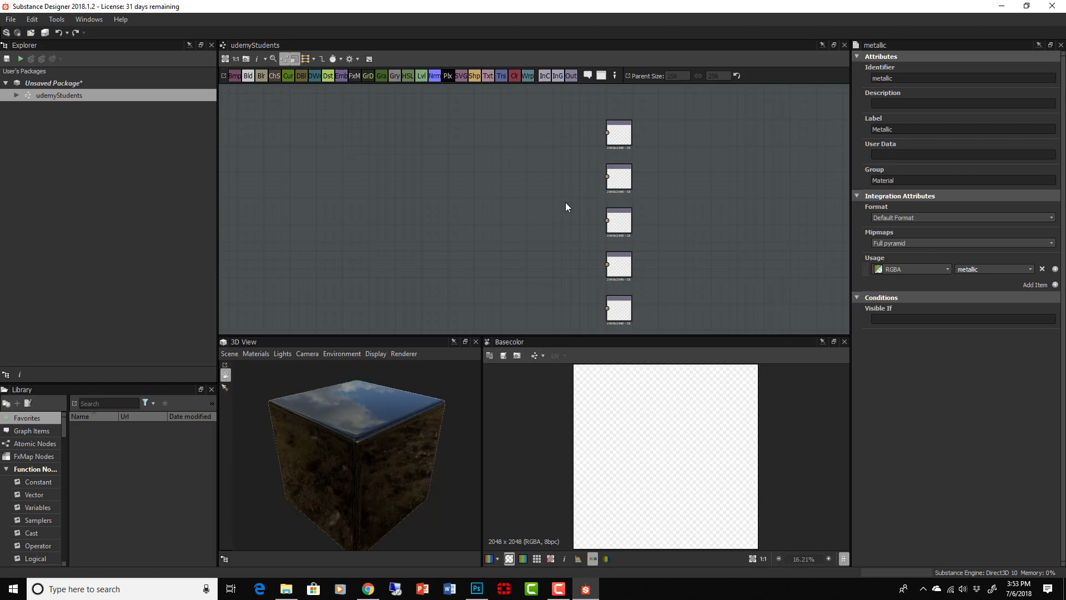
mouse_move(530, 202)
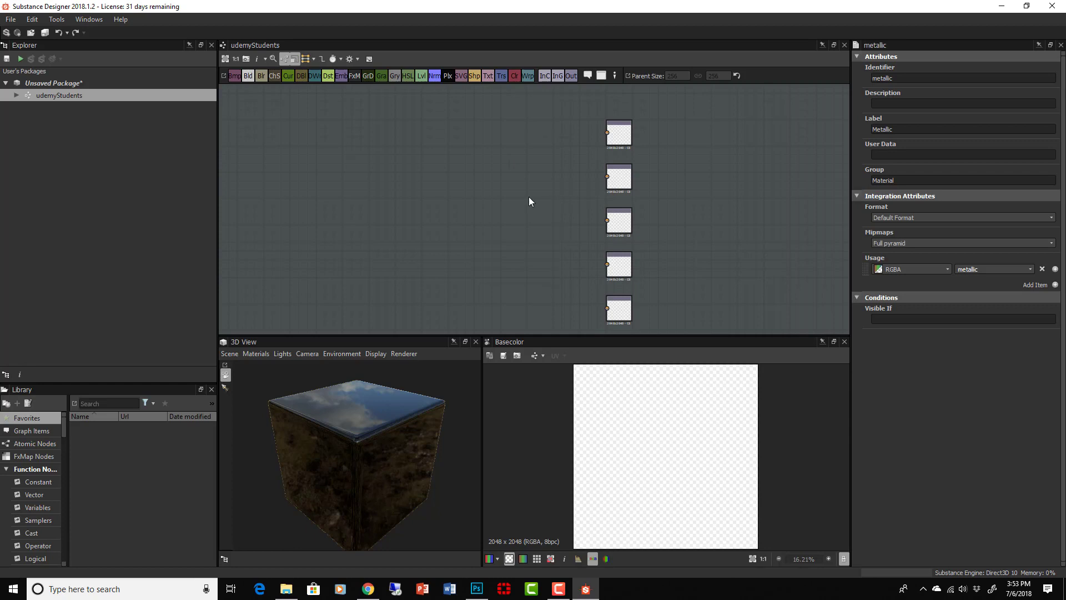
mouse_move(522, 209)
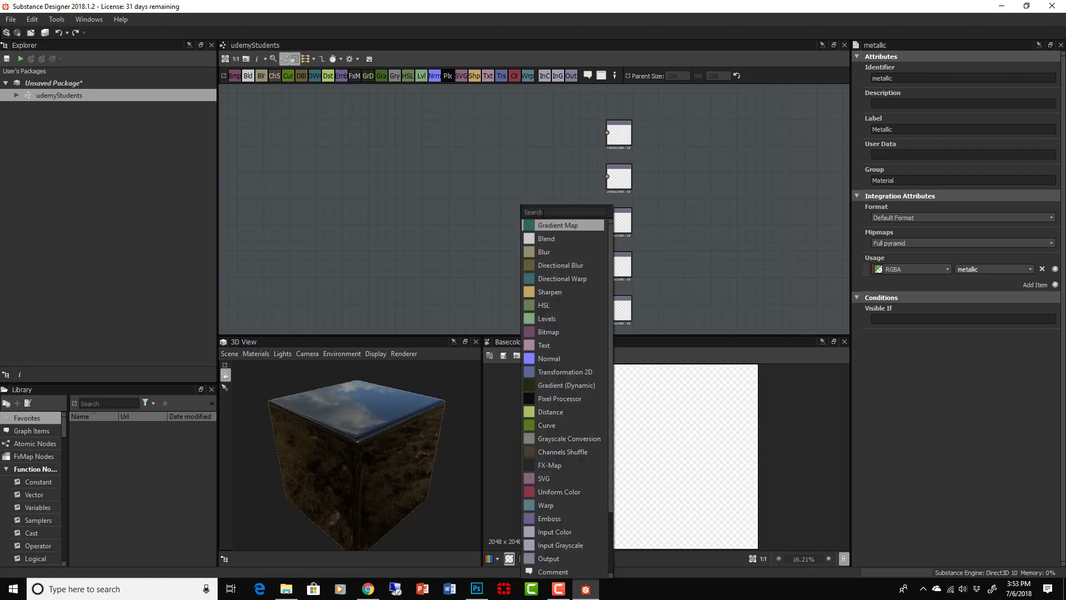
- Search 'base' and insert a PBR Base Material node left of the outputs
text(base)
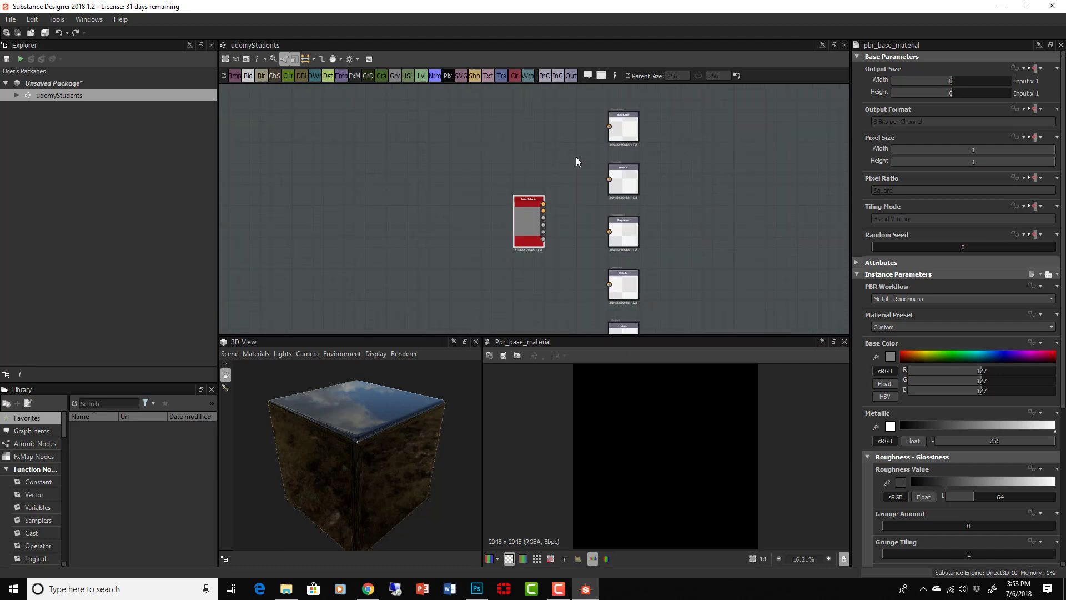
mouse_move(565, 199)
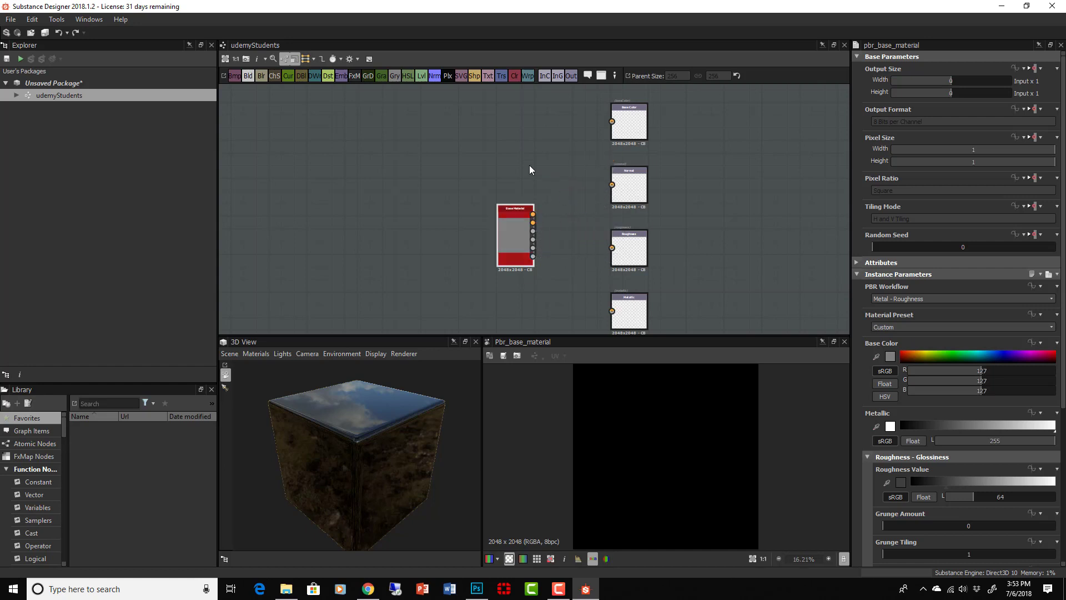
- Switch link creation mode to Material so outputs connect to matching output nodes
click(305, 58)
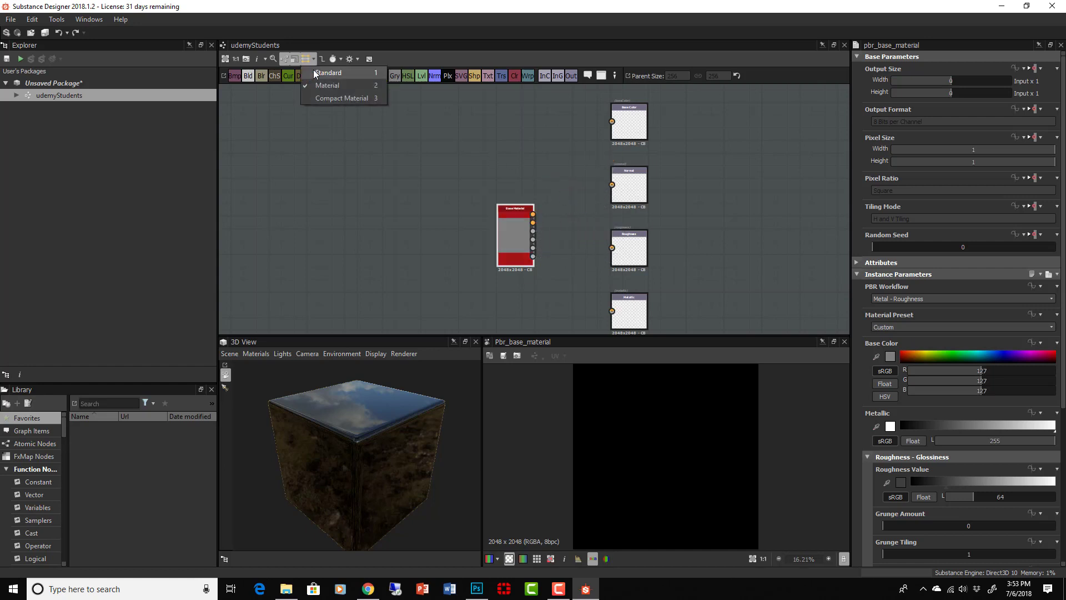
click(329, 85)
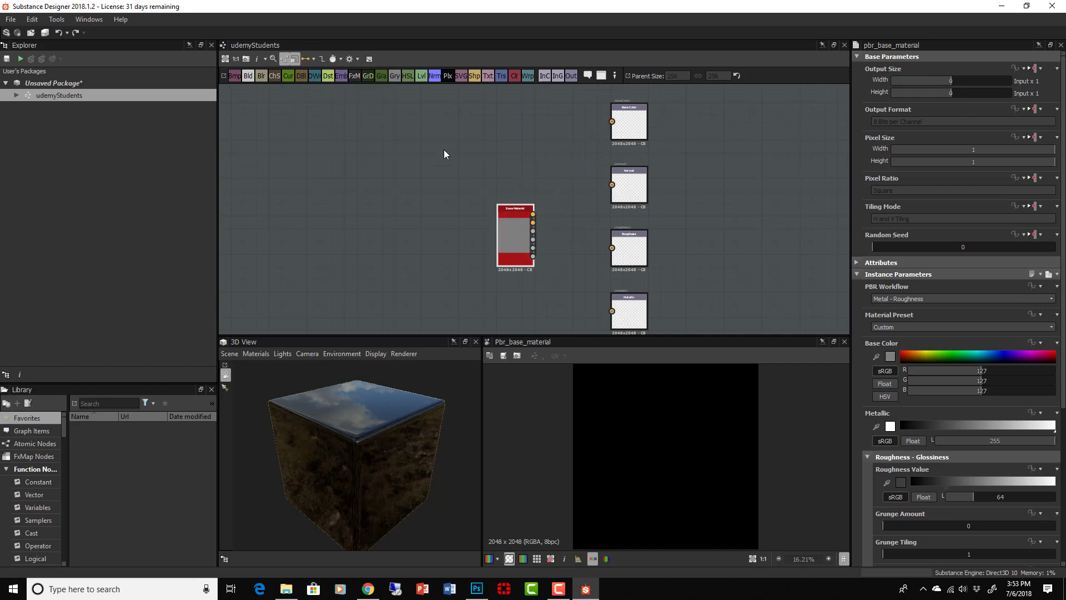
click(310, 58)
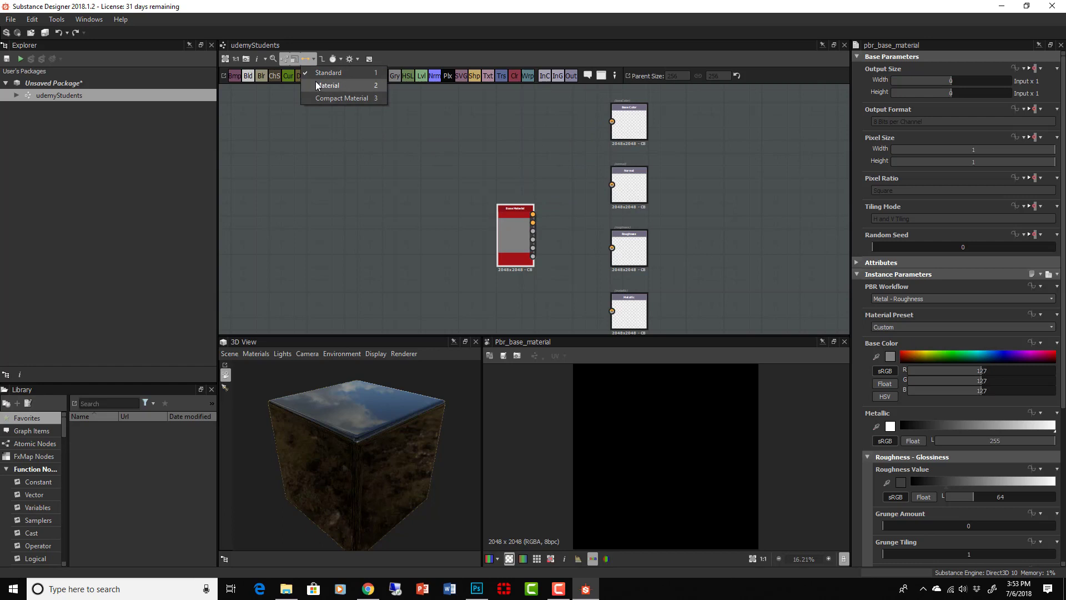
click(328, 85)
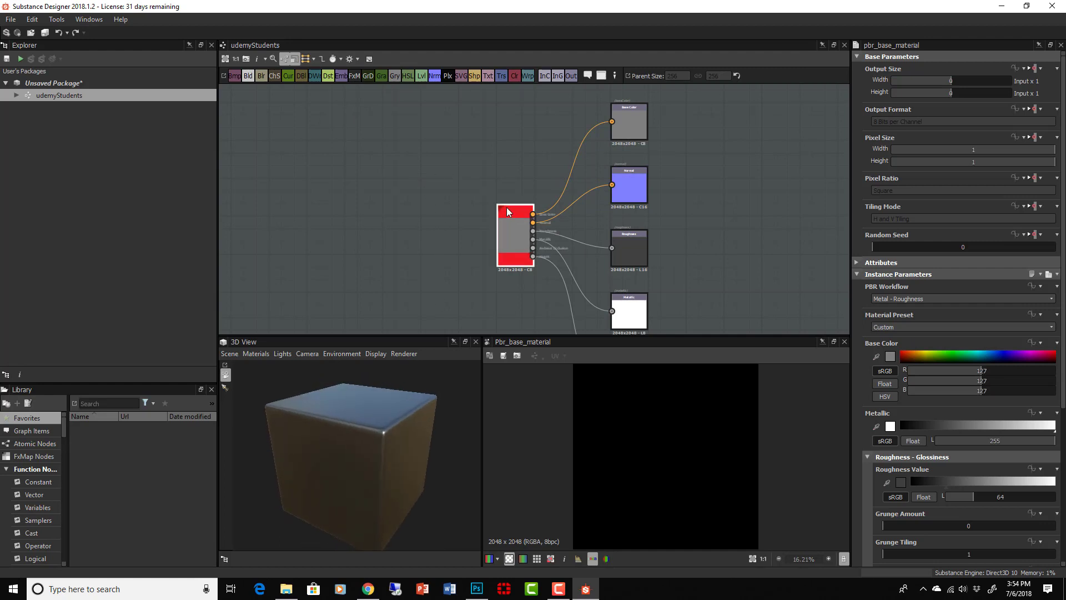
- Set the base material's Roughness Value to 70 and Grunge Amount to about 0.51
scroll(down, 3)
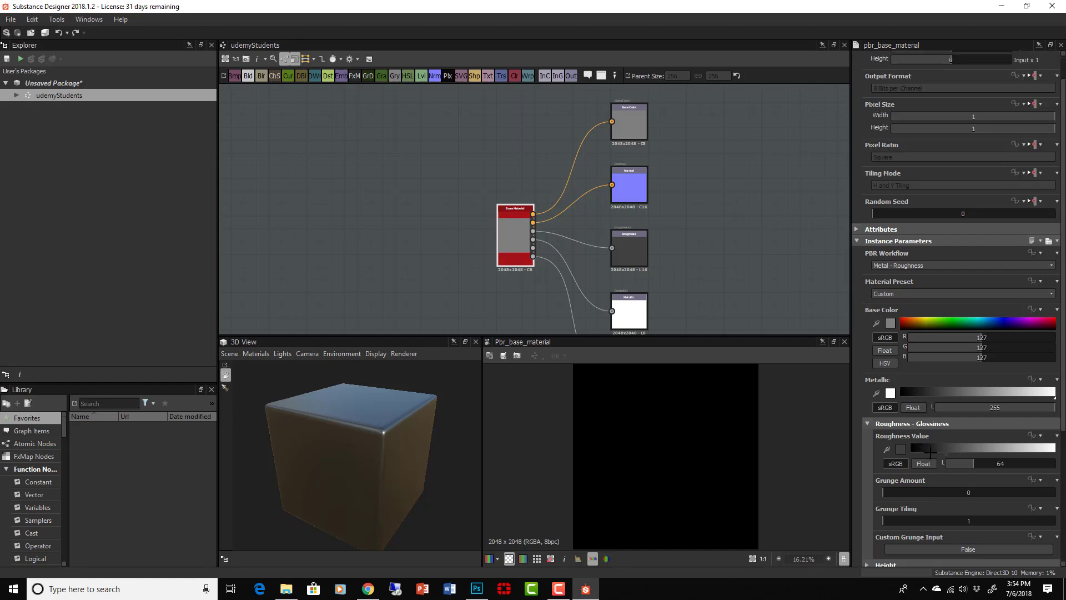
scroll(down, 3)
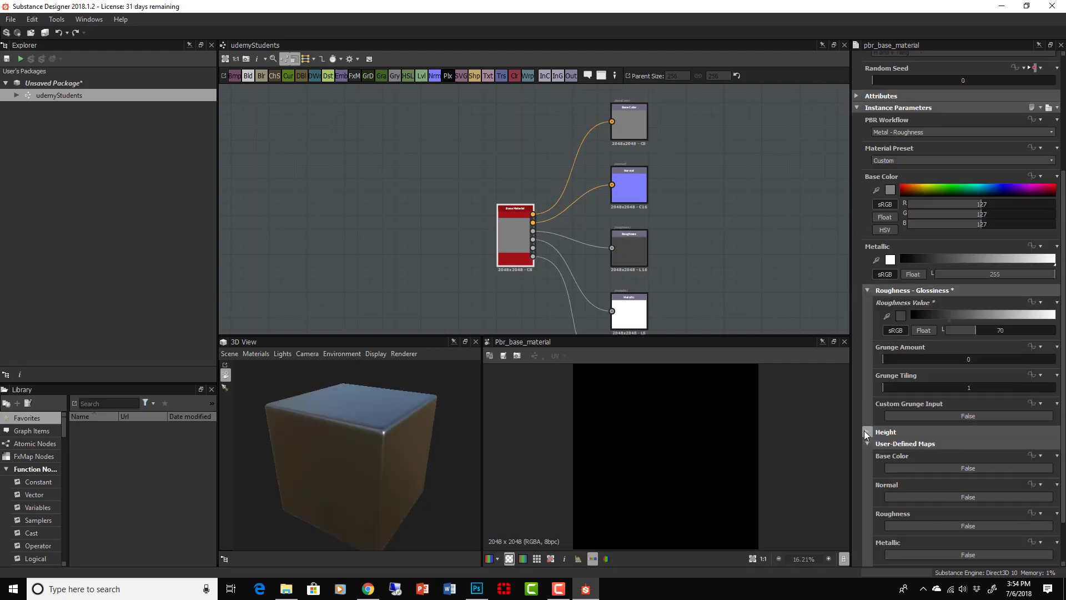
click(868, 434)
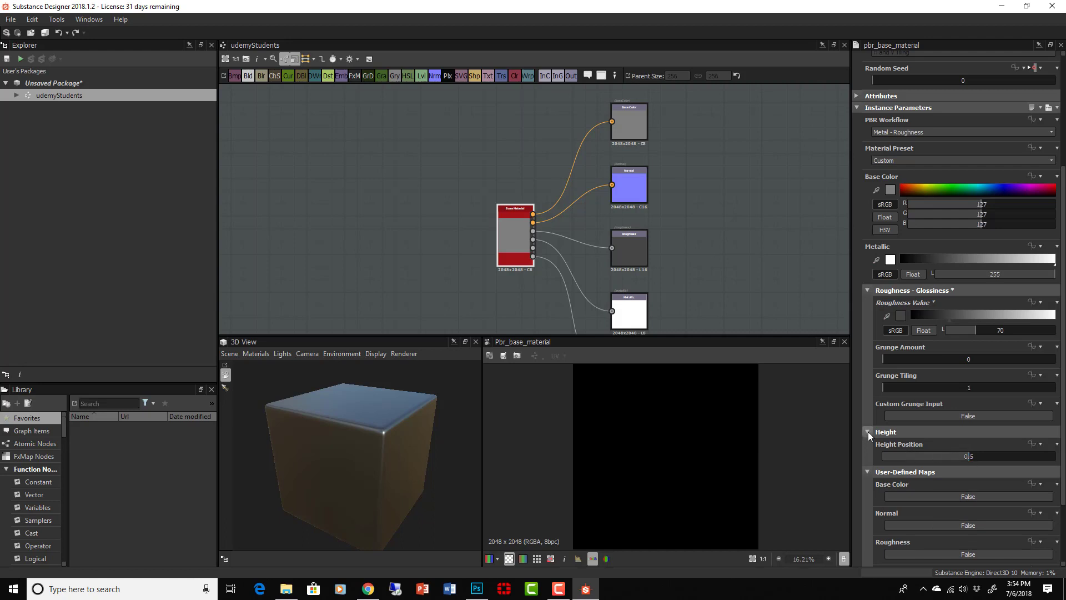
click(868, 432)
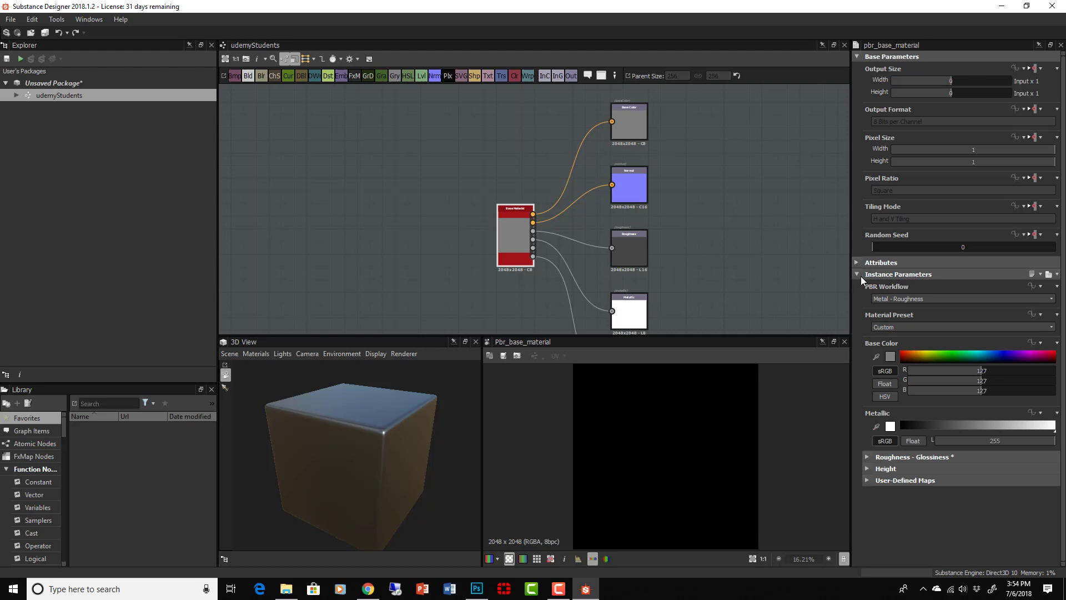
mouse_move(924, 473)
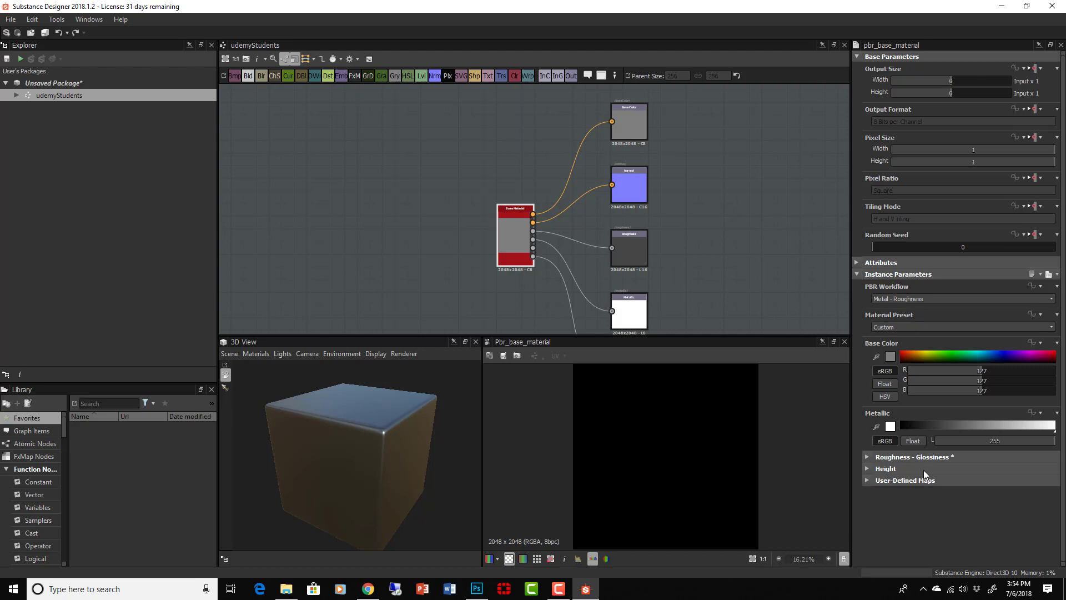
click(867, 456)
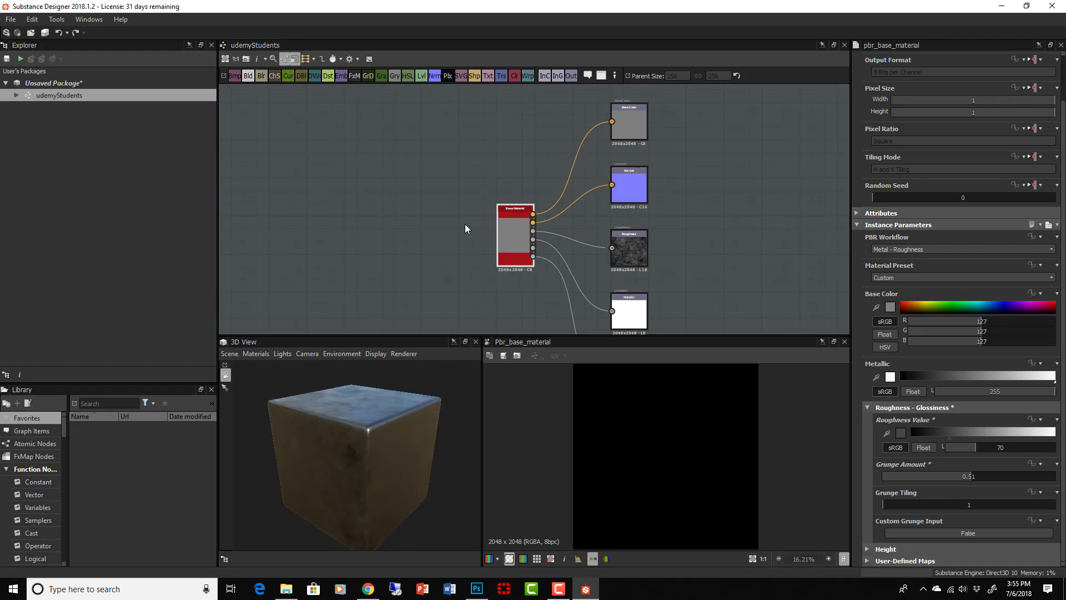
mouse_move(430, 241)
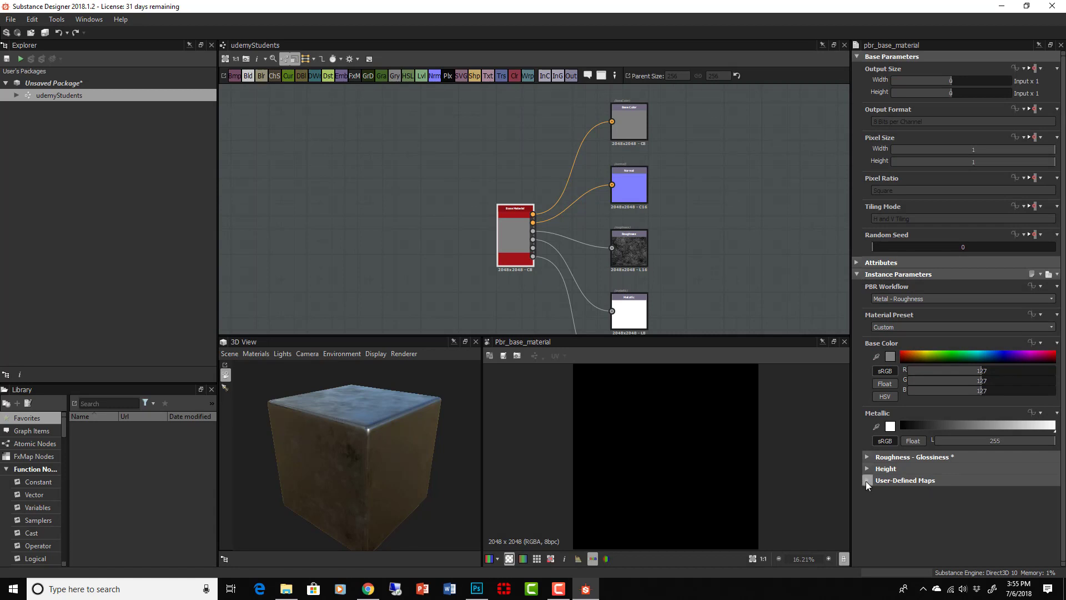
- Set Base Color, Normal, Roughness, Metallic, Ambient Occlusion and Height user-defined maps to True
click(867, 479)
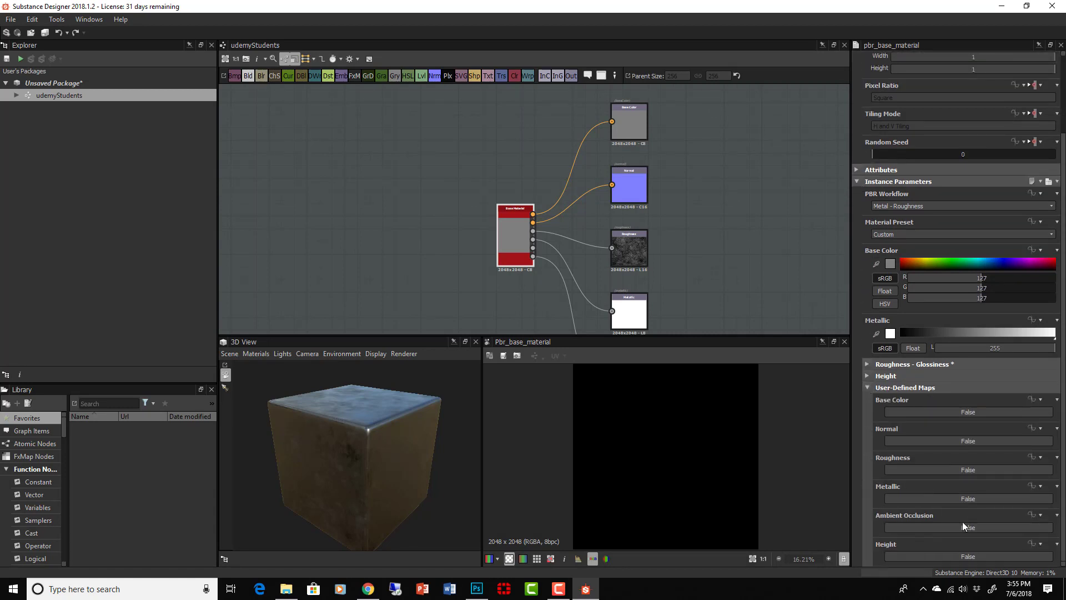
click(967, 411)
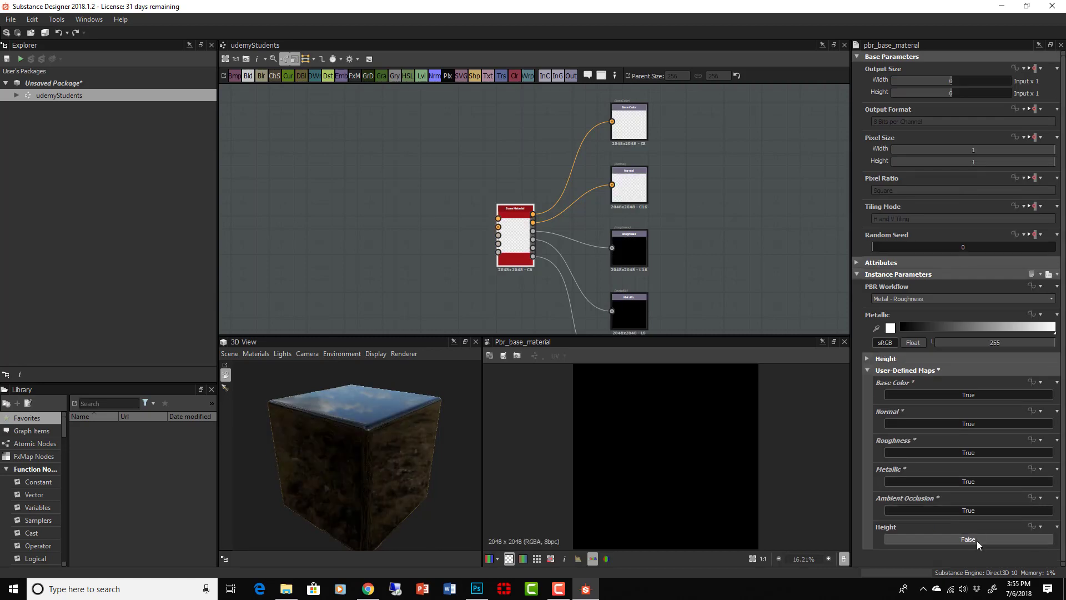
click(968, 539)
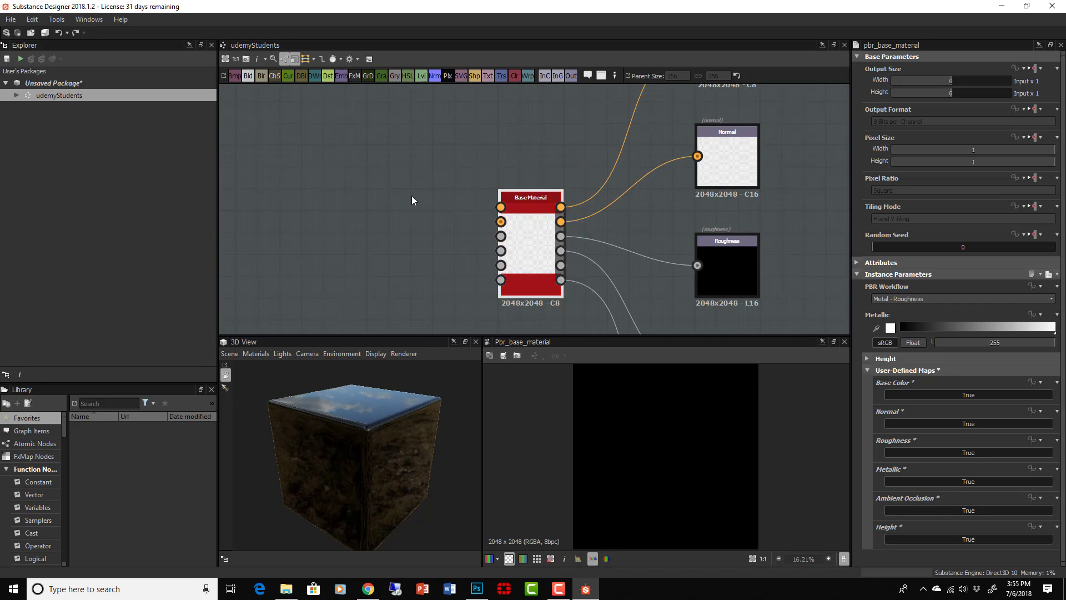
mouse_move(483, 207)
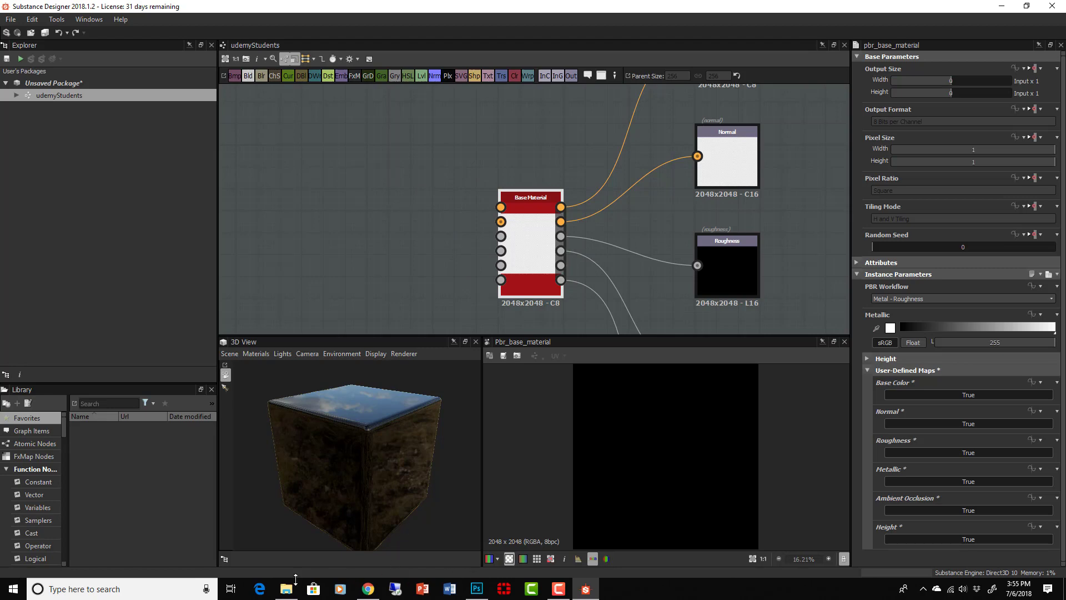
- Drag the Construction textures from File Explorer into the graph as linked resources
click(285, 589)
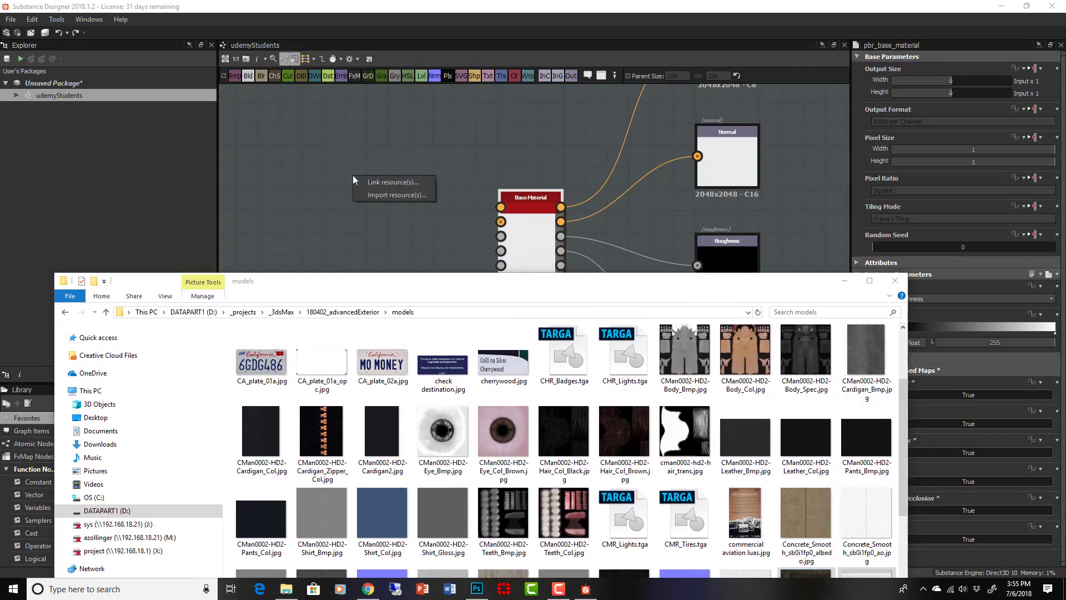
click(394, 182)
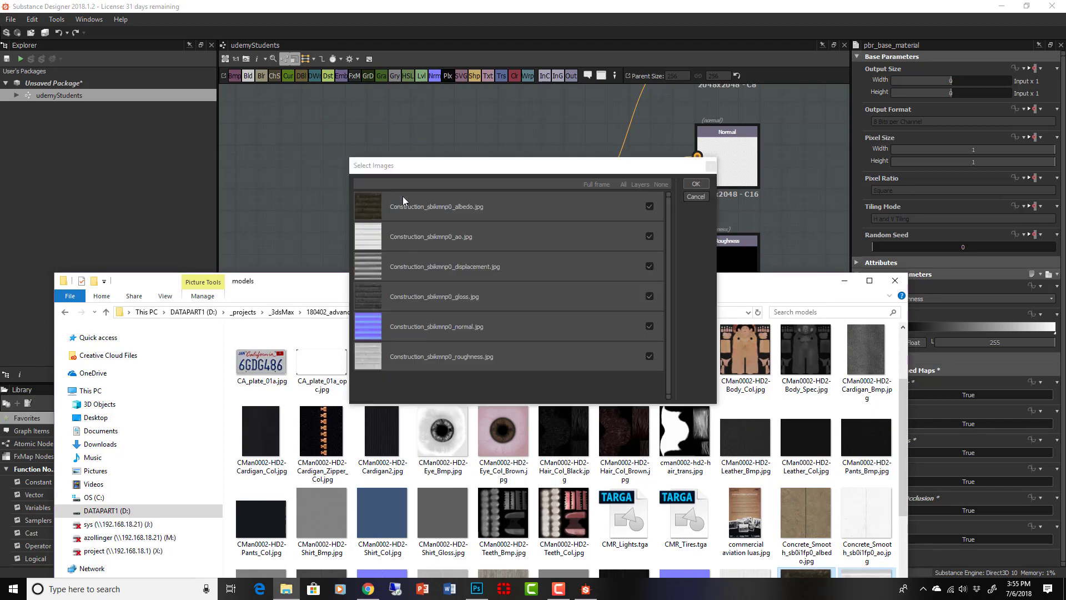
mouse_move(605, 218)
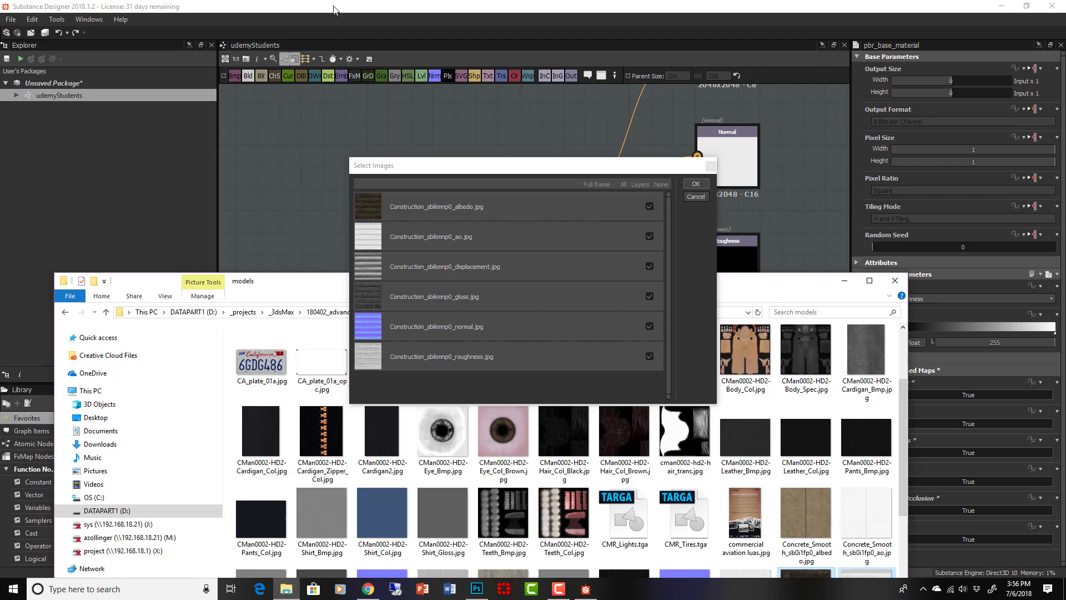
mouse_move(519, 288)
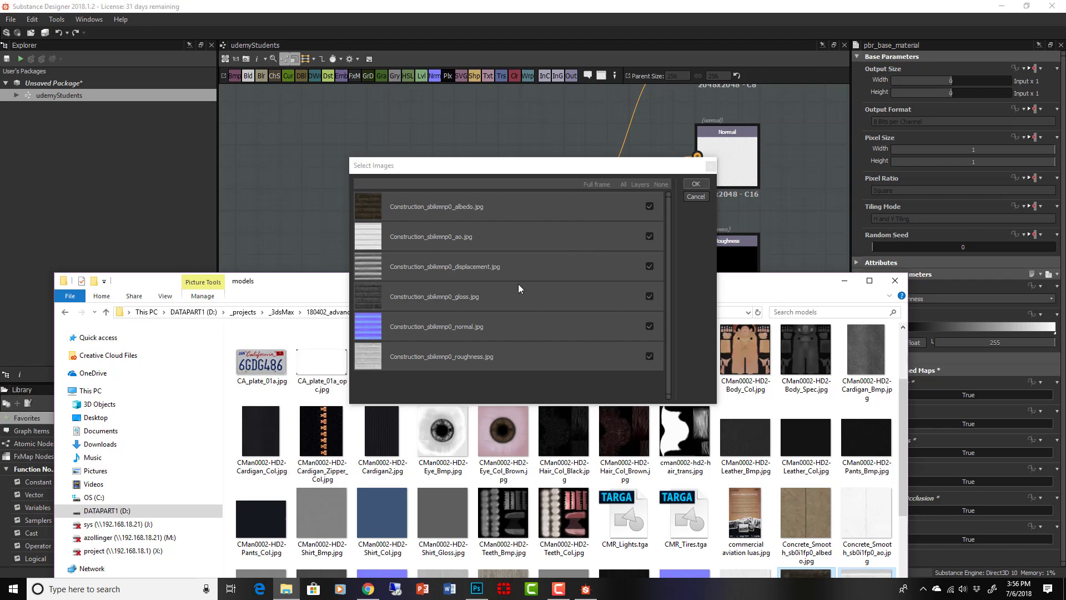
mouse_move(415, 209)
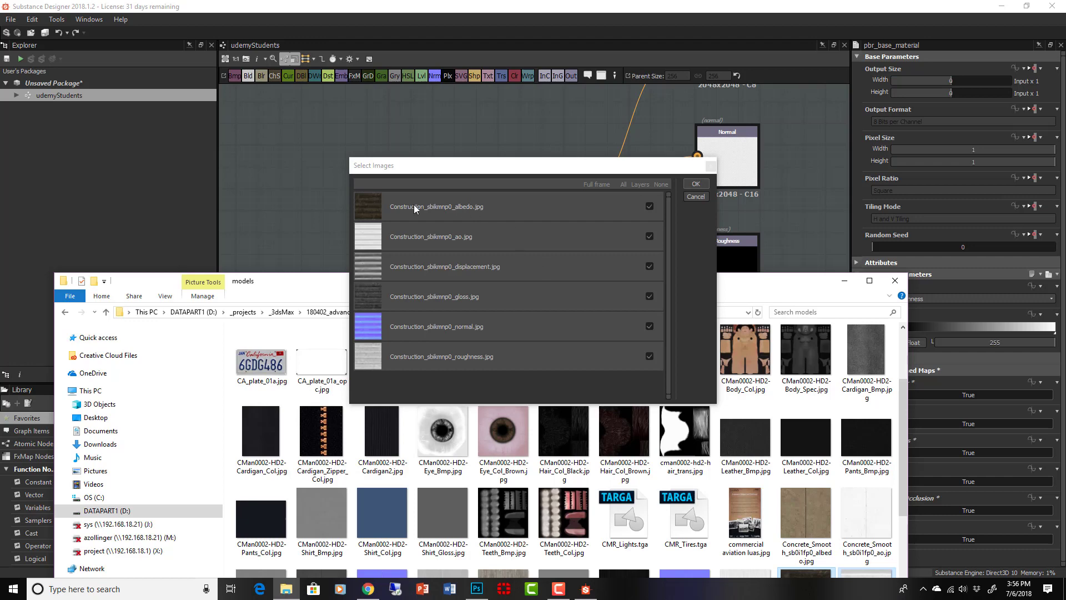
mouse_move(491, 182)
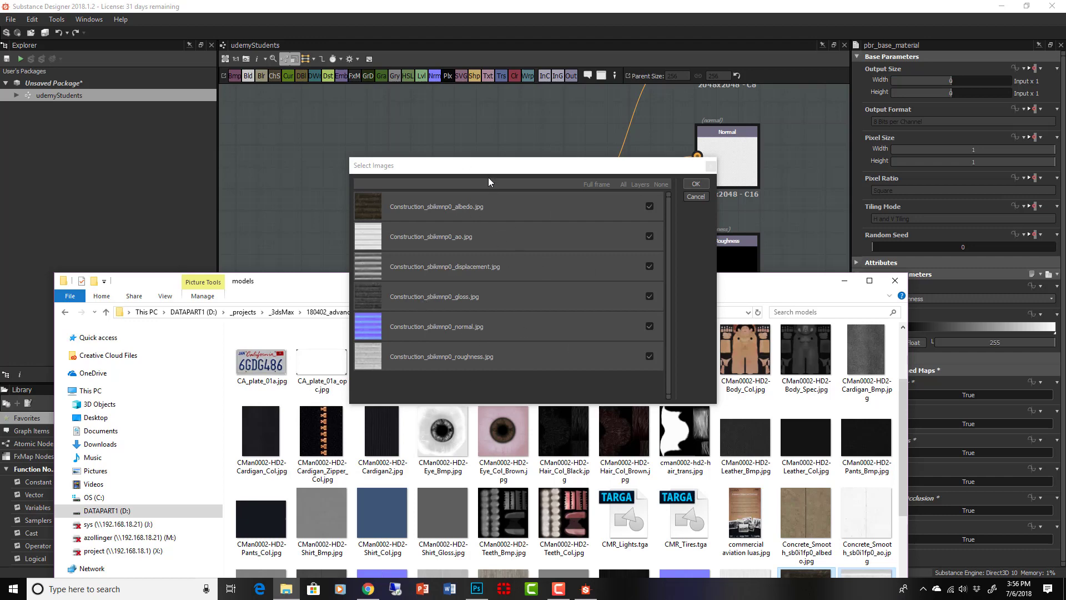
mouse_move(454, 374)
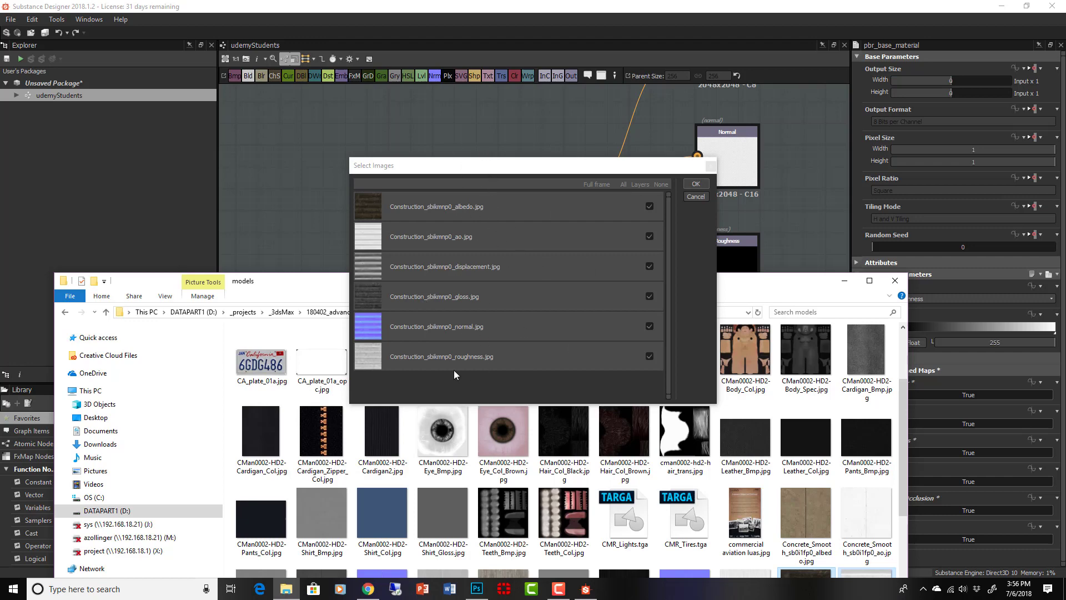
mouse_move(507, 274)
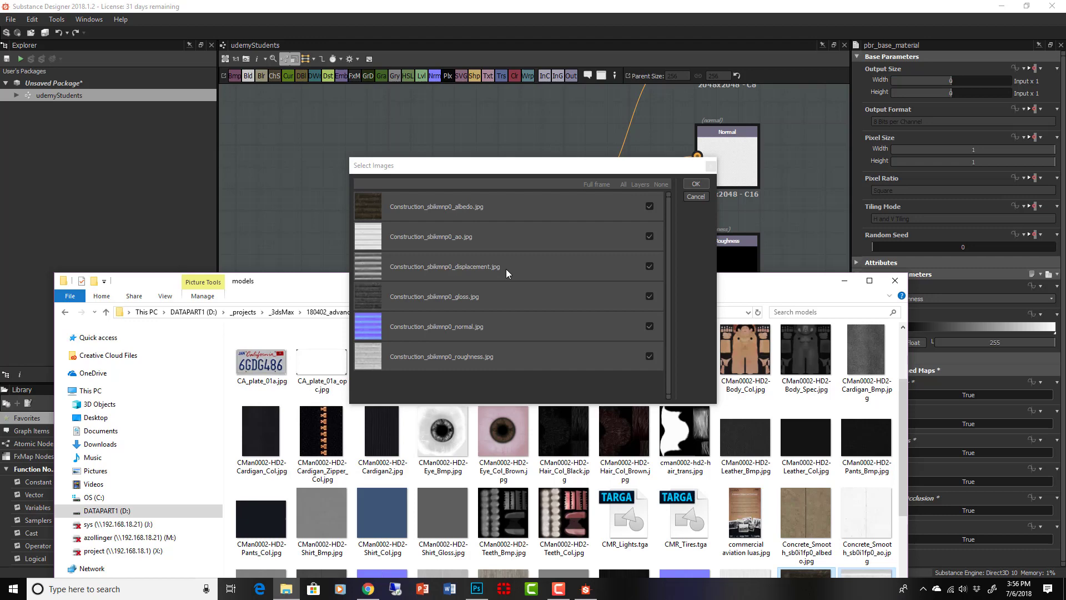
- Import the six textures and place displacement, normal, roughness and gloss bitmaps in the graph
click(694, 183)
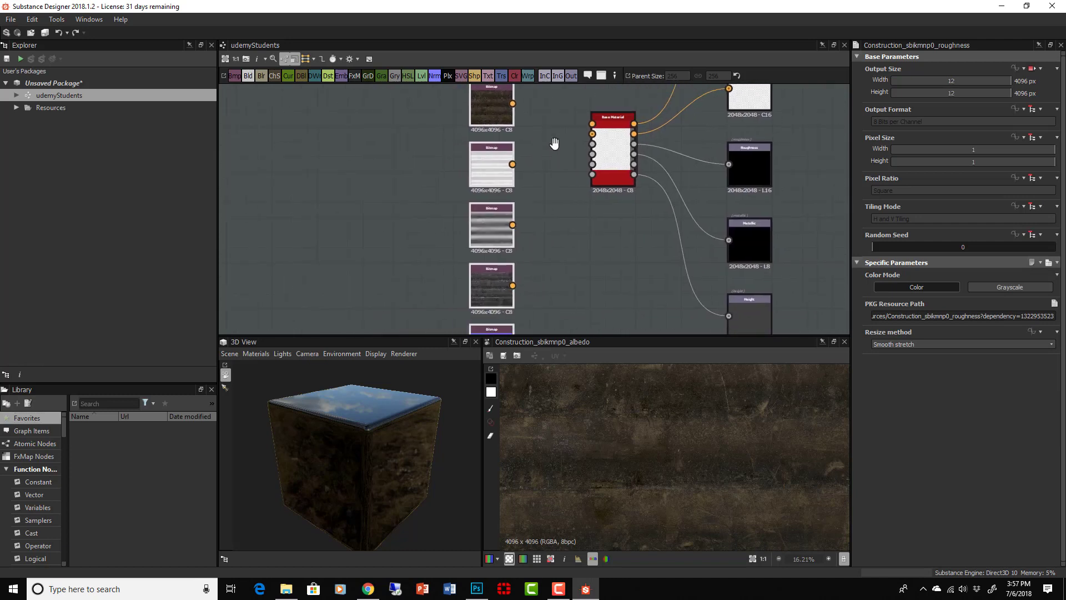
click(16, 107)
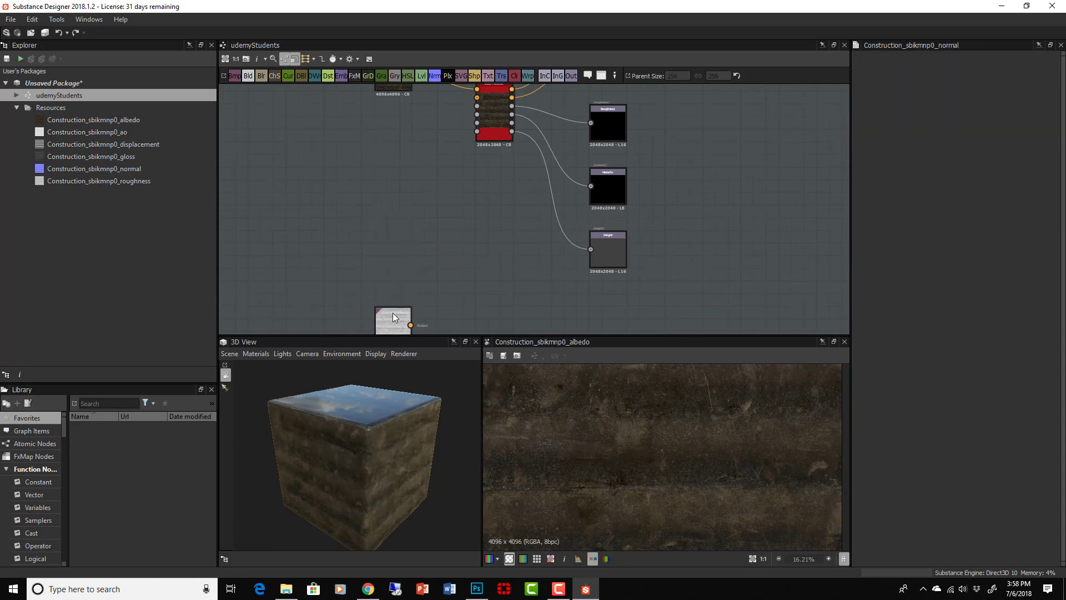
right_click(418, 145)
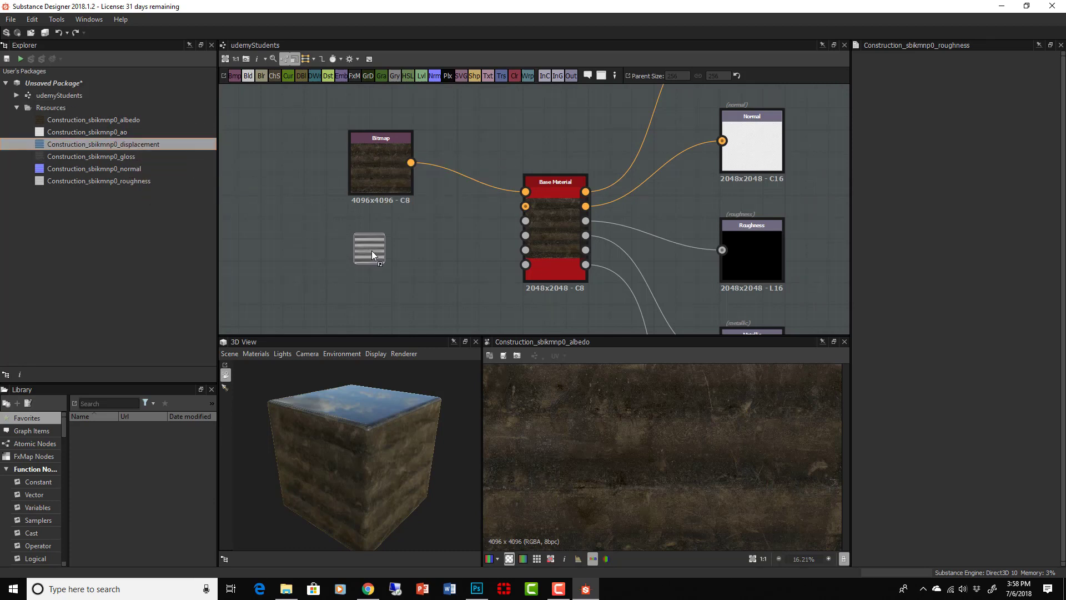
click(369, 255)
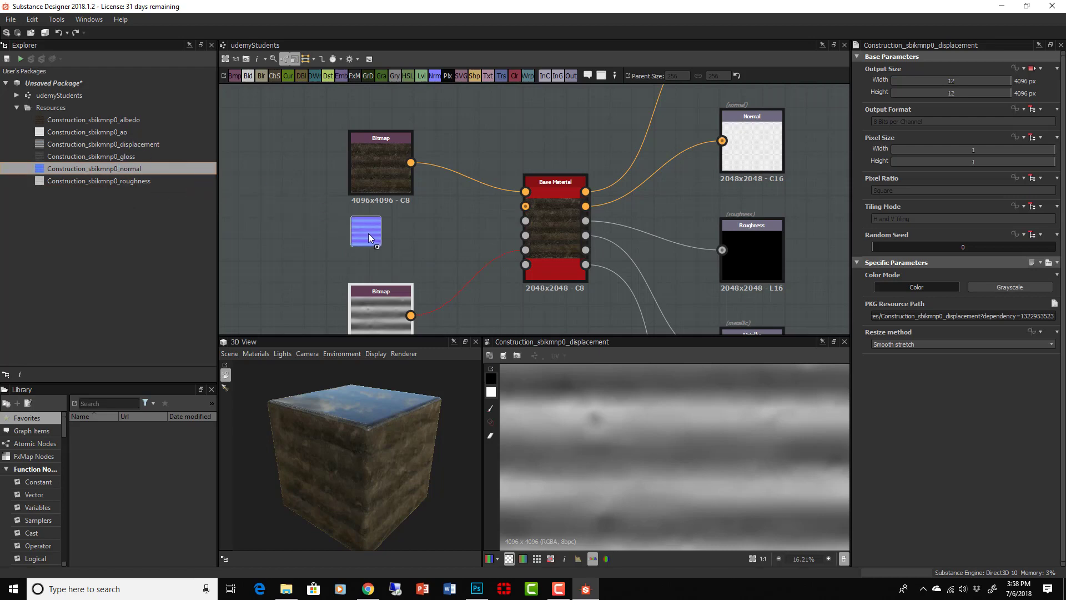
click(366, 230)
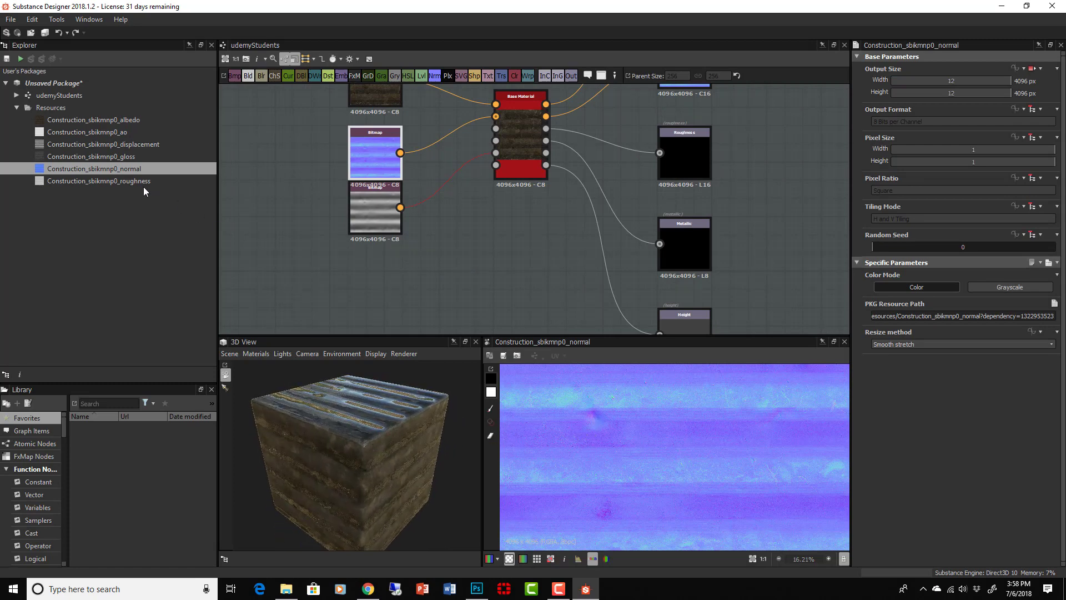
click(99, 180)
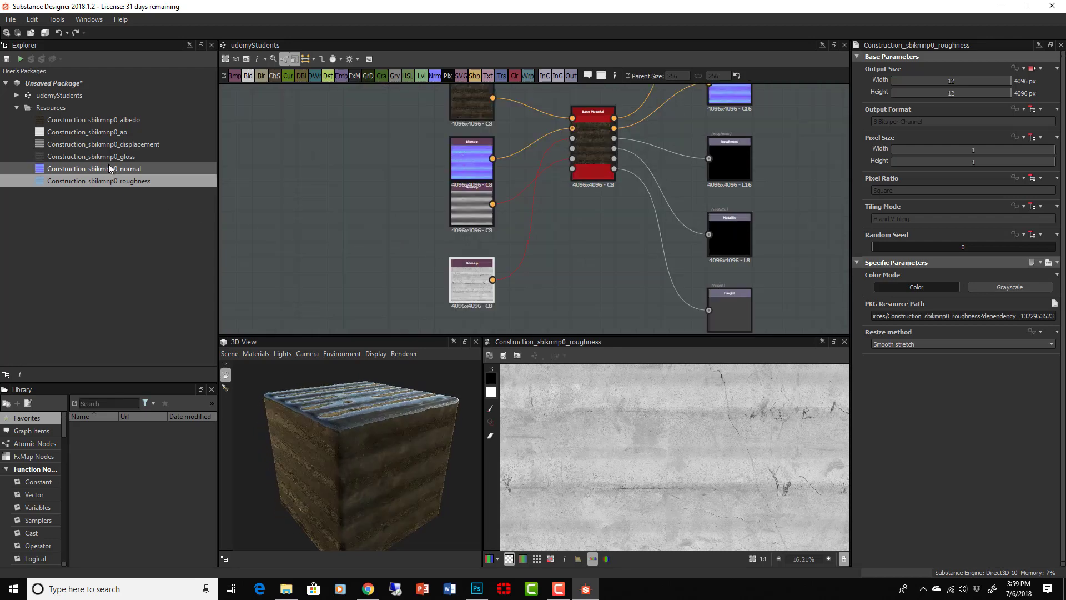
click(89, 156)
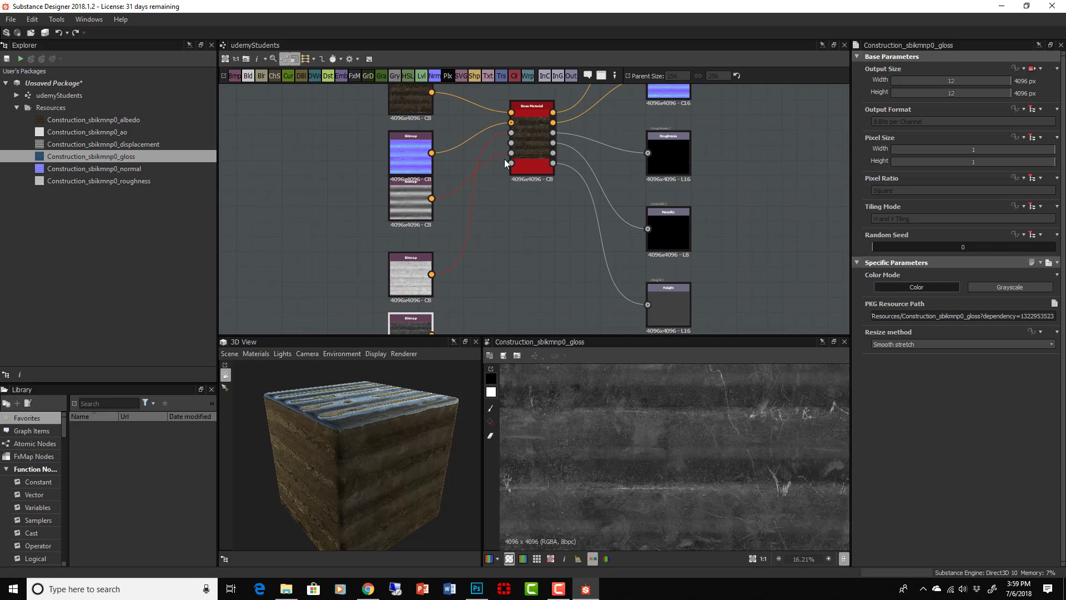
mouse_move(512, 143)
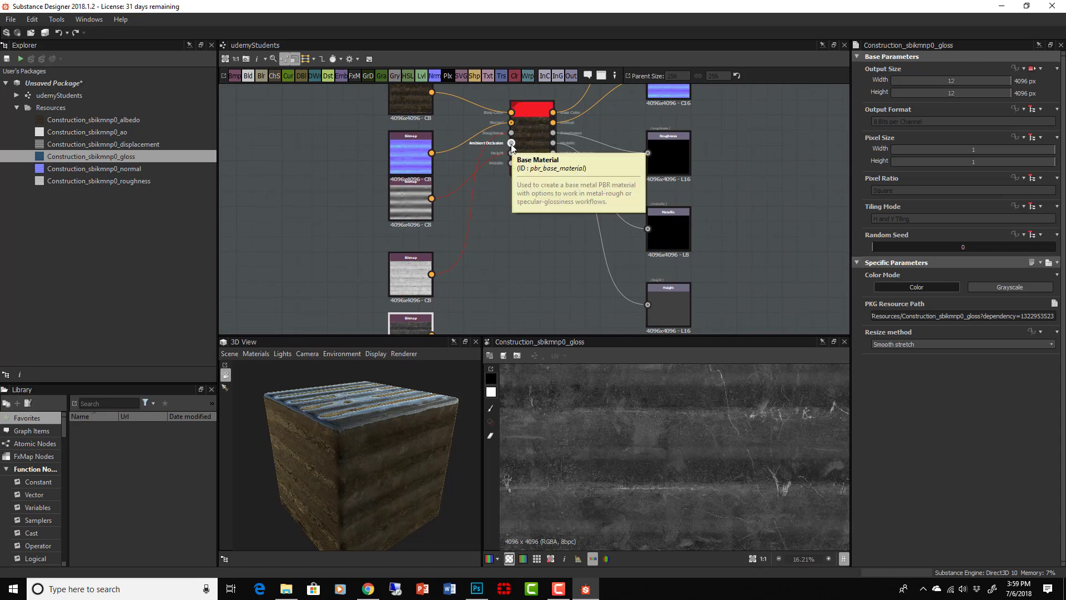
mouse_move(516, 143)
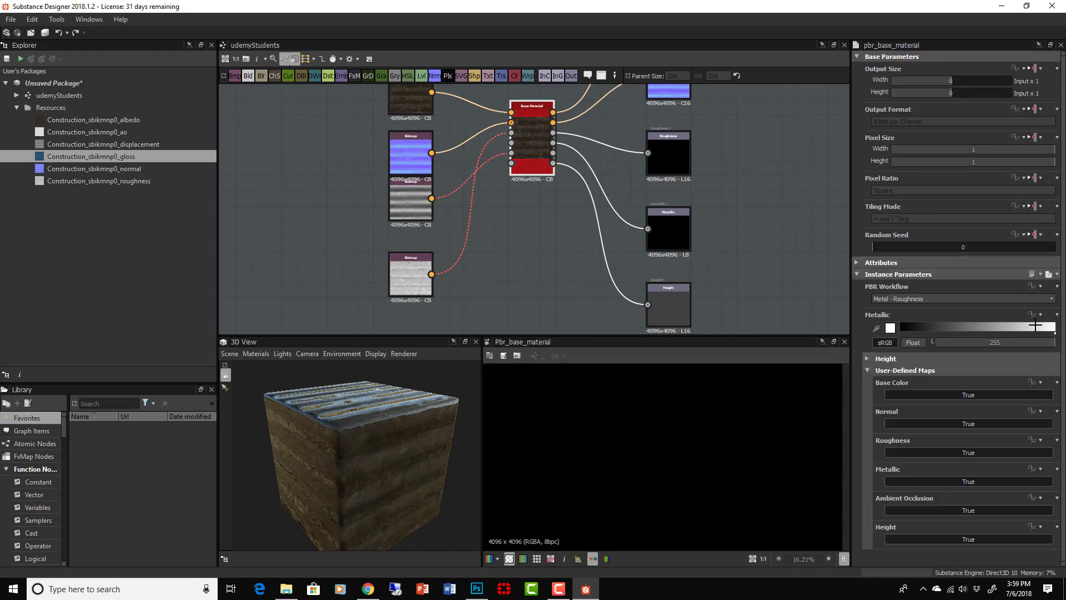
mouse_move(908, 440)
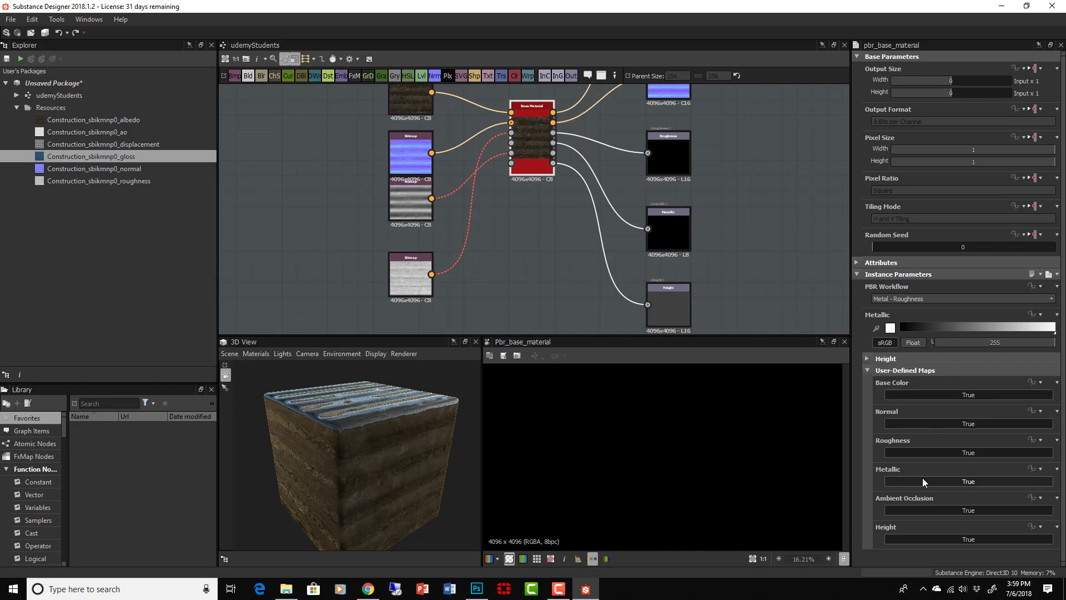
- Set the Base Material's user-defined Metallic map to False and add the ao texture to the graph
click(966, 481)
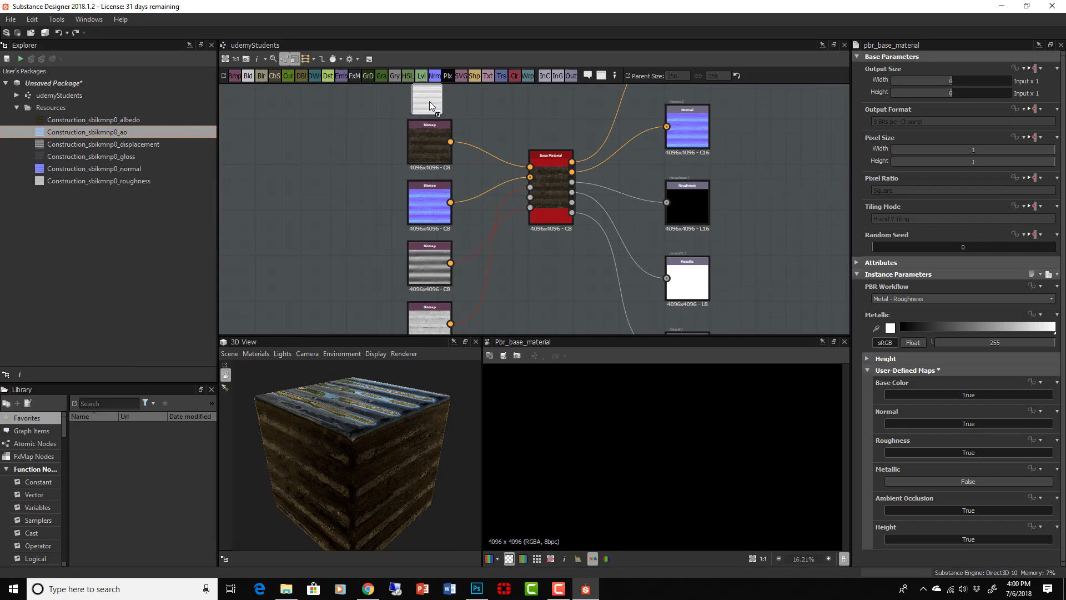
click(428, 100)
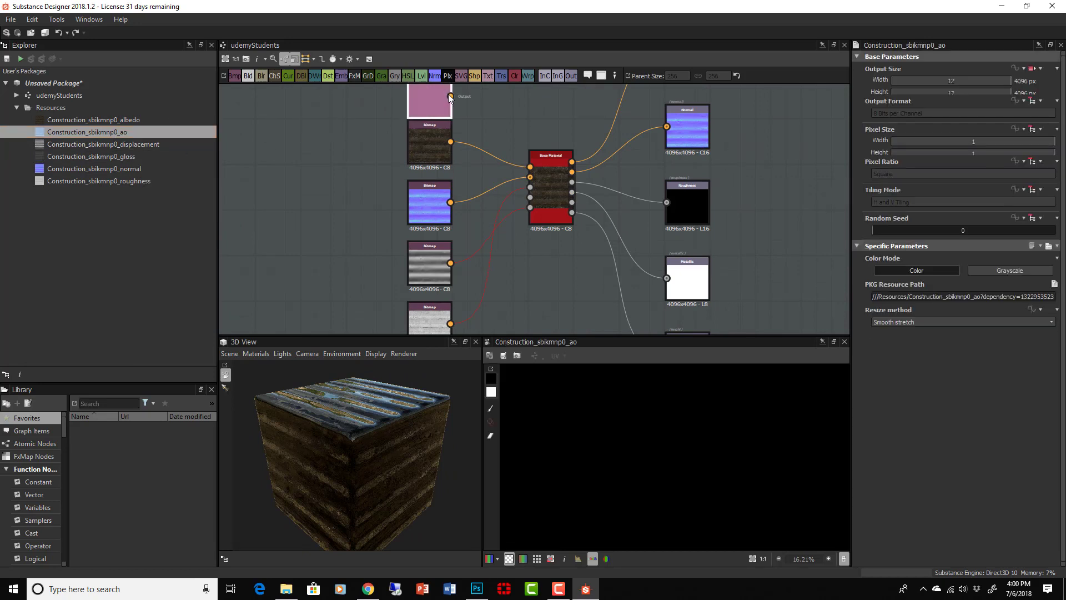
click(428, 102)
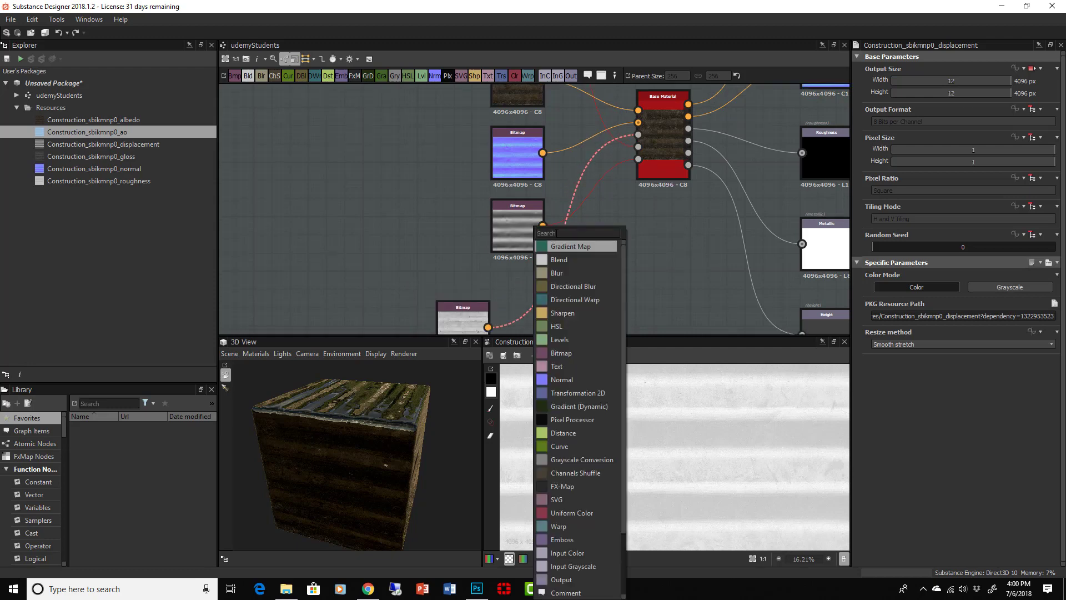
- Add a Levels node after the roughness bitmap and select the extra Grayscale Conversion node
text(le)
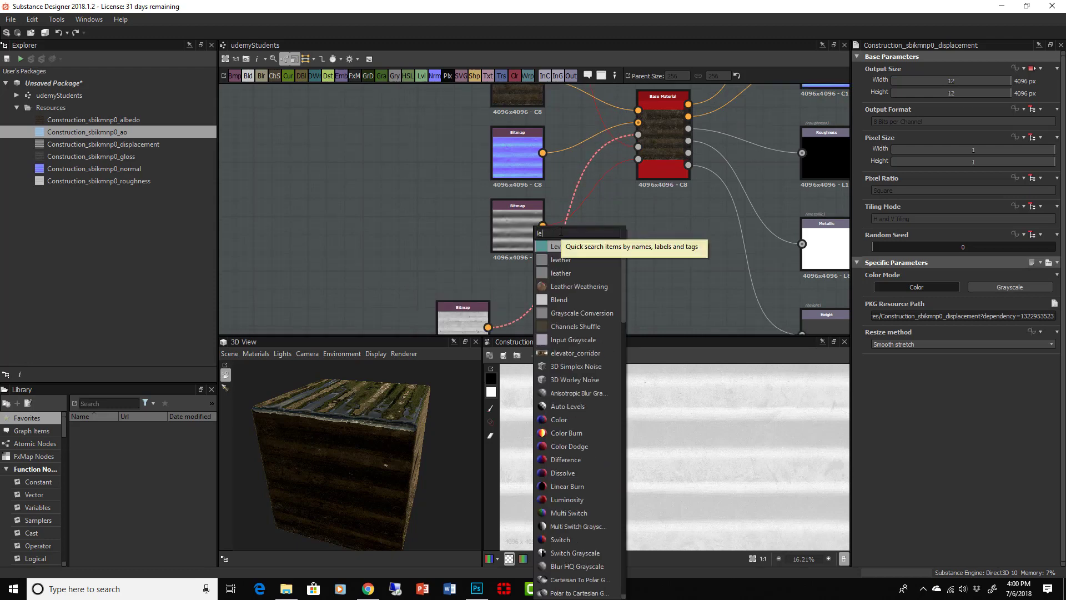
click(561, 246)
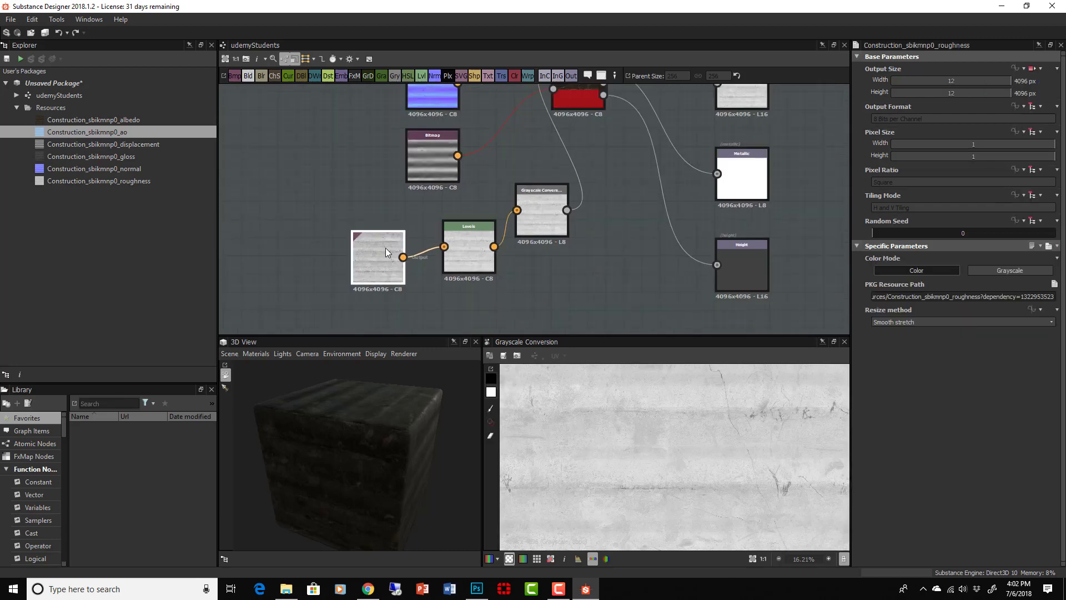
click(541, 209)
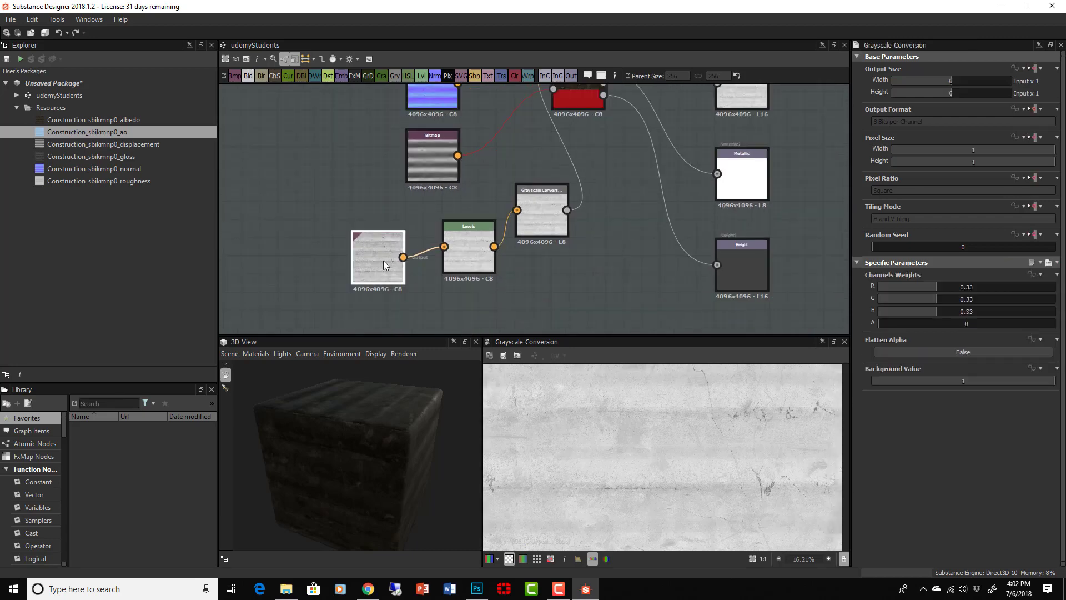
click(377, 257)
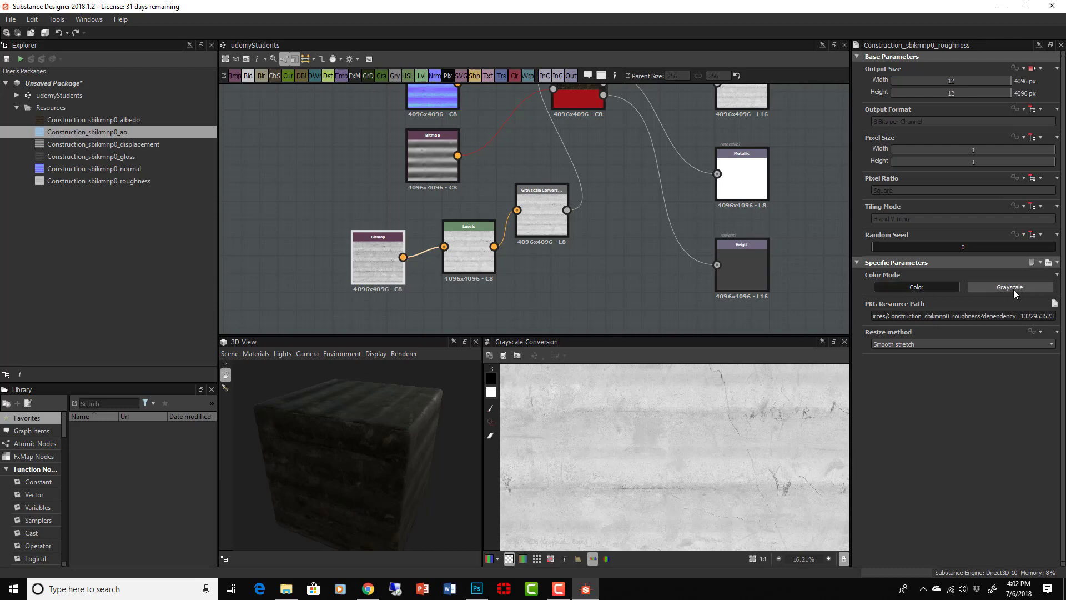
mouse_move(549, 212)
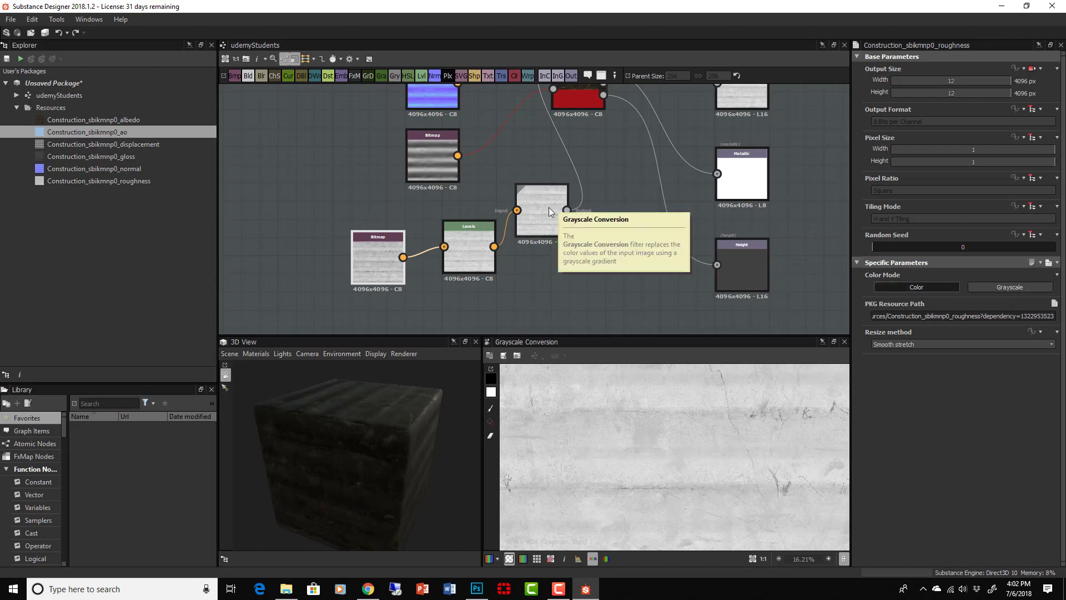
click(541, 209)
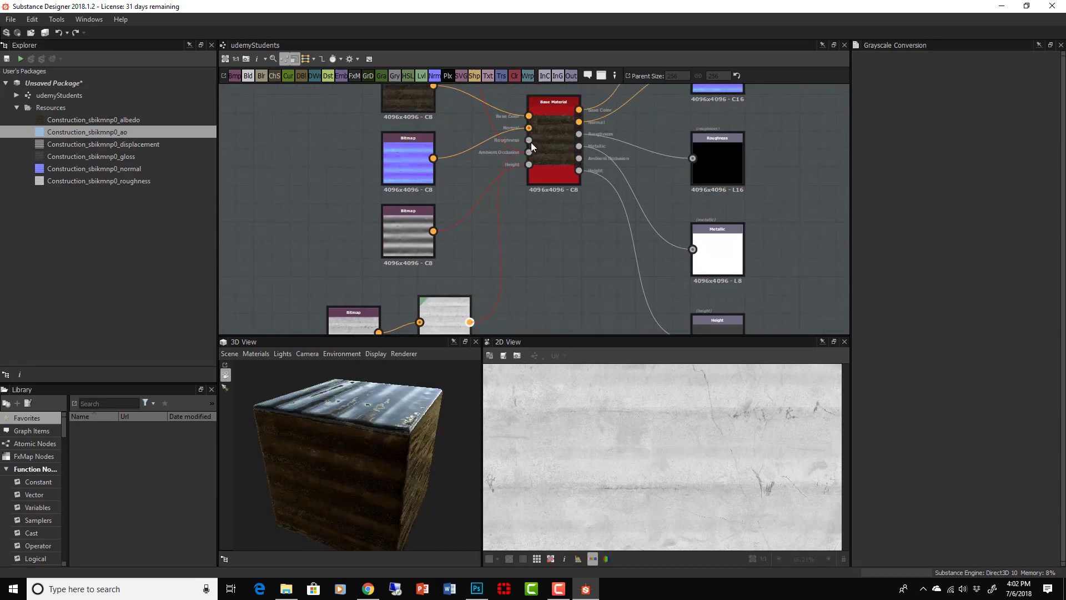
- Set the roughness bitmap's Color Mode to Grayscale and wire Levels into Base Material roughness
click(444, 301)
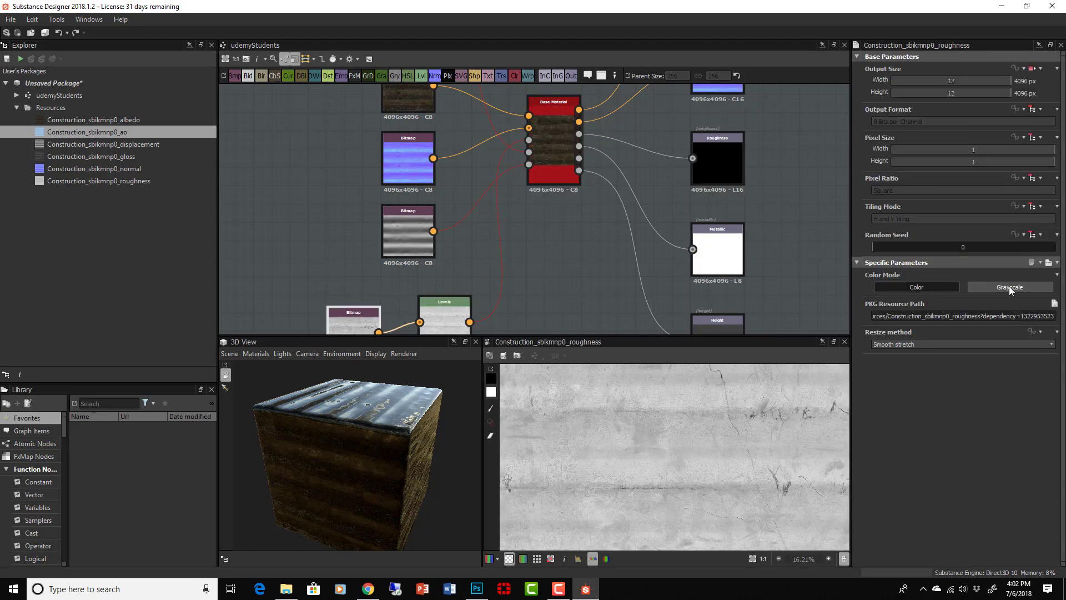
click(1009, 286)
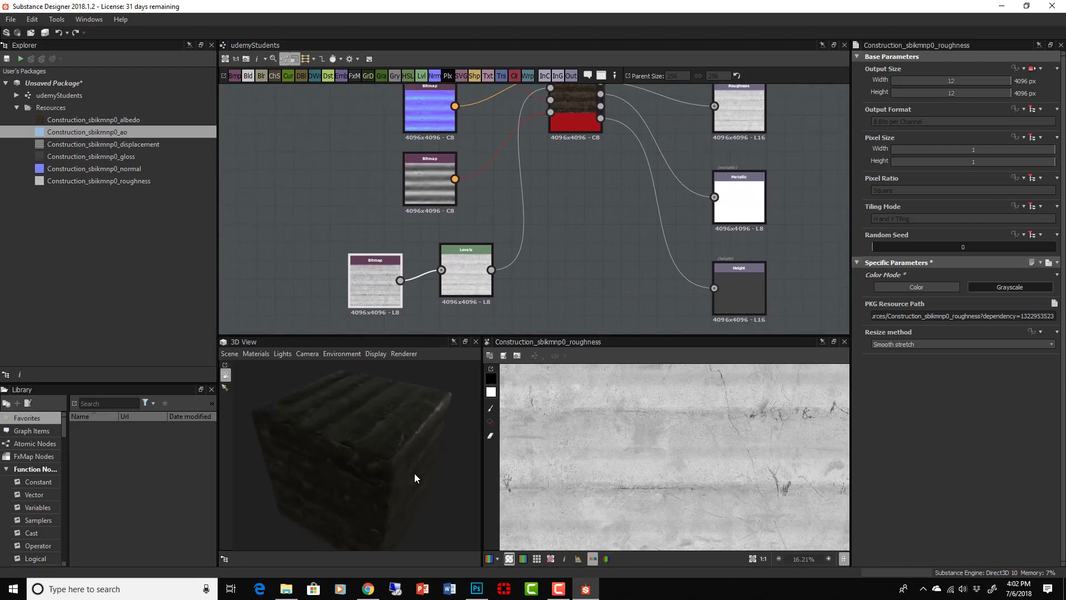
click(465, 267)
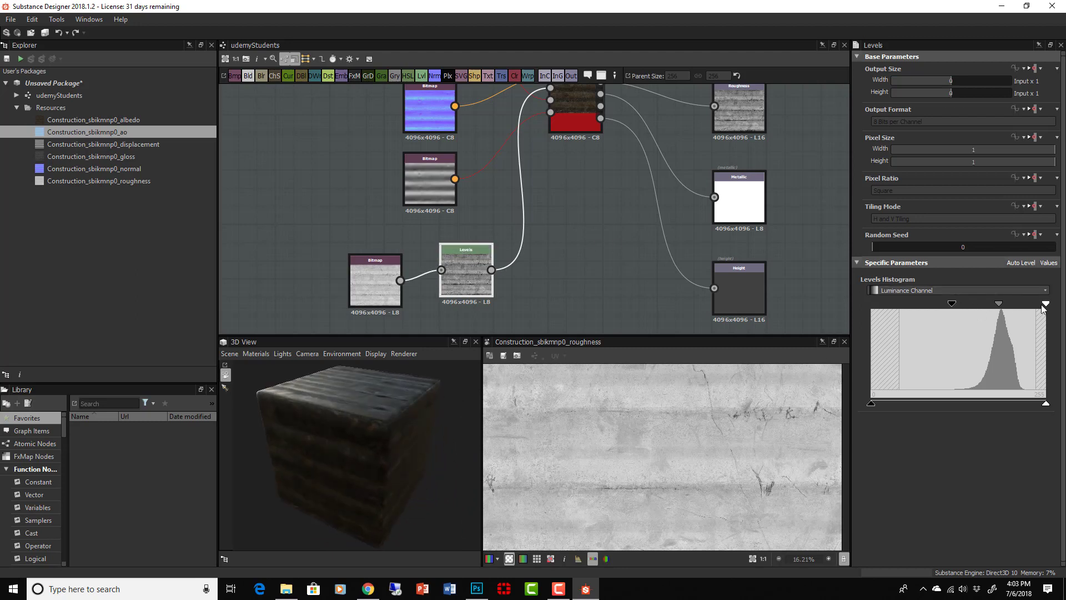
- Switch Levels to Values and expose Level In Low, renaming the input metalRoughness
click(1048, 263)
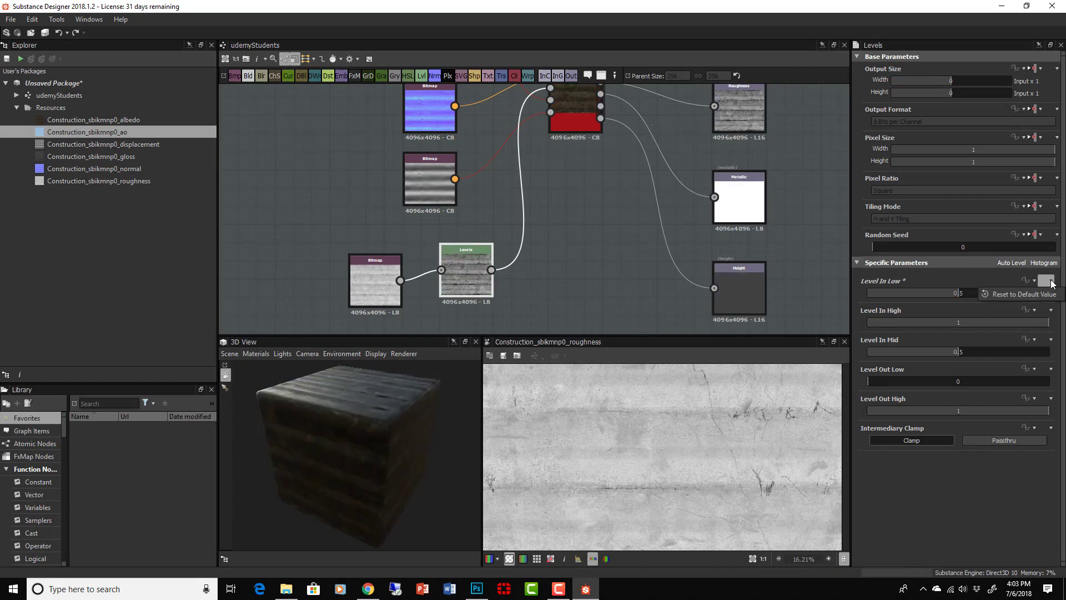
click(1051, 280)
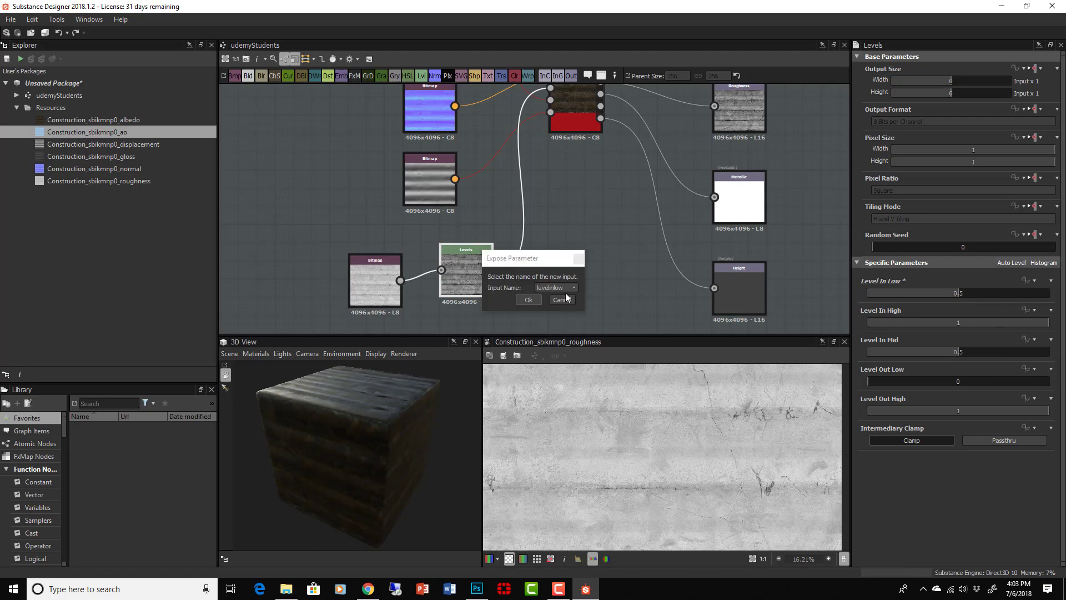
click(528, 299)
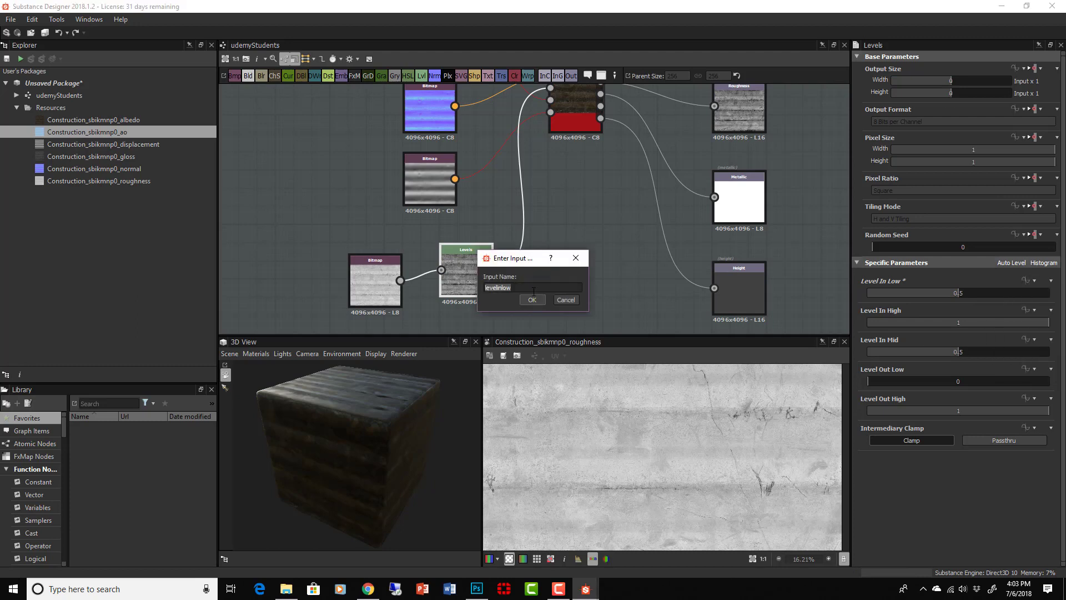
key(ctrl+a)
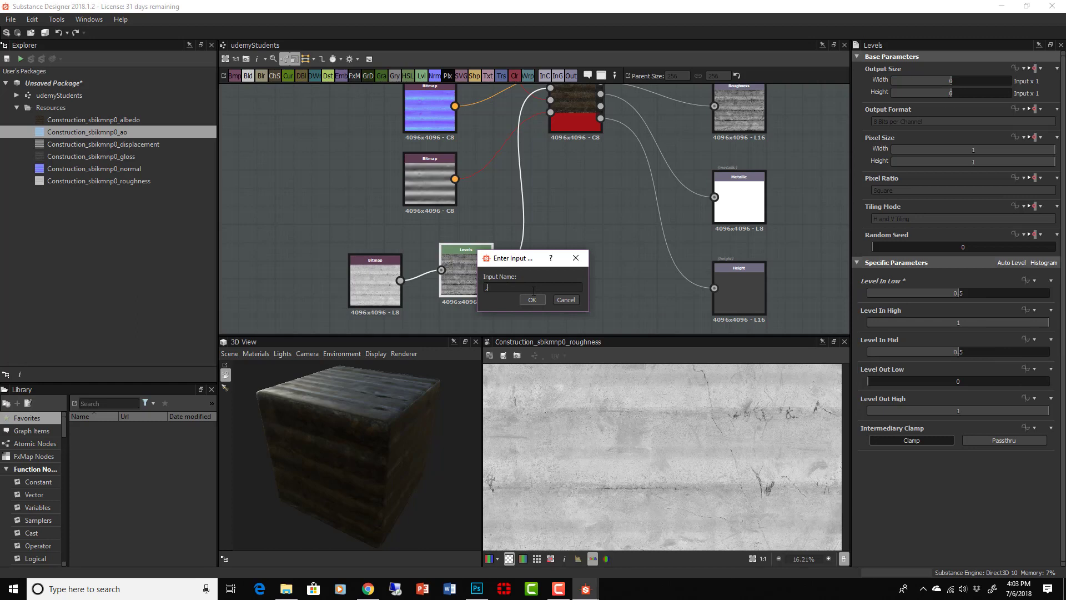
text(metalRoughness)
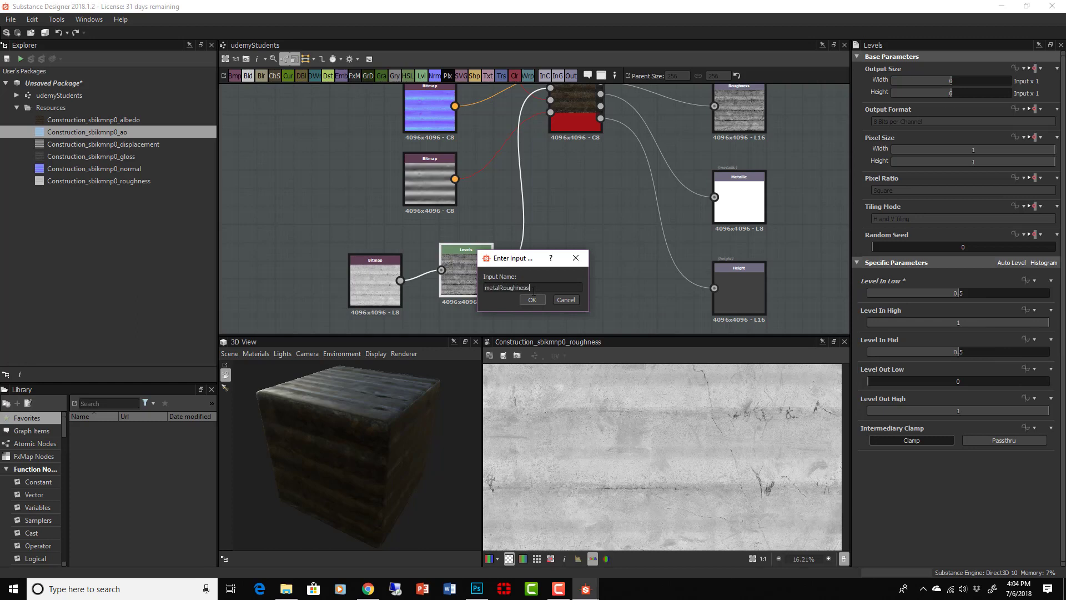
click(532, 299)
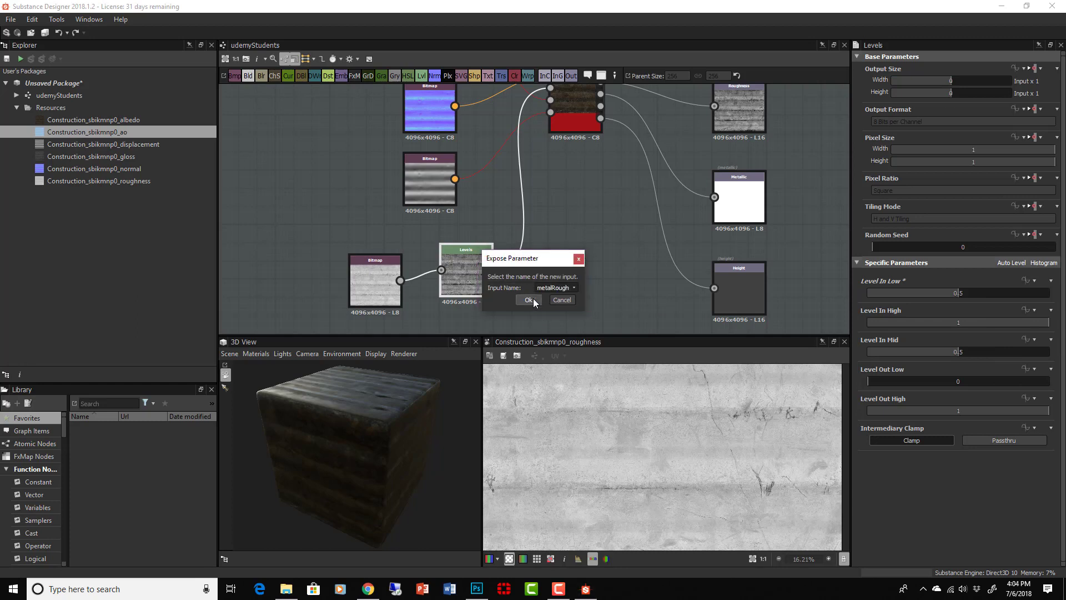
click(527, 300)
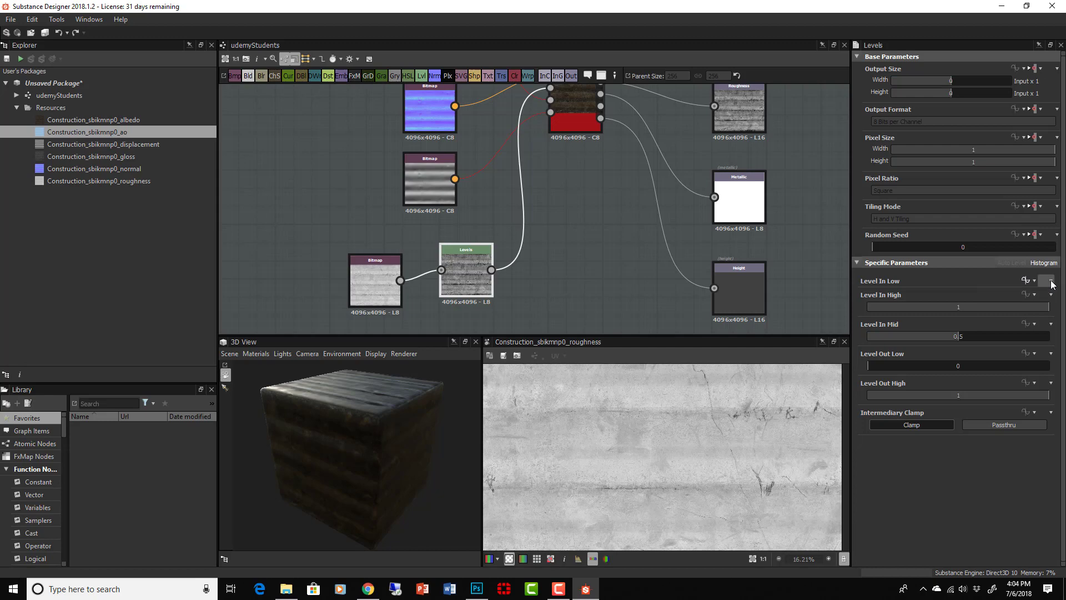
click(466, 268)
text(col)
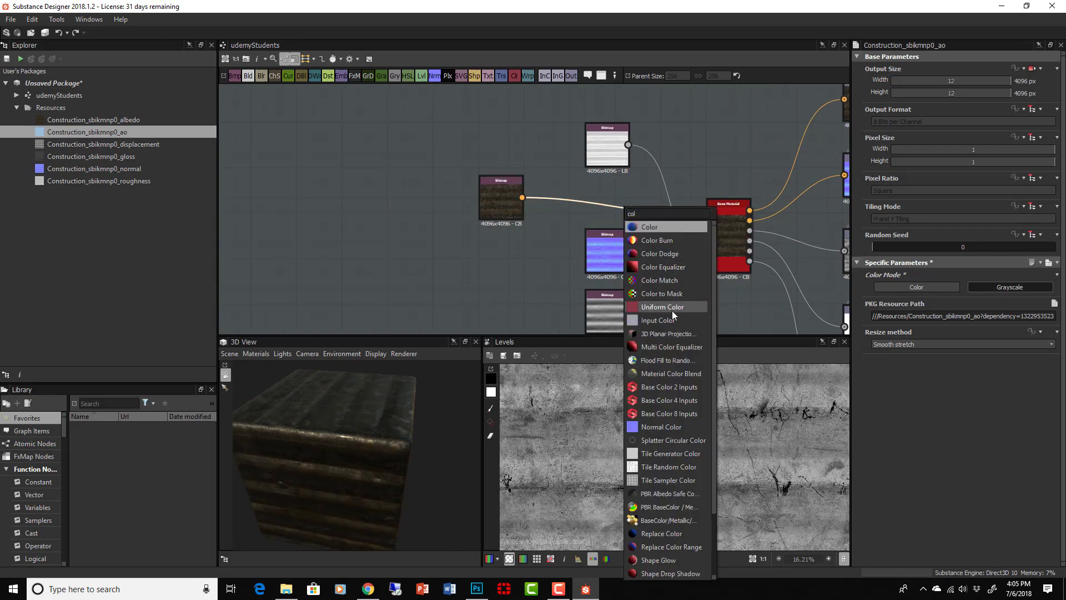
- Add a Uniform Color node and a Blend node, linking the colour into the blend
click(660, 307)
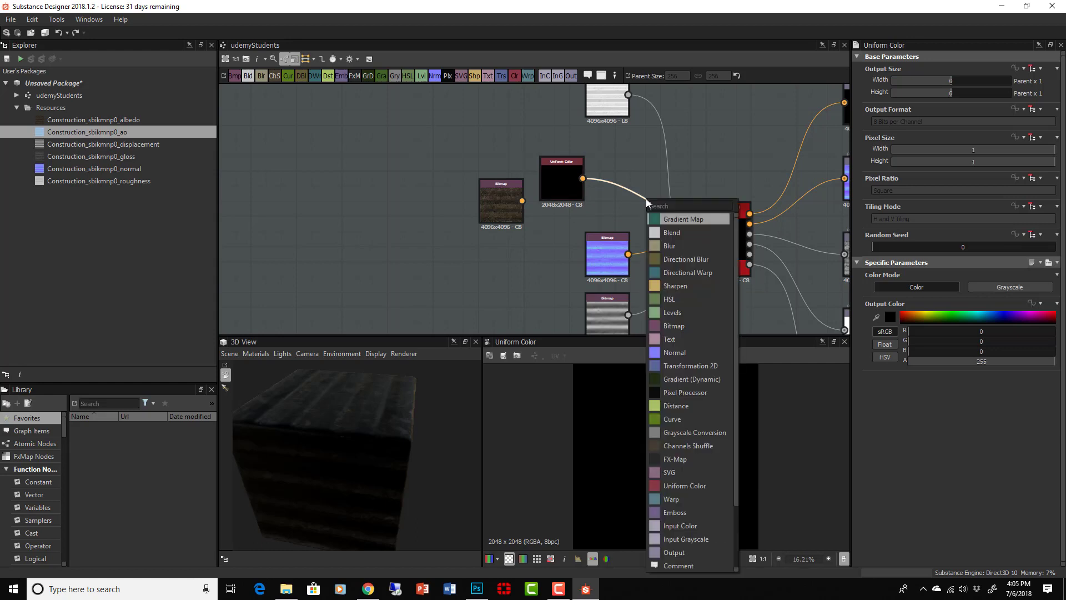
text(blen)
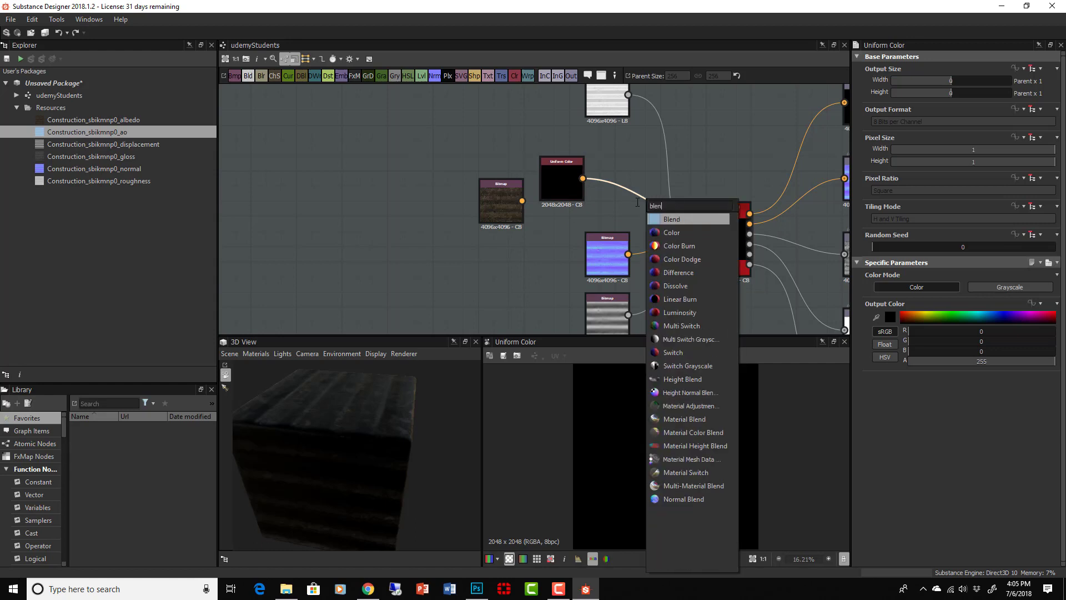
click(672, 218)
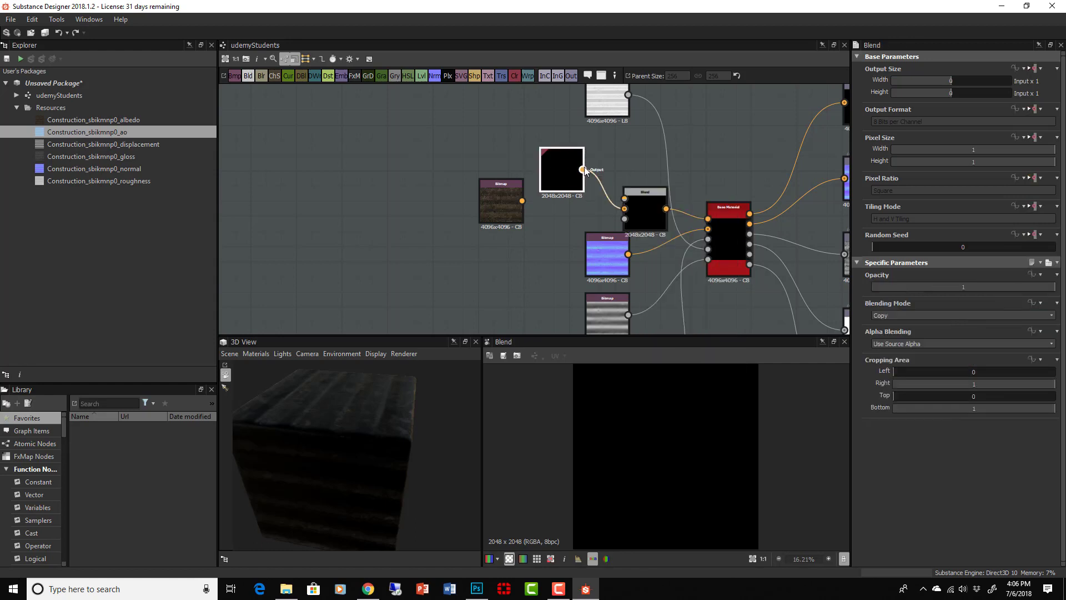
click(561, 170)
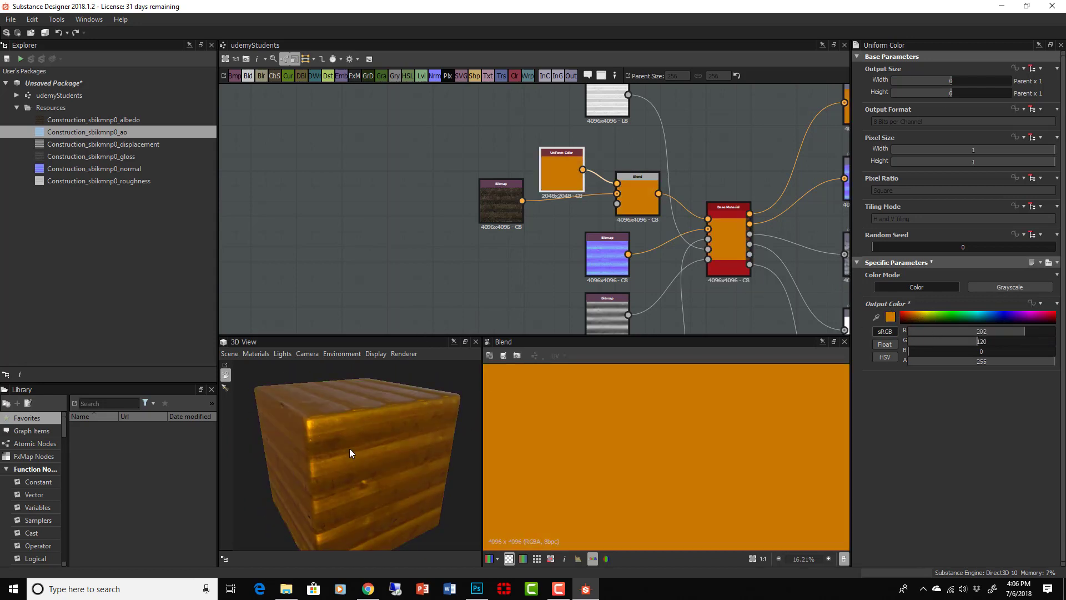
- Set the Blend opacity to about 0.56 and expose it as colorIntensity
click(635, 197)
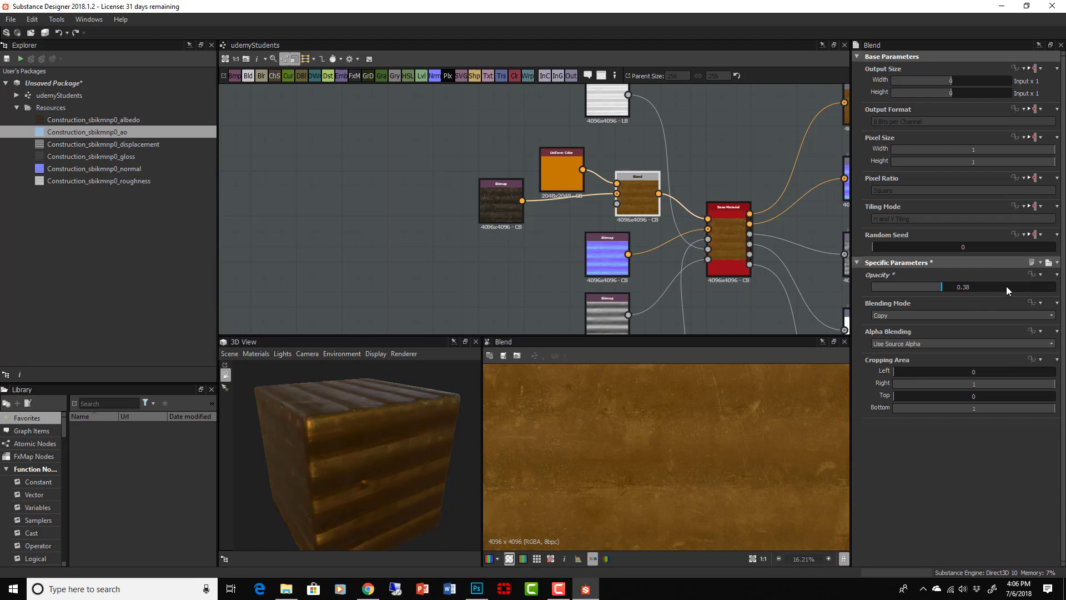
click(1056, 285)
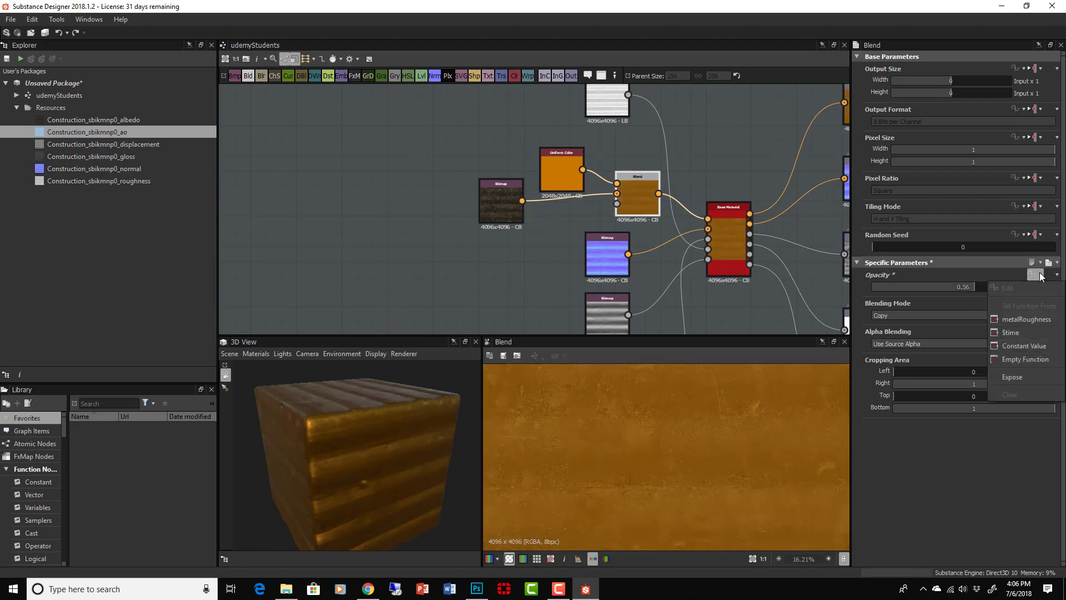
click(1012, 377)
text(colorIntensity)
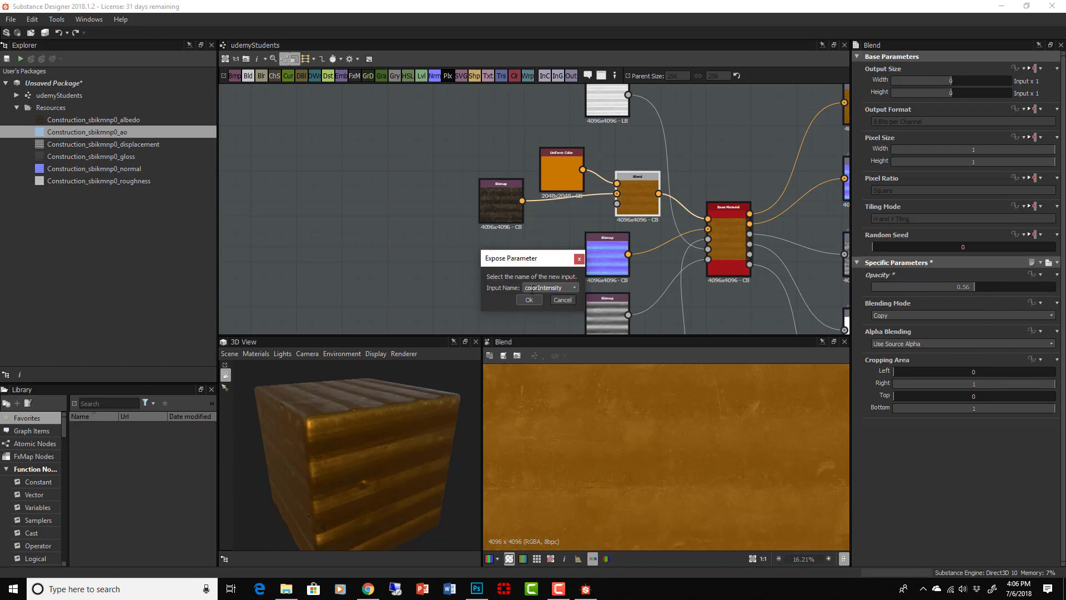
click(562, 300)
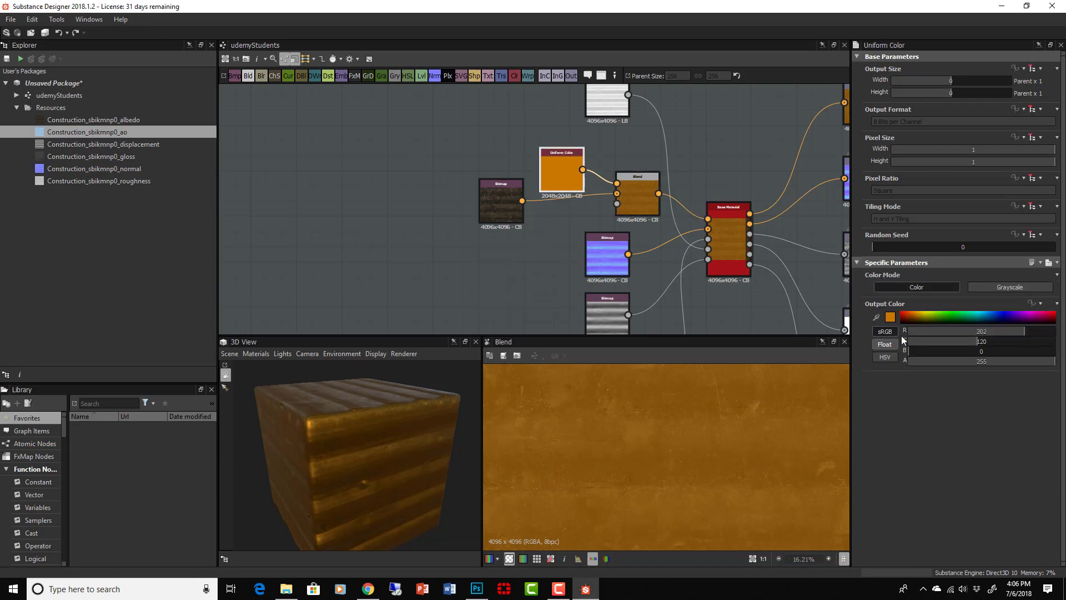
click(891, 317)
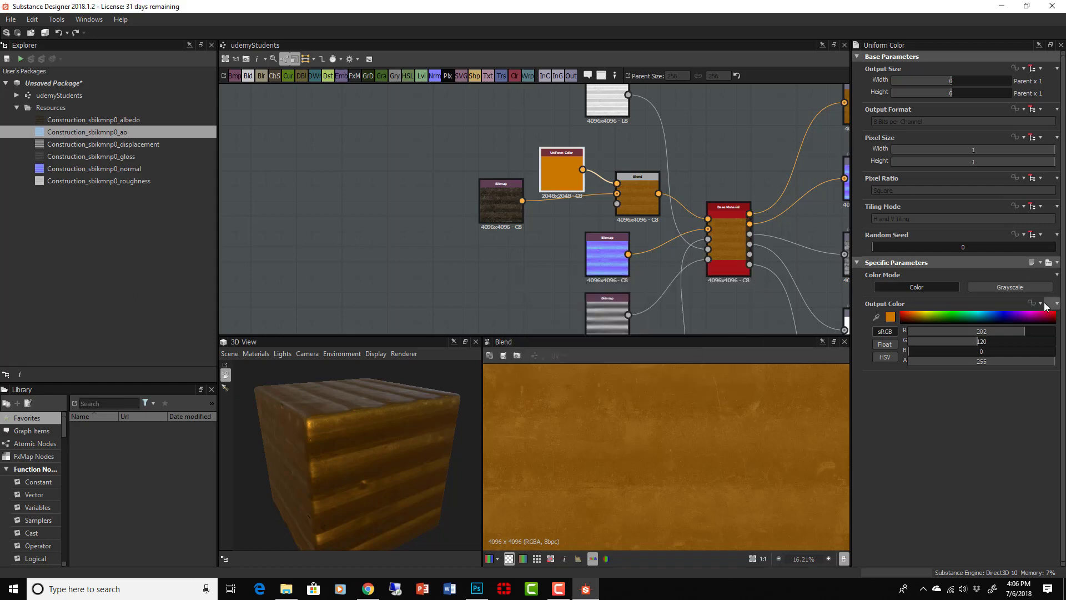
- Expose the Uniform Color's Output Color as a new graph input named color1
click(1055, 303)
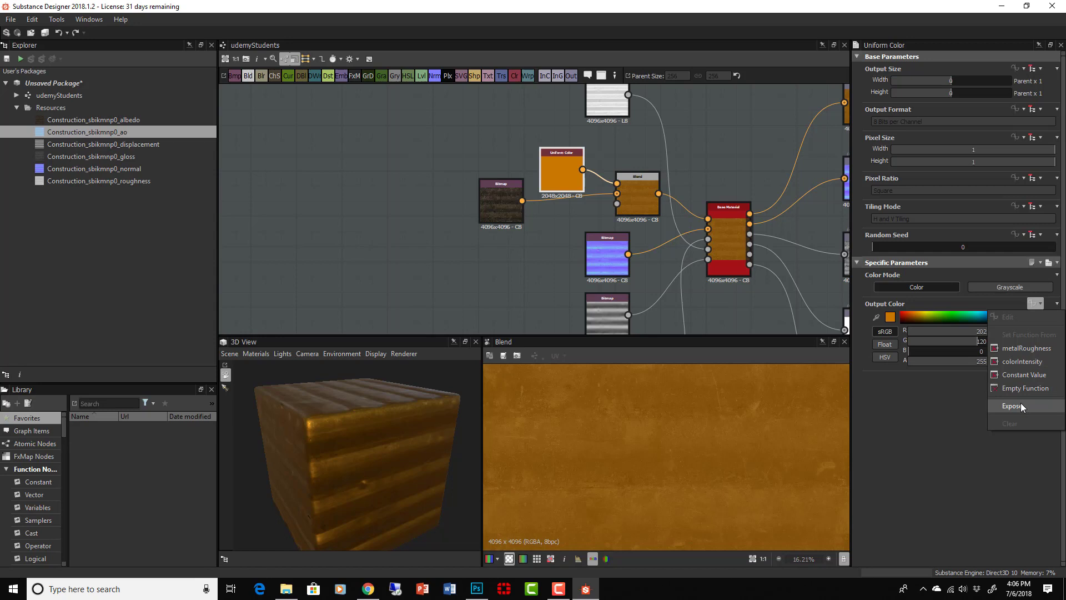
click(1014, 405)
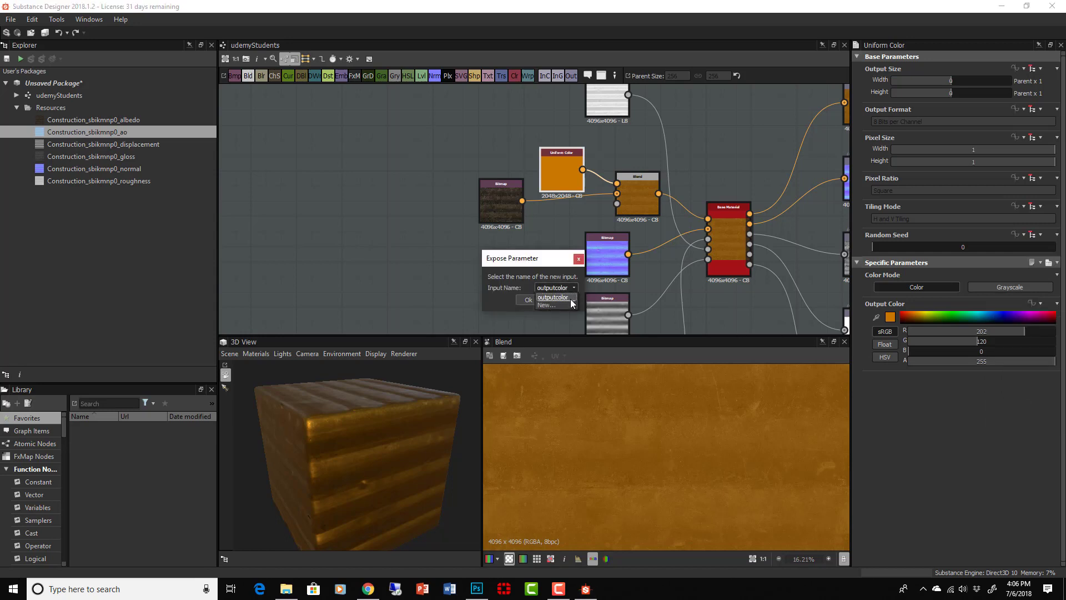
click(545, 304)
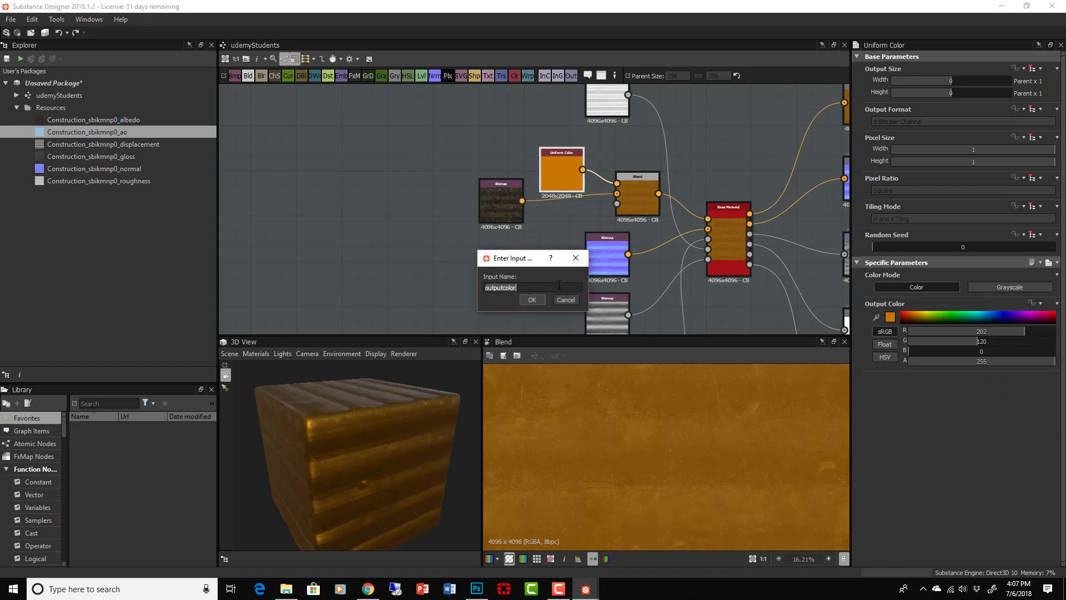
key(ctrl+a)
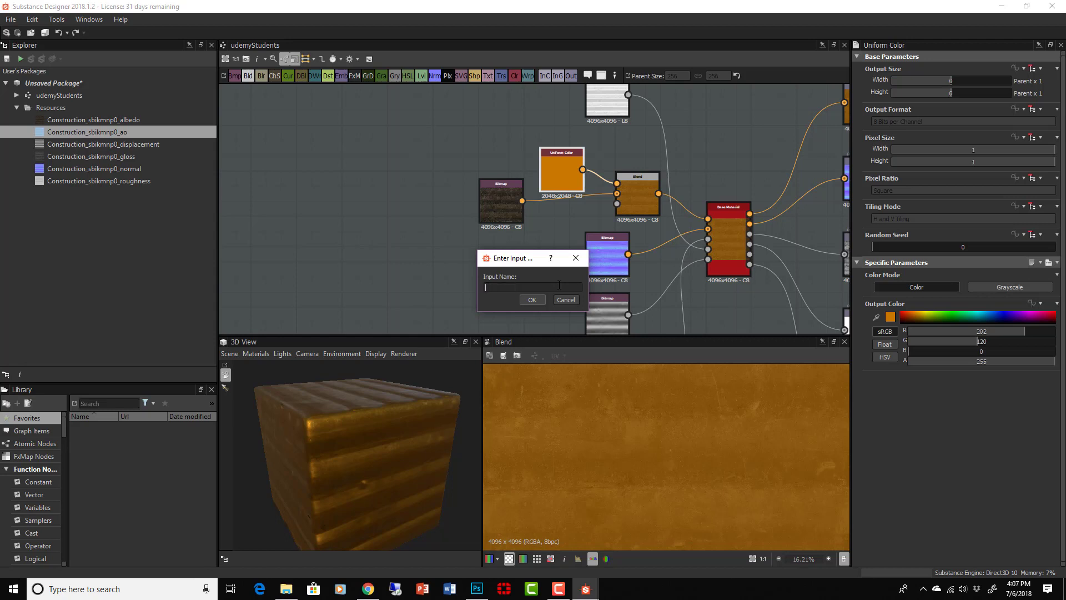
text(color1)
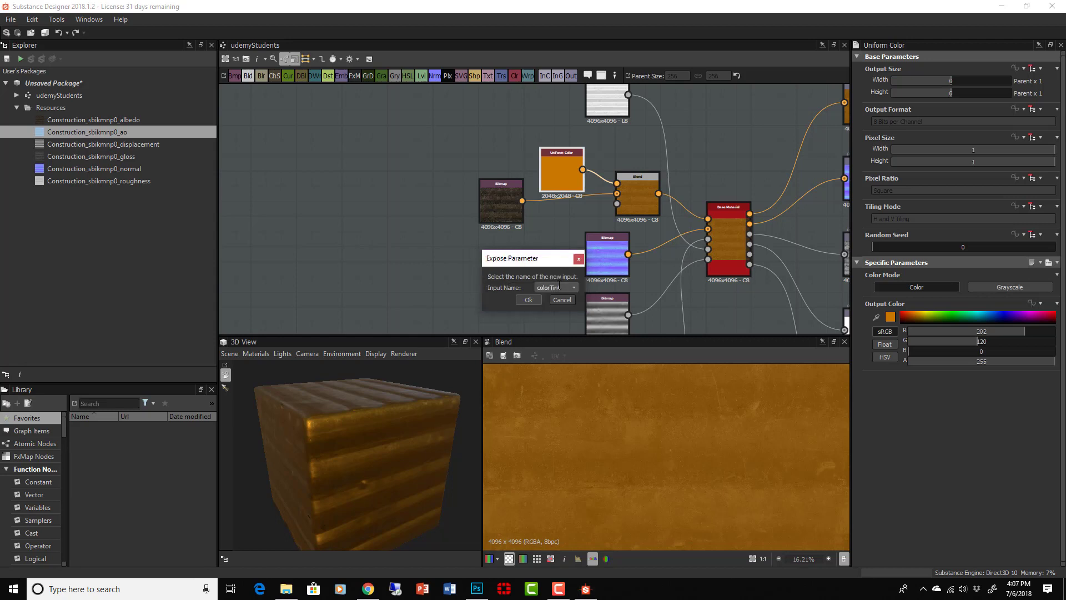
click(561, 299)
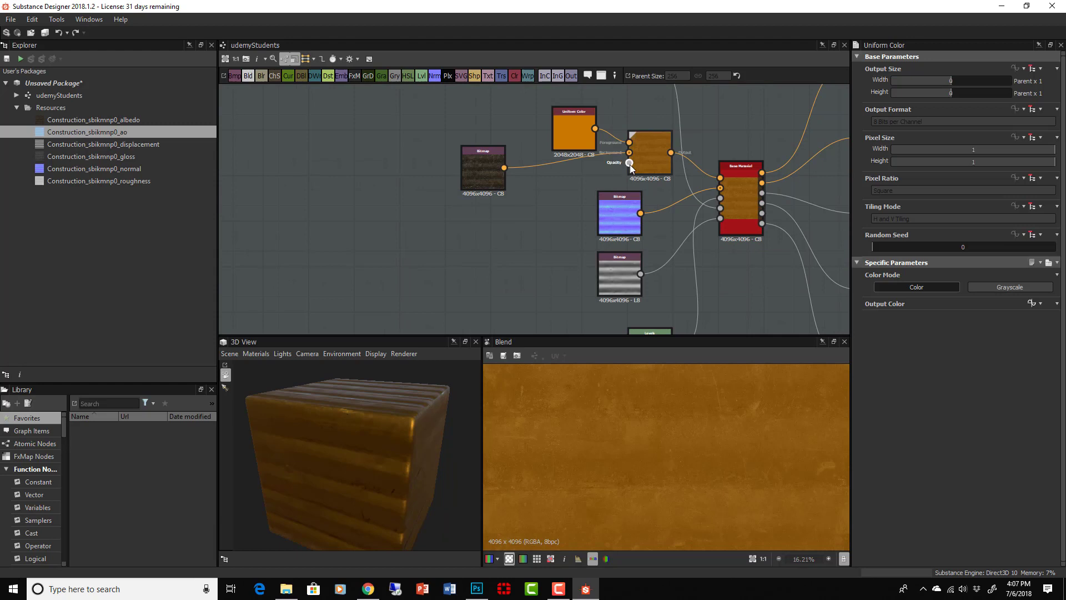
- Add Grunge Map 013 from the Noises library and expose its Balance as 'Tint Grunge Amount'
click(648, 152)
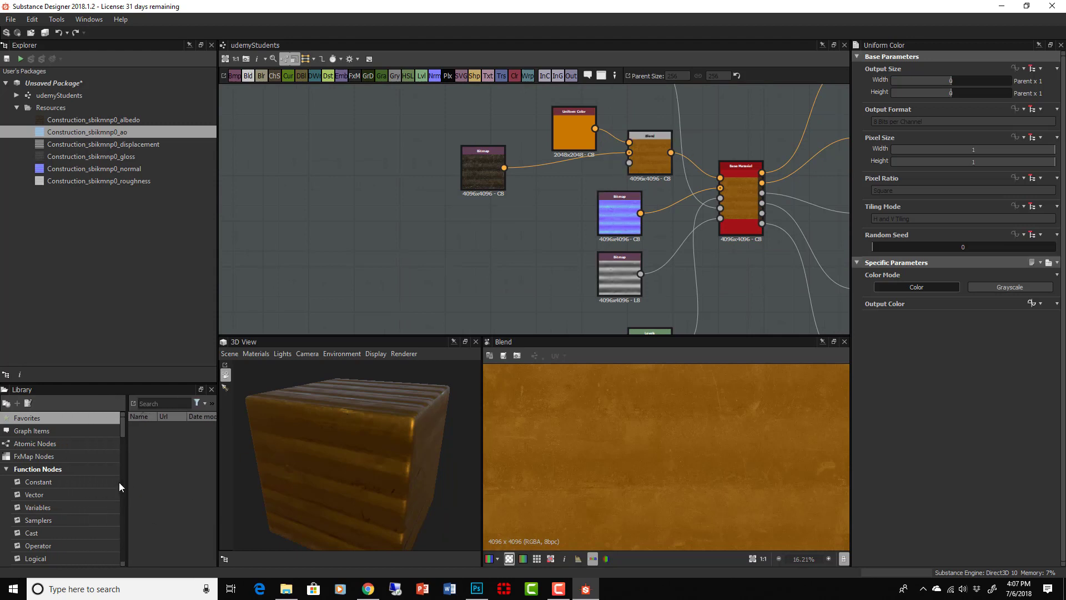
click(39, 469)
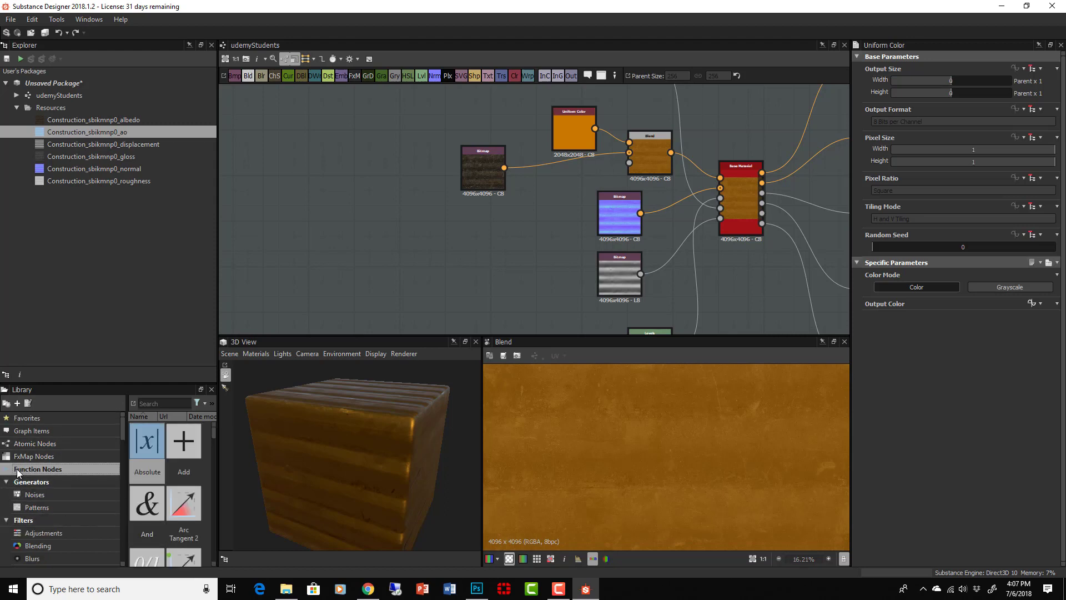
click(35, 494)
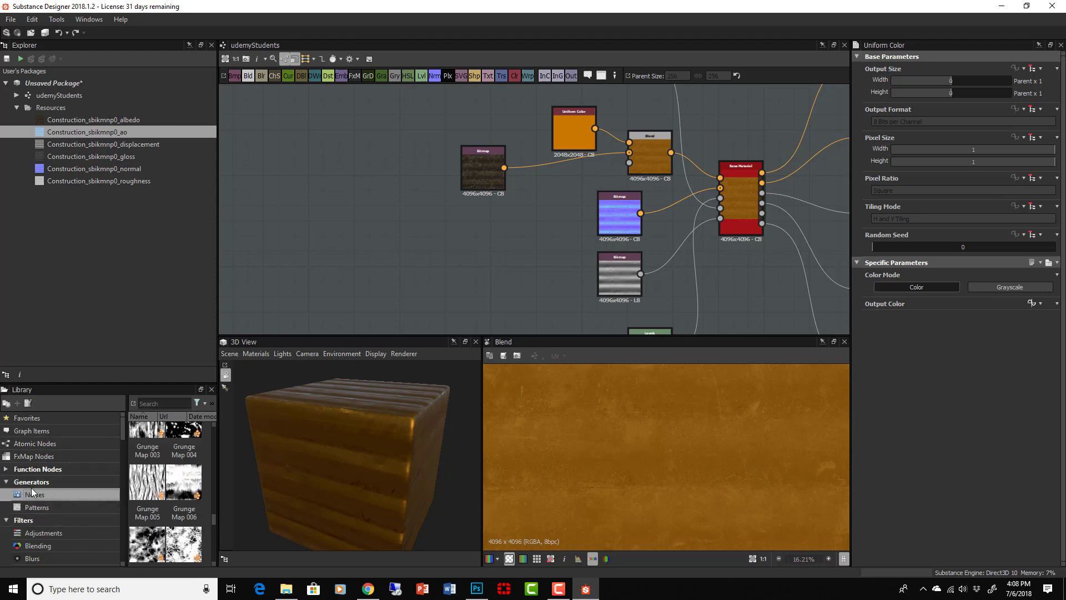
mouse_move(34, 494)
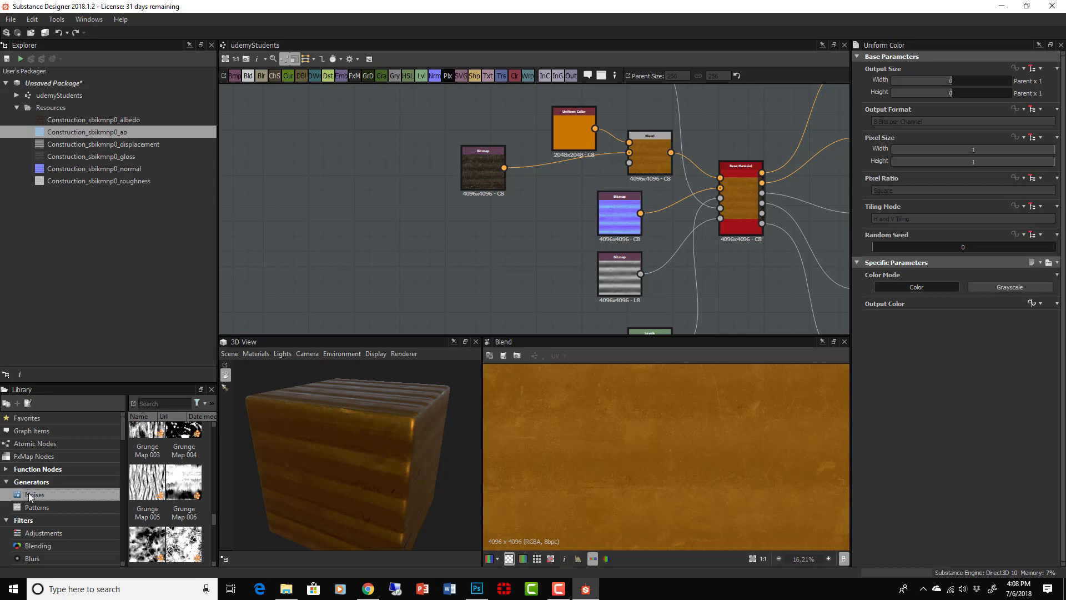
scroll(down, 3)
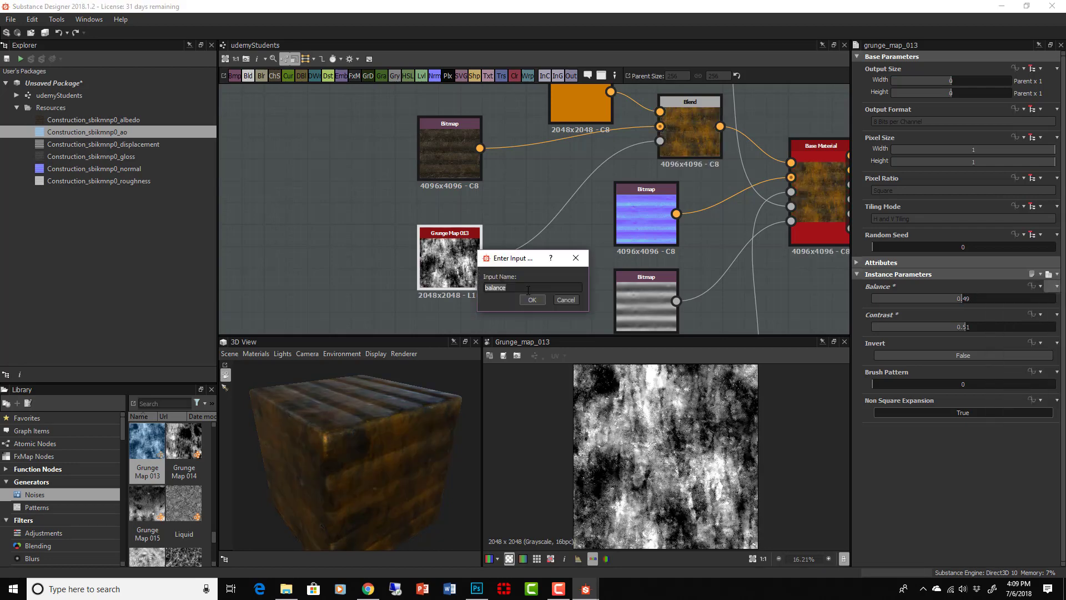
text(Tint)
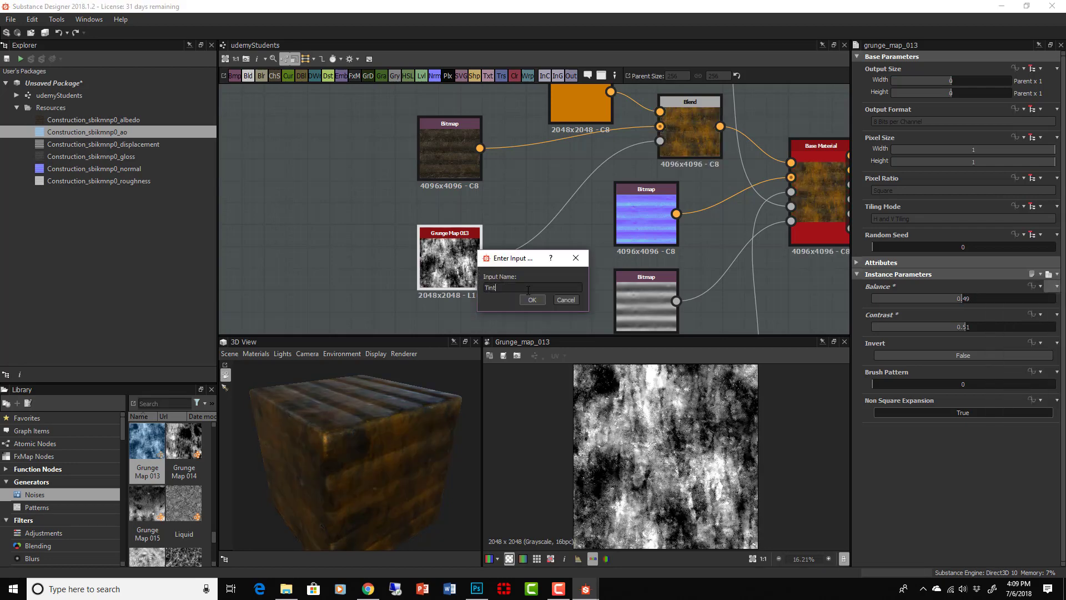
text(Grunge)
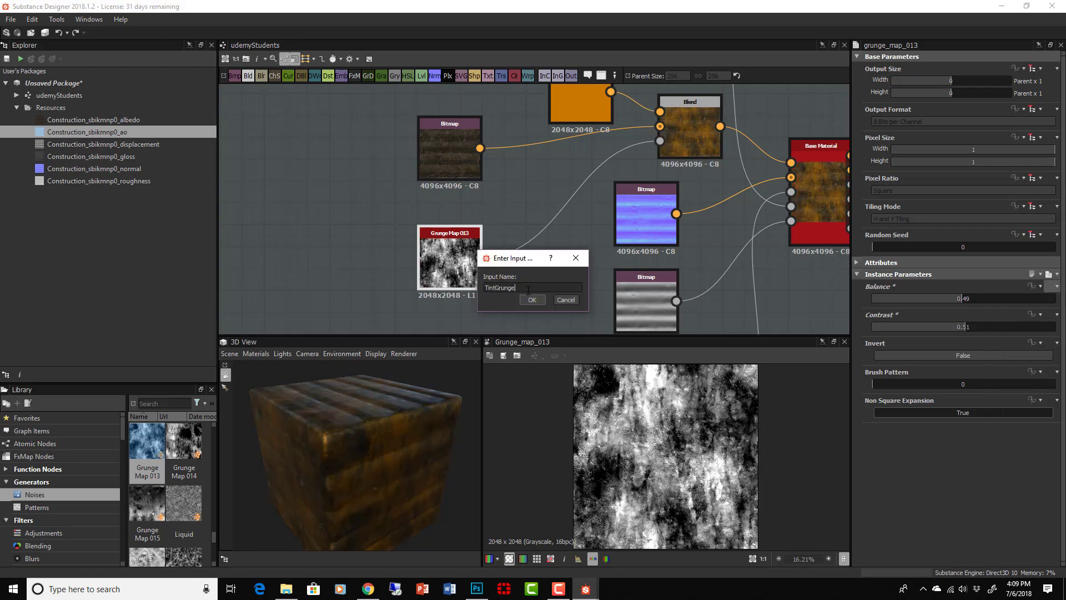
text(Amount)
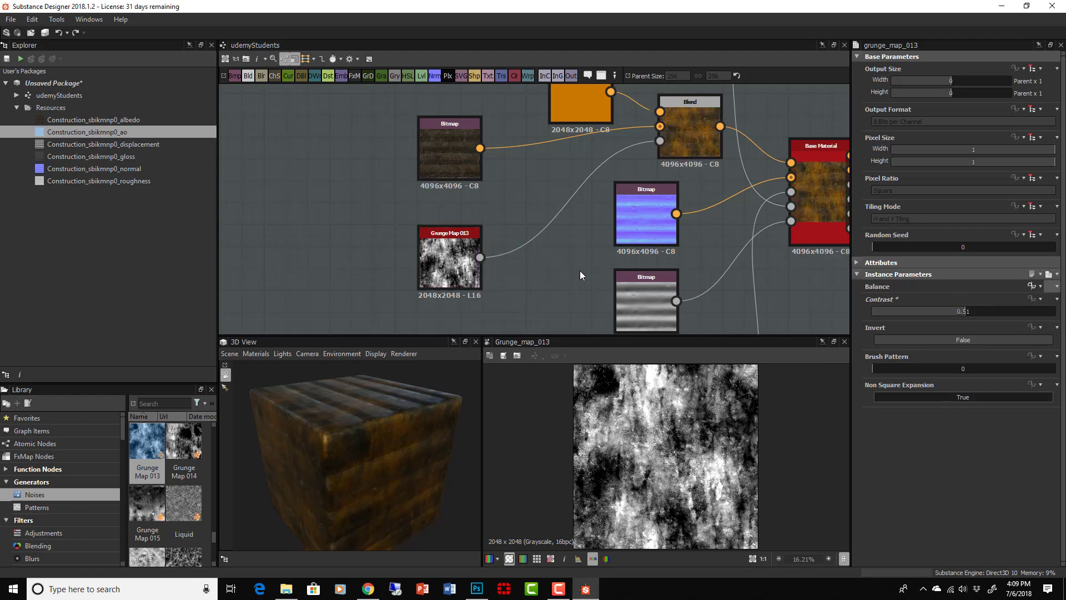
- Browse the node menu, save the package as udemyStudents.sbs, and select the Levels node
scroll(down, 3)
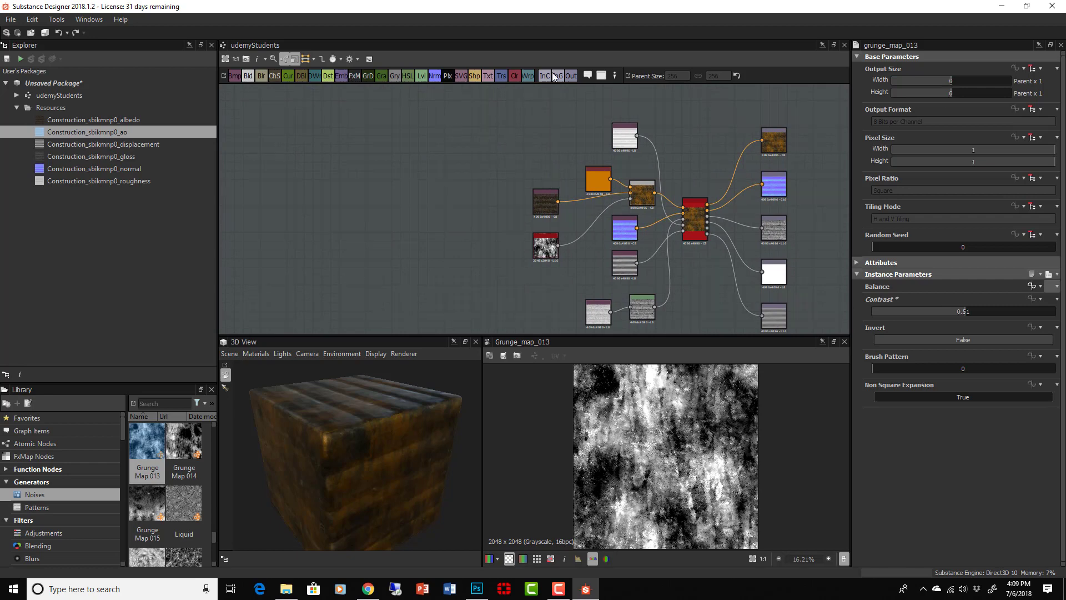
mouse_move(448, 159)
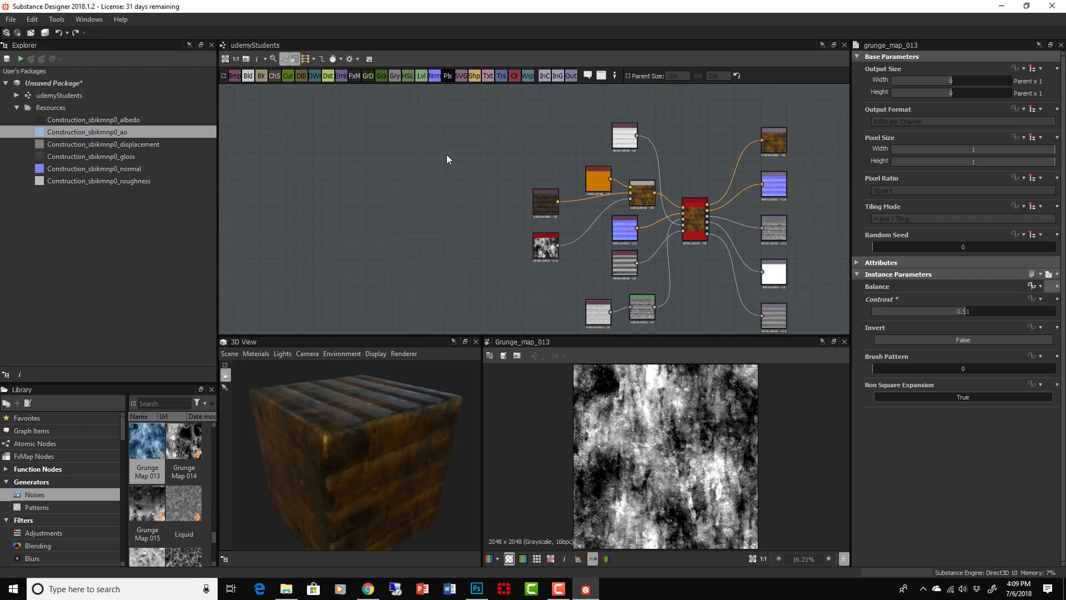
right_click(448, 159)
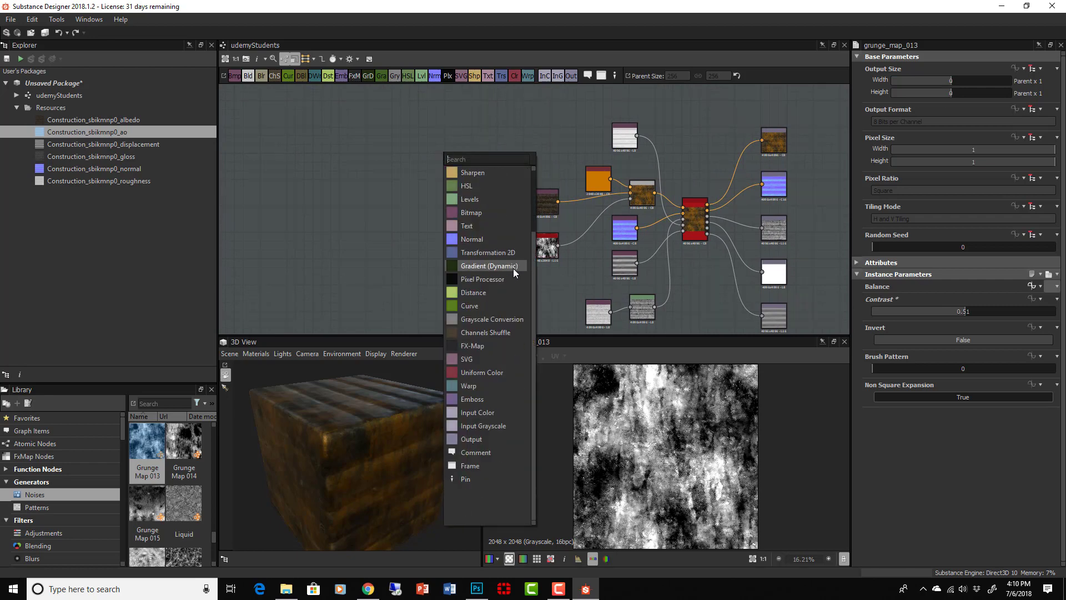
scroll(up, 3)
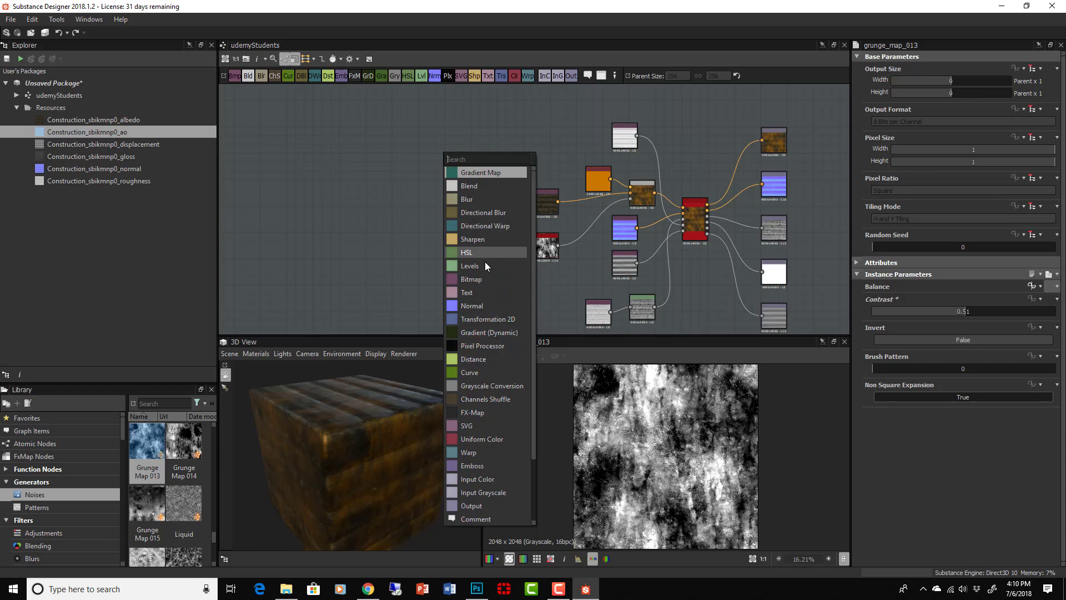
scroll(down, 3)
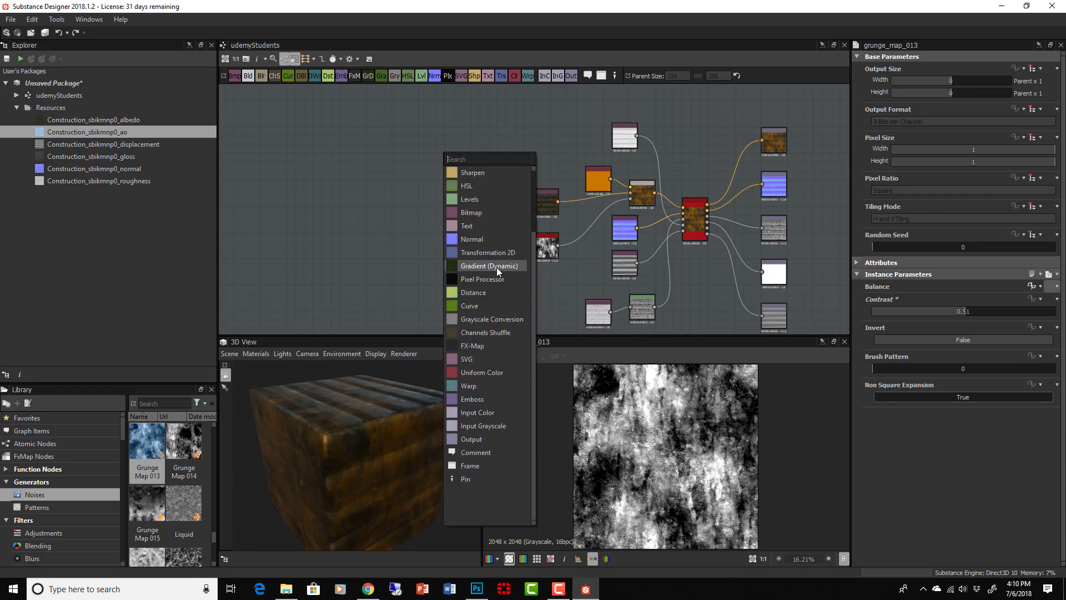
scroll(up, 3)
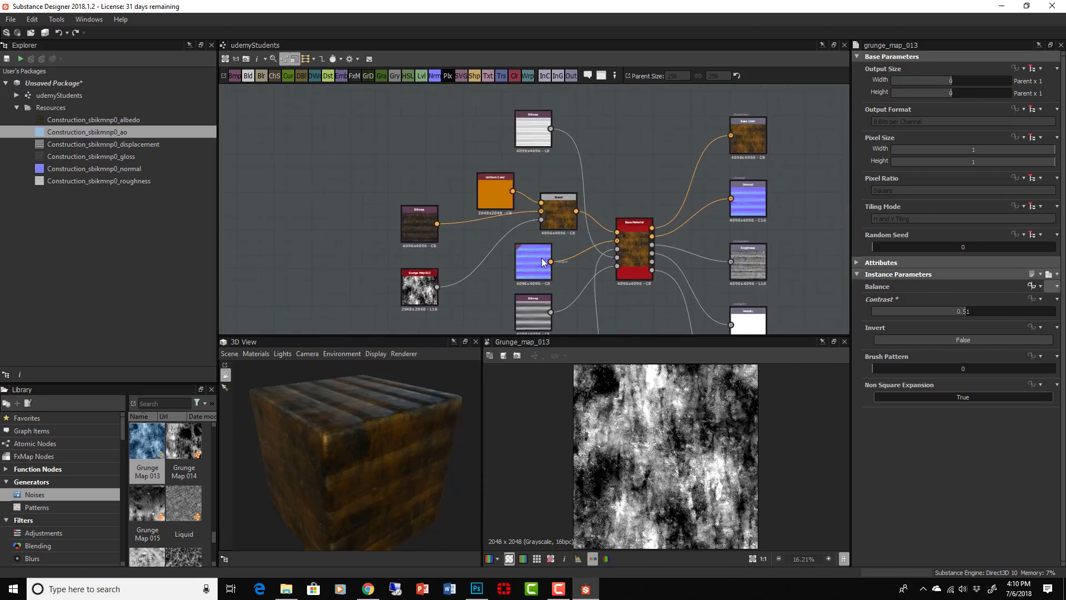
mouse_move(528, 274)
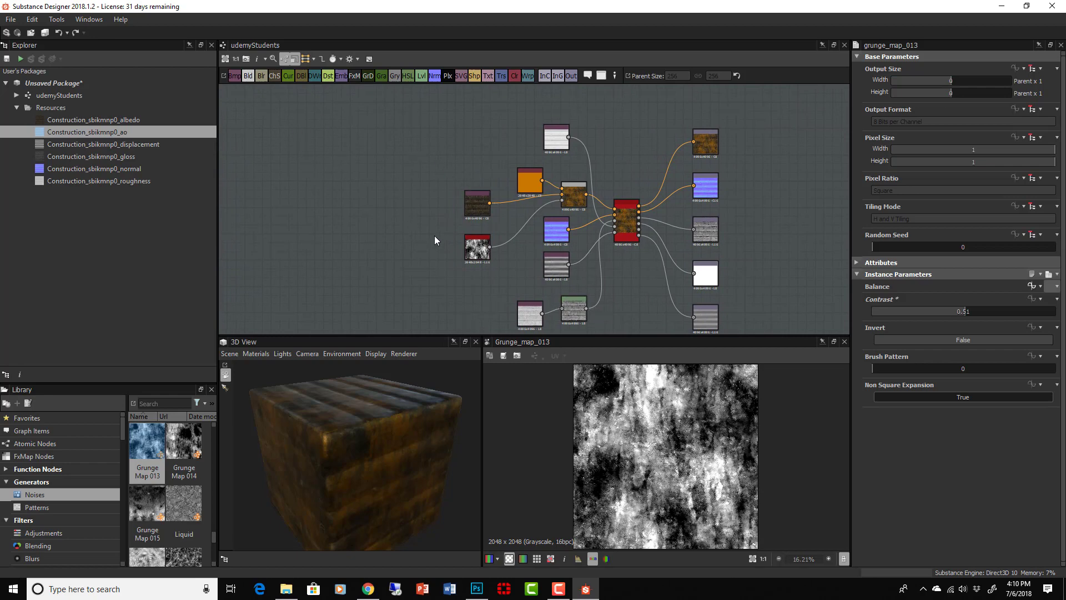
mouse_move(429, 318)
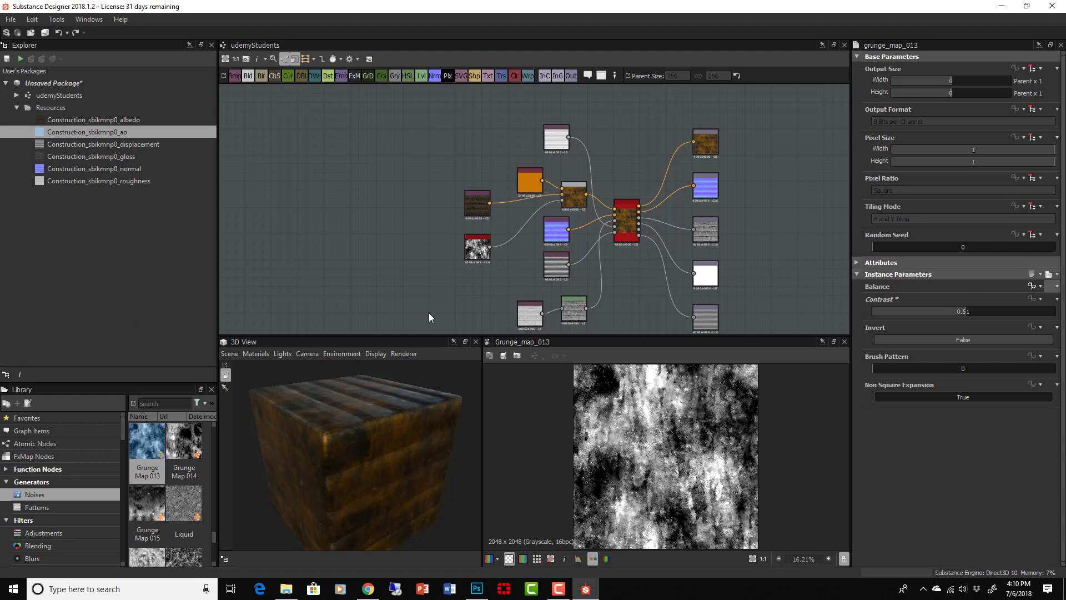
mouse_move(494, 307)
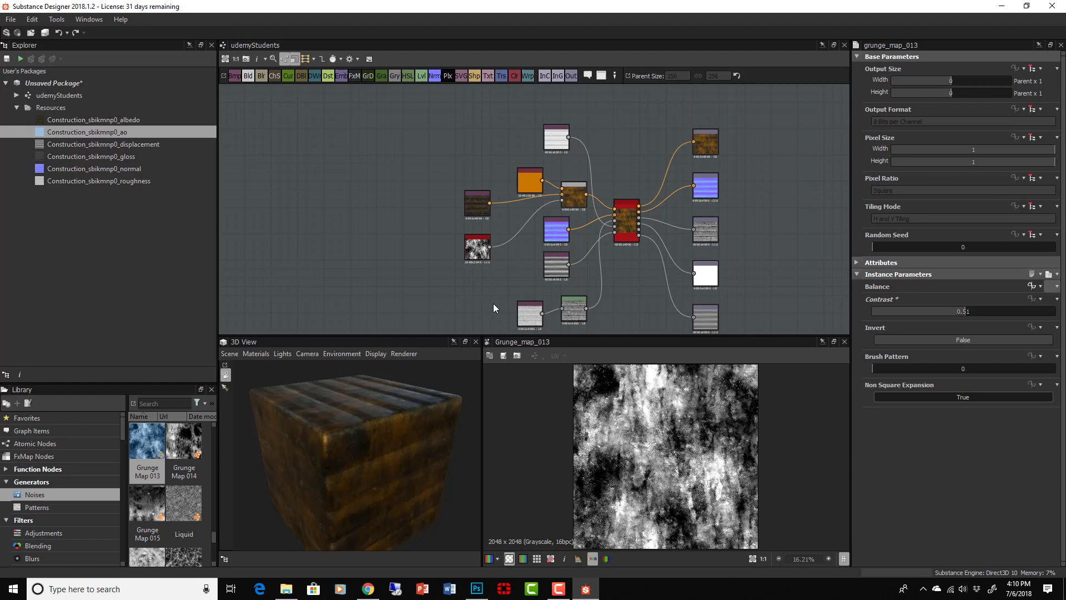
mouse_move(615, 272)
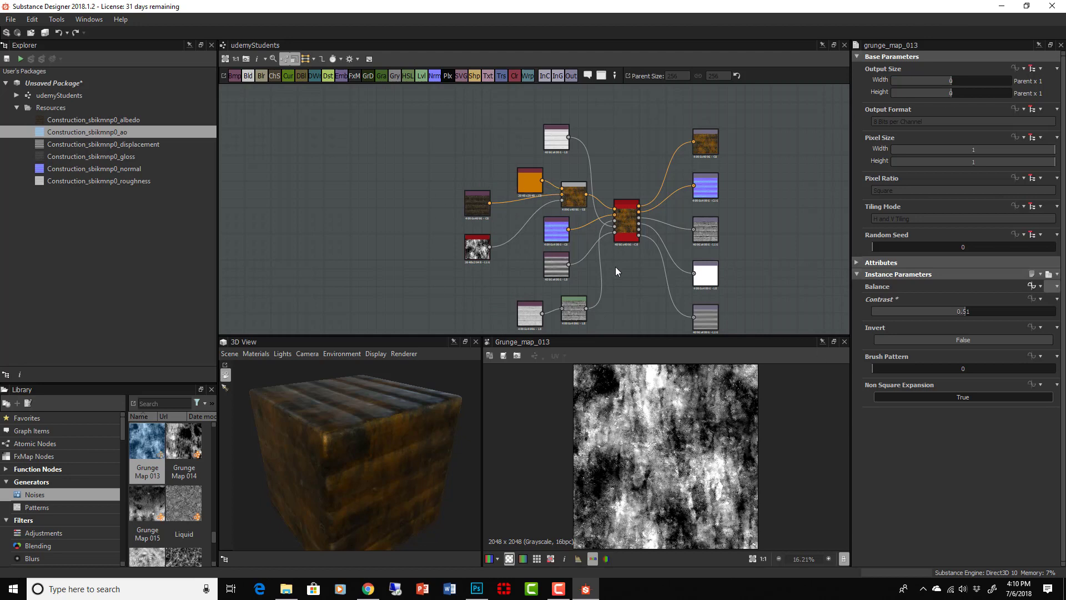
mouse_move(573, 310)
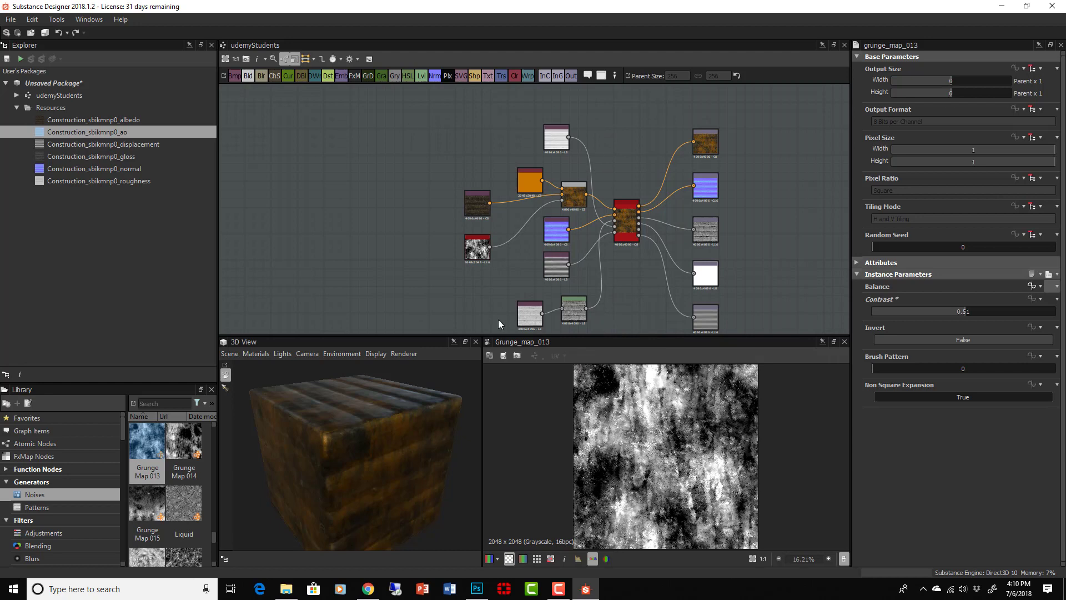
mouse_move(636, 325)
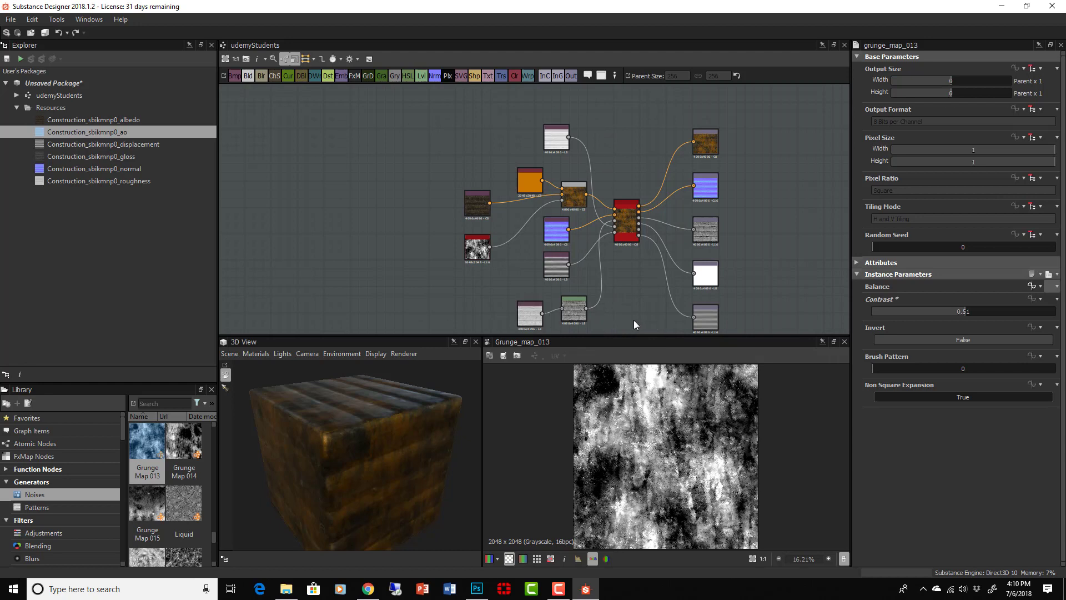
click(573, 310)
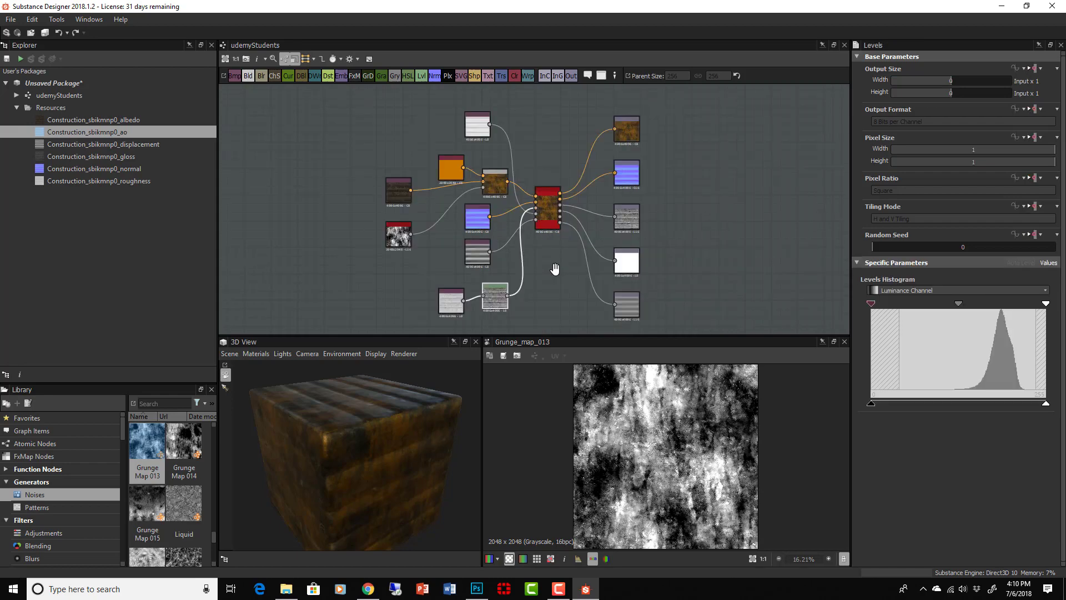
mouse_move(575, 505)
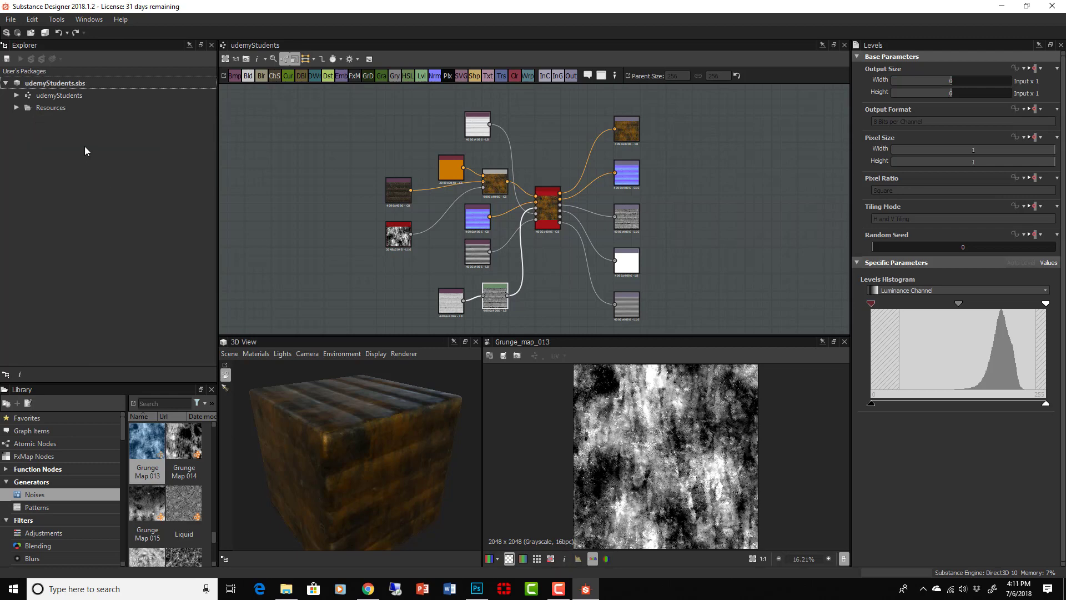
mouse_move(111, 160)
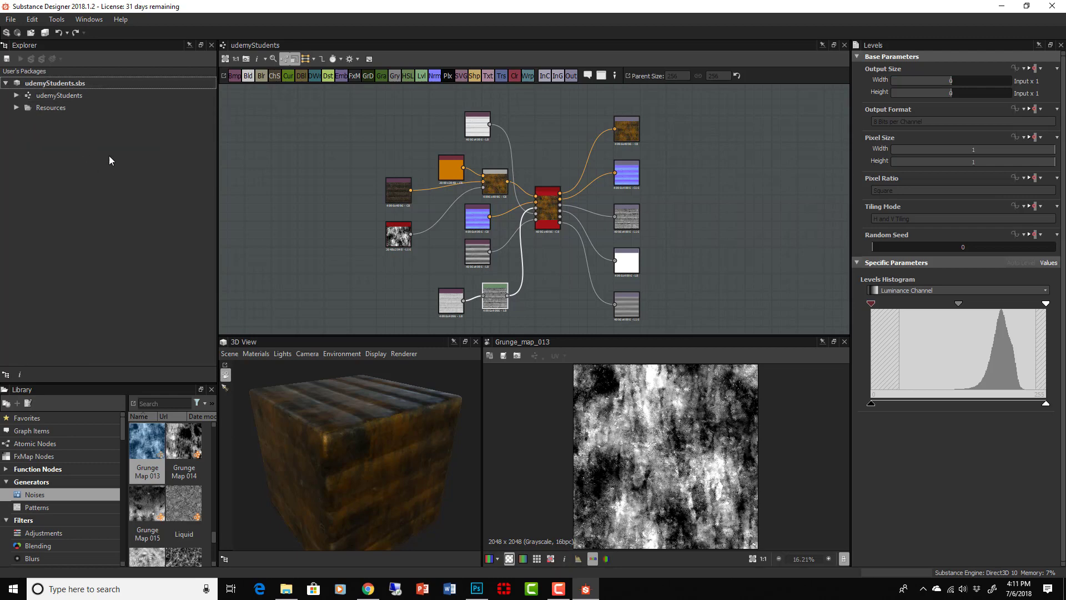
mouse_move(54, 82)
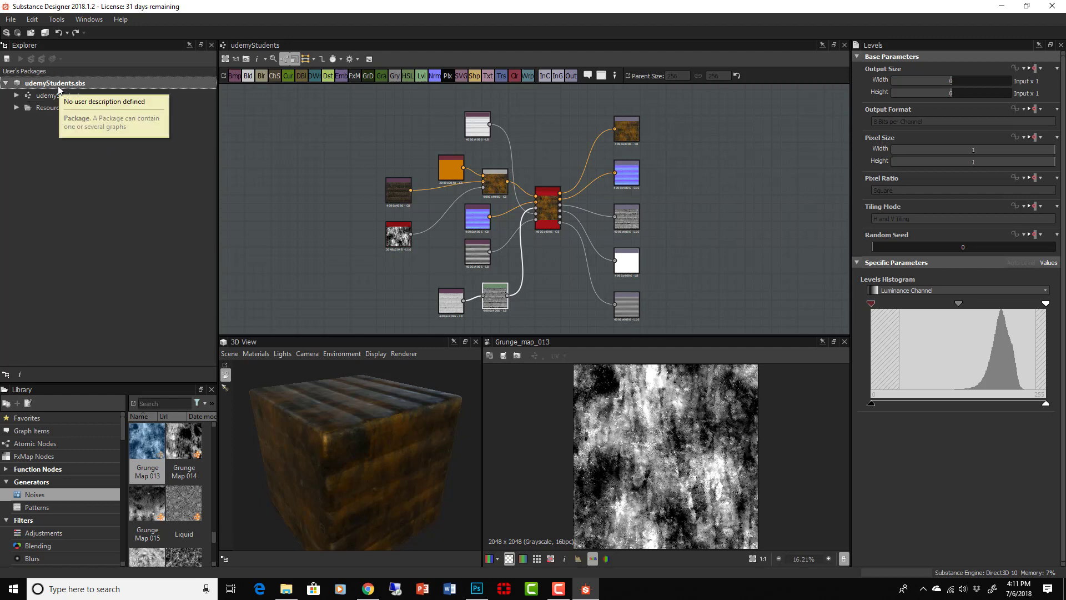
- Bring up the udemyStudents.sbs context menu in Explorer to reach Publish .sbsar file
right_click(54, 82)
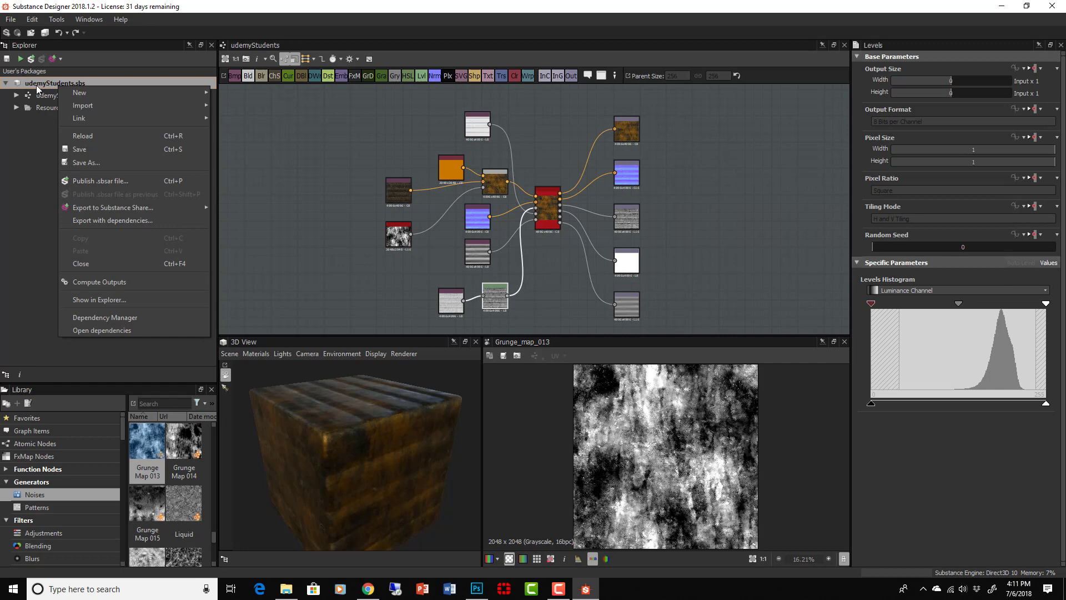
mouse_move(113, 220)
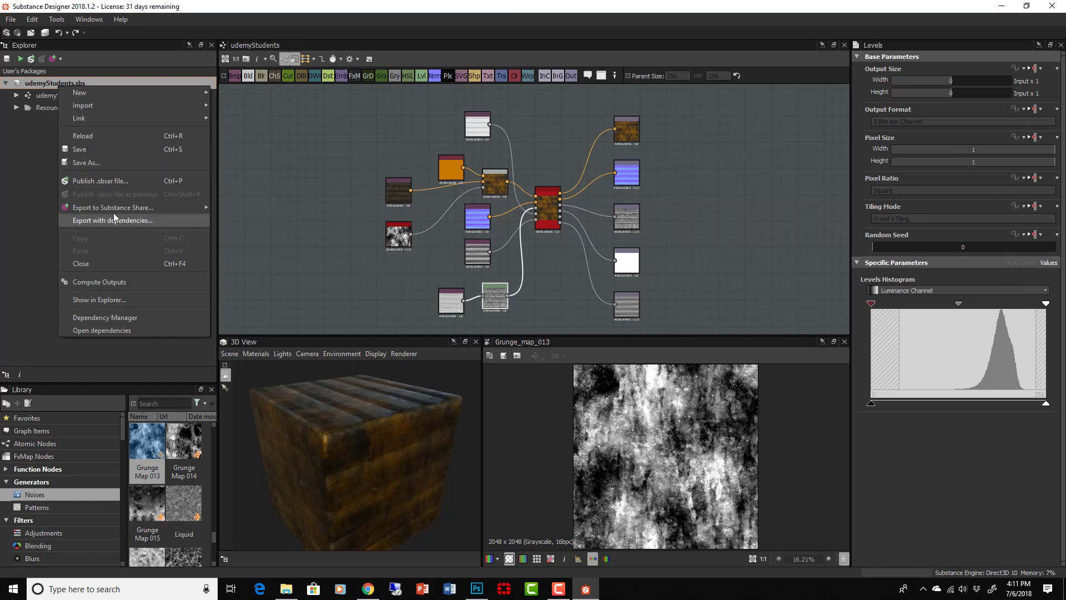
mouse_move(102, 180)
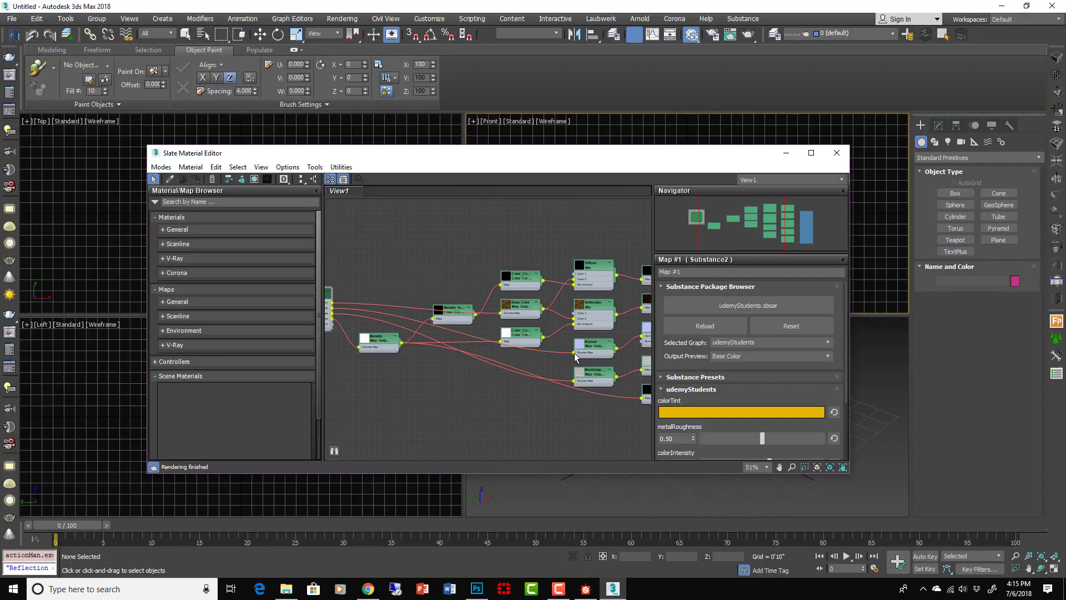
- Maximize the Slate Material Editor and zoom around the Substance2 network to preview the V-Ray material
click(810, 152)
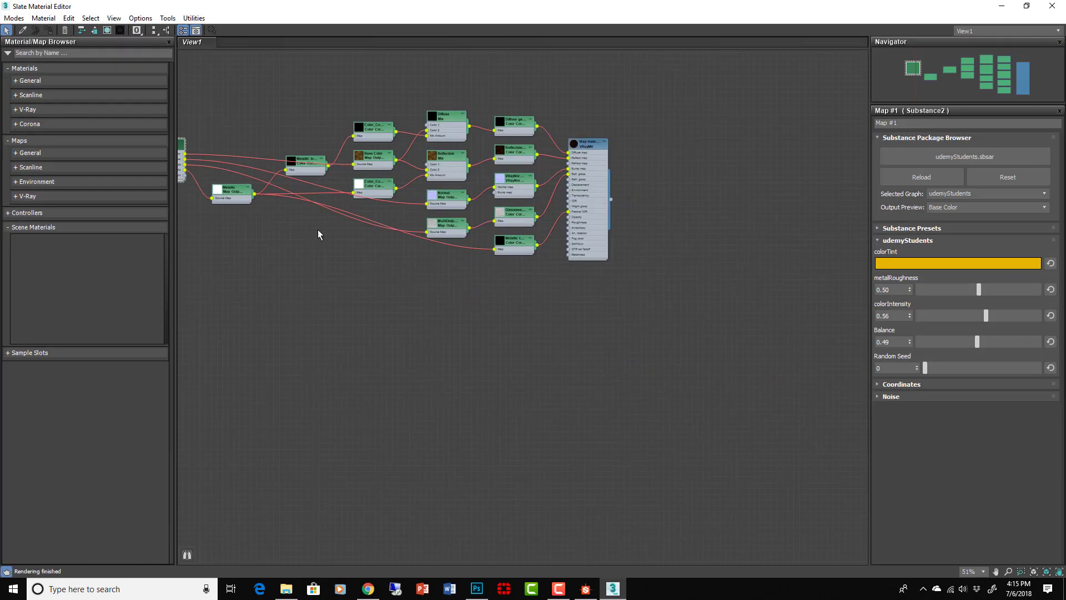
scroll(up, 3)
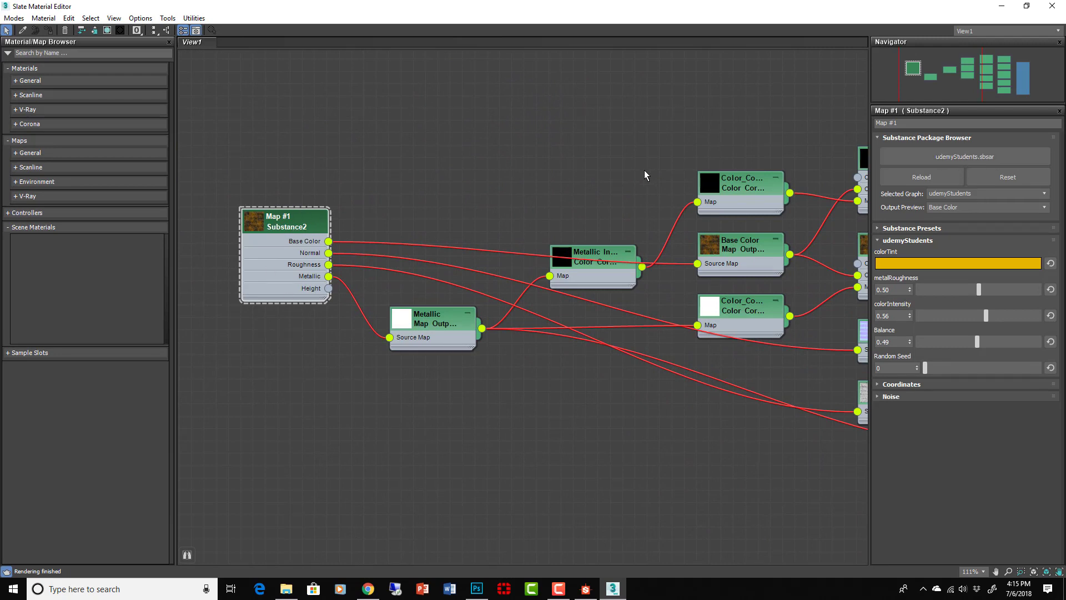
scroll(down, 3)
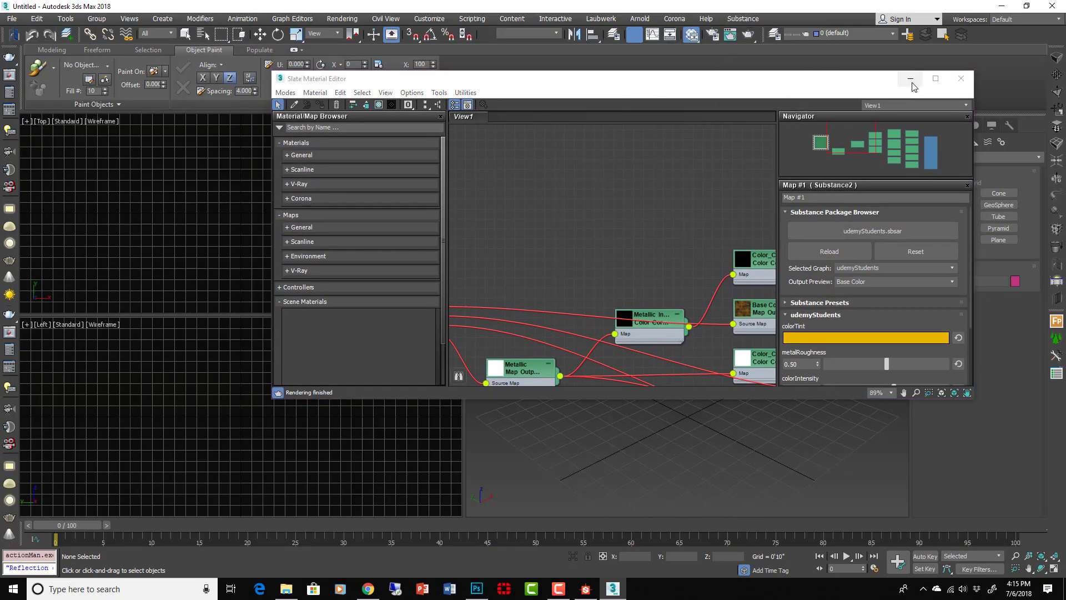
click(935, 78)
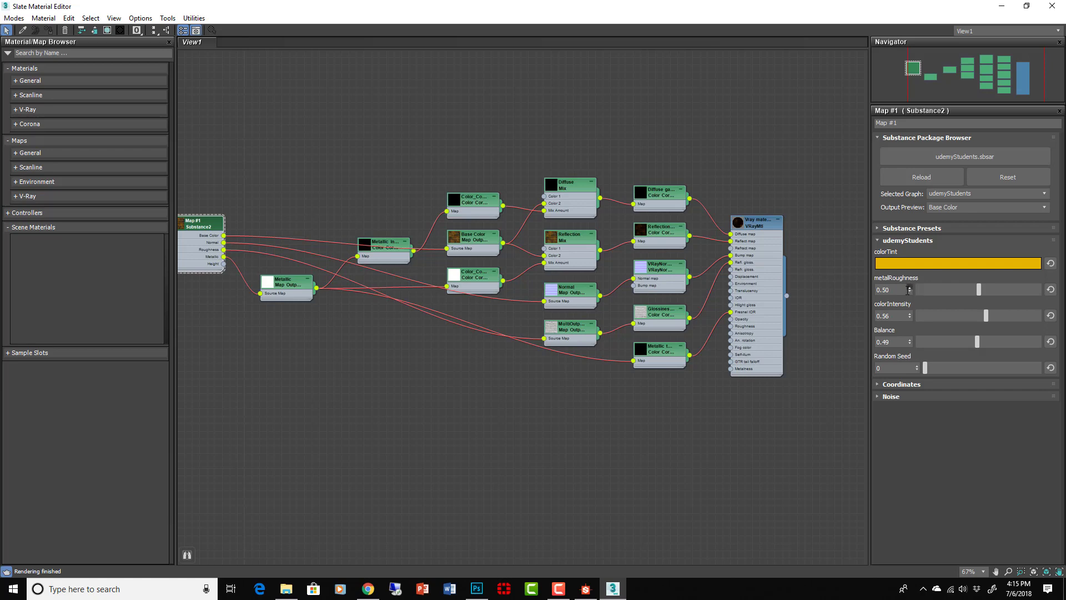
mouse_move(905, 370)
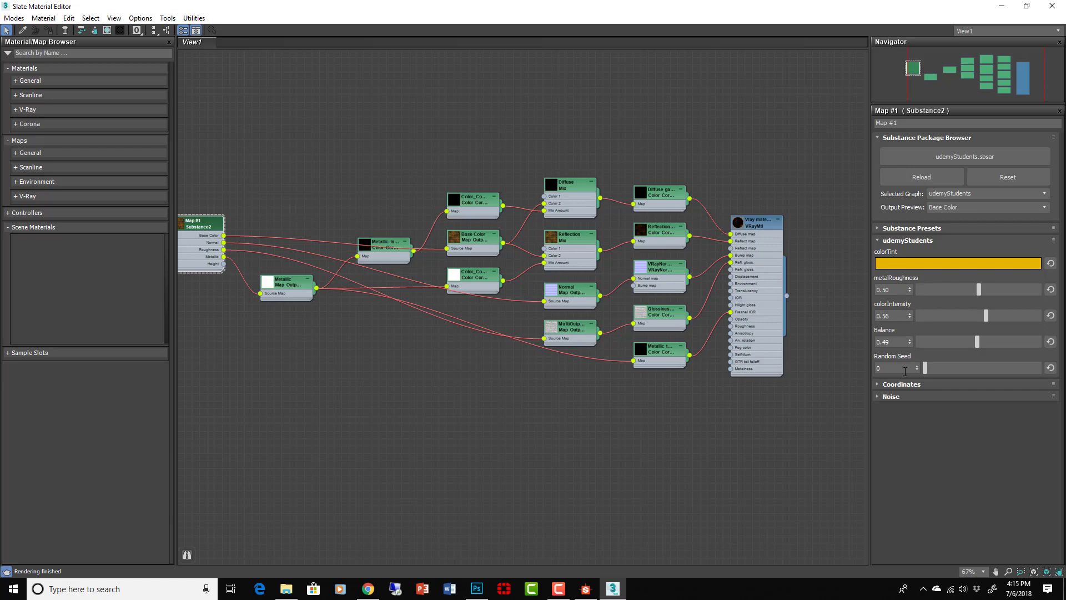
mouse_move(726, 249)
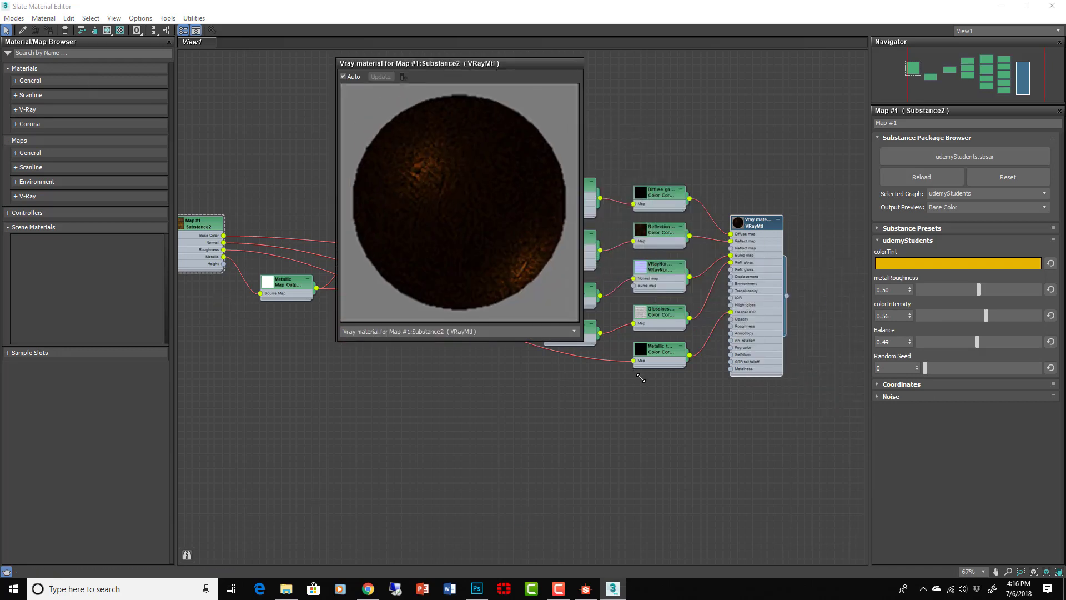
- Set metalRoughness 0.09, colorIntensity 0.89, Balance 0.79 with a new seed, then close the preview
click(879, 384)
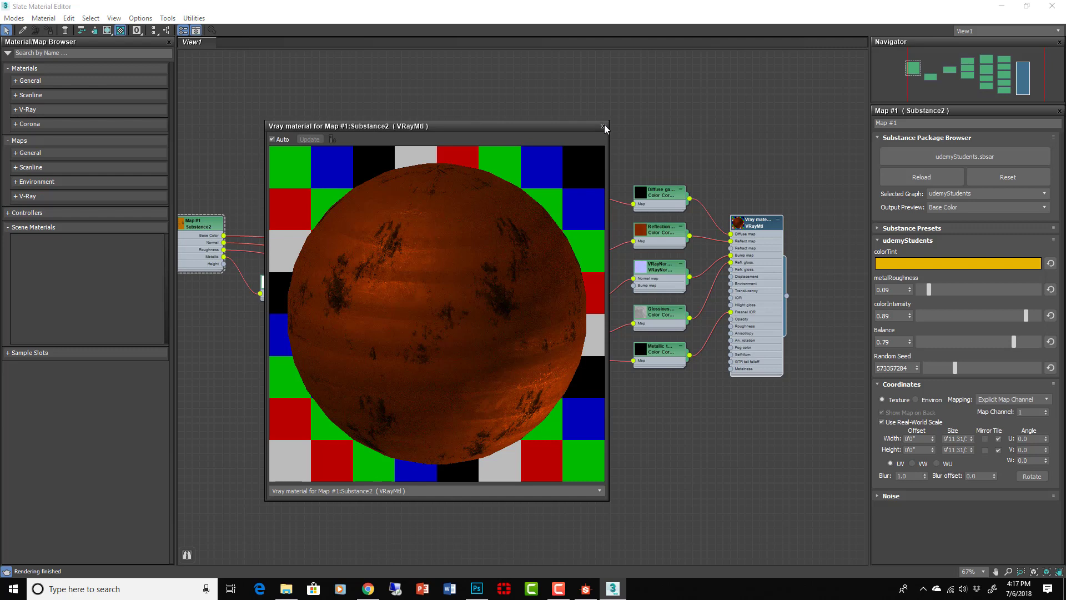
click(604, 126)
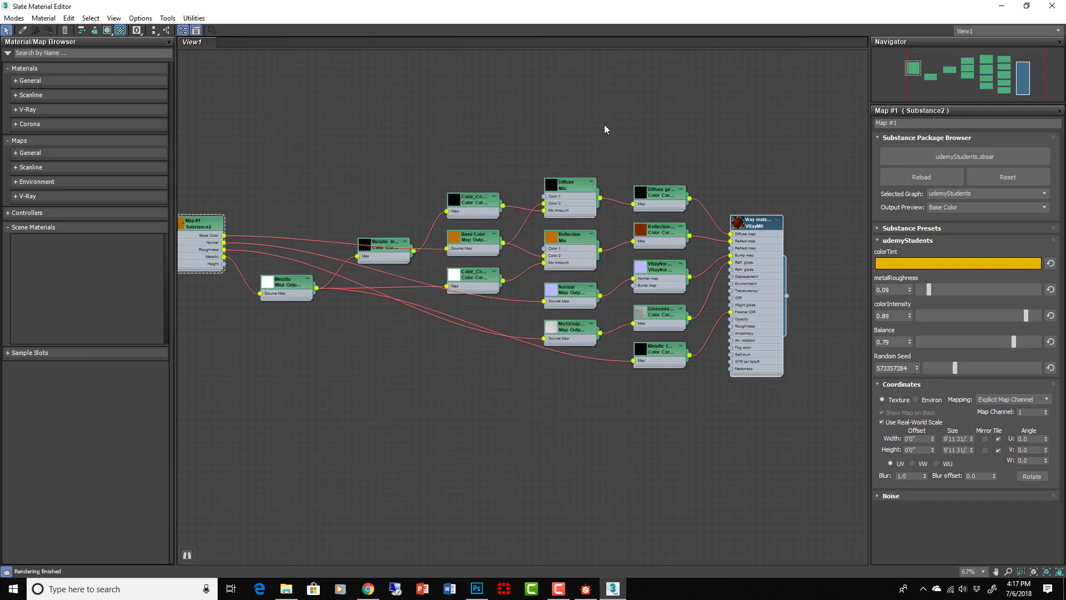
- Zoom out of the Slate Material Editor node view
scroll(down, 3)
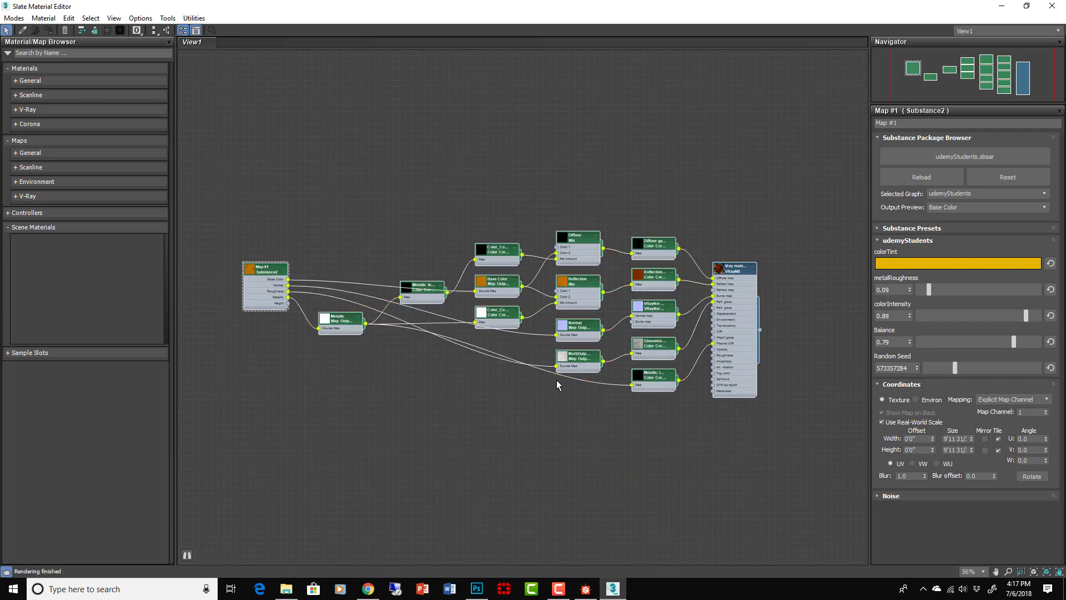
mouse_move(1058, 6)
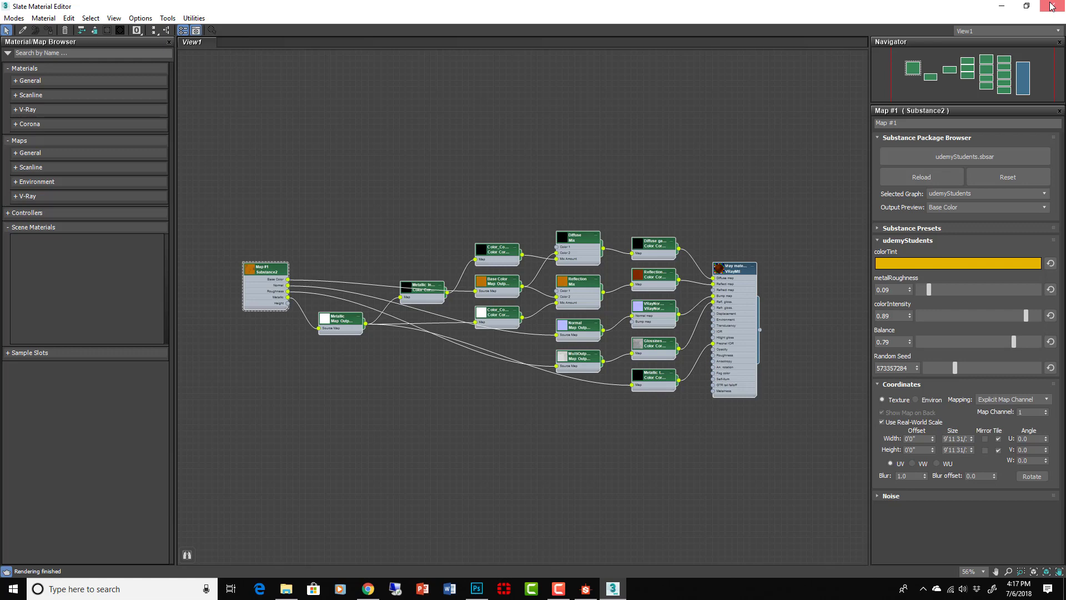
mouse_move(920, 7)
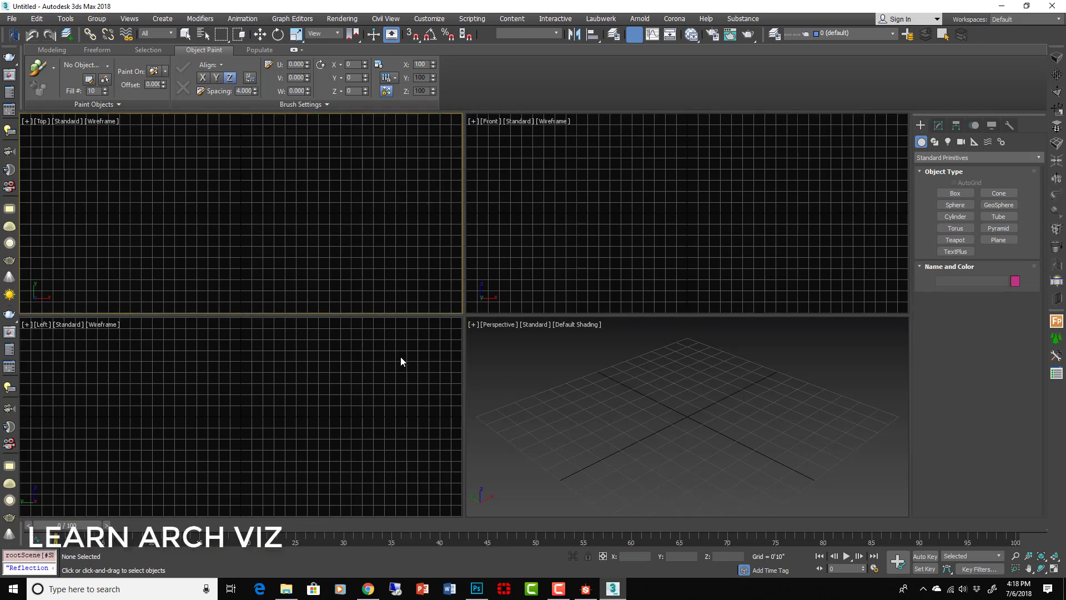
mouse_move(478, 290)
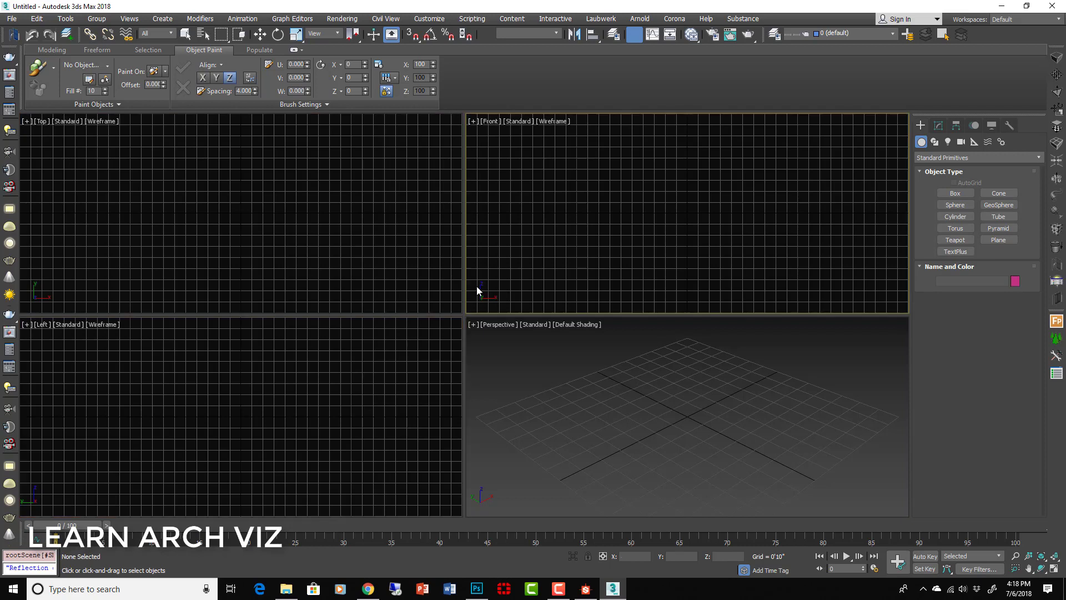
mouse_move(408, 357)
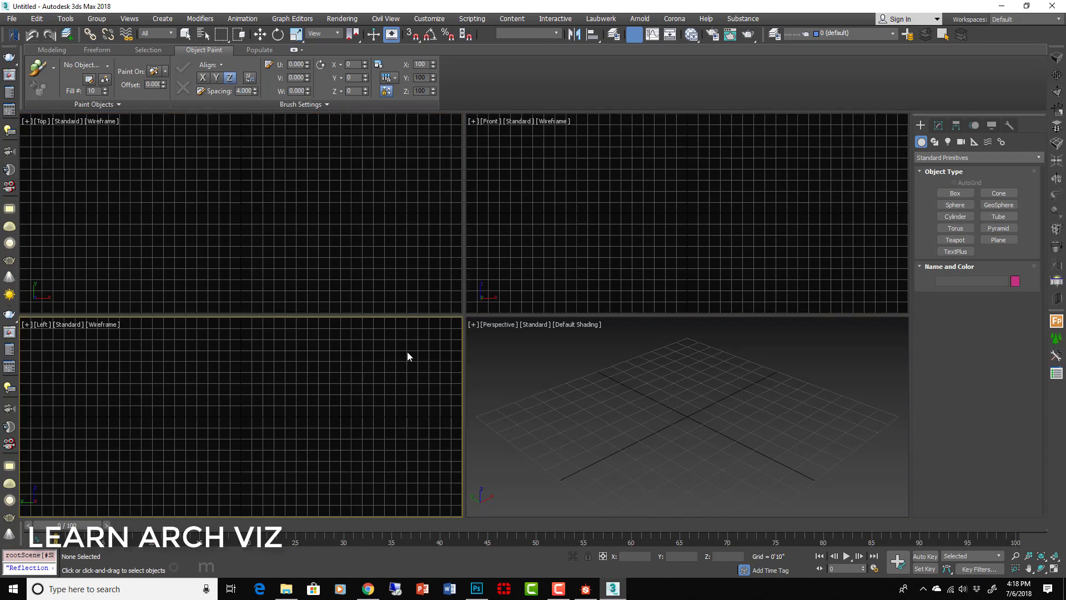